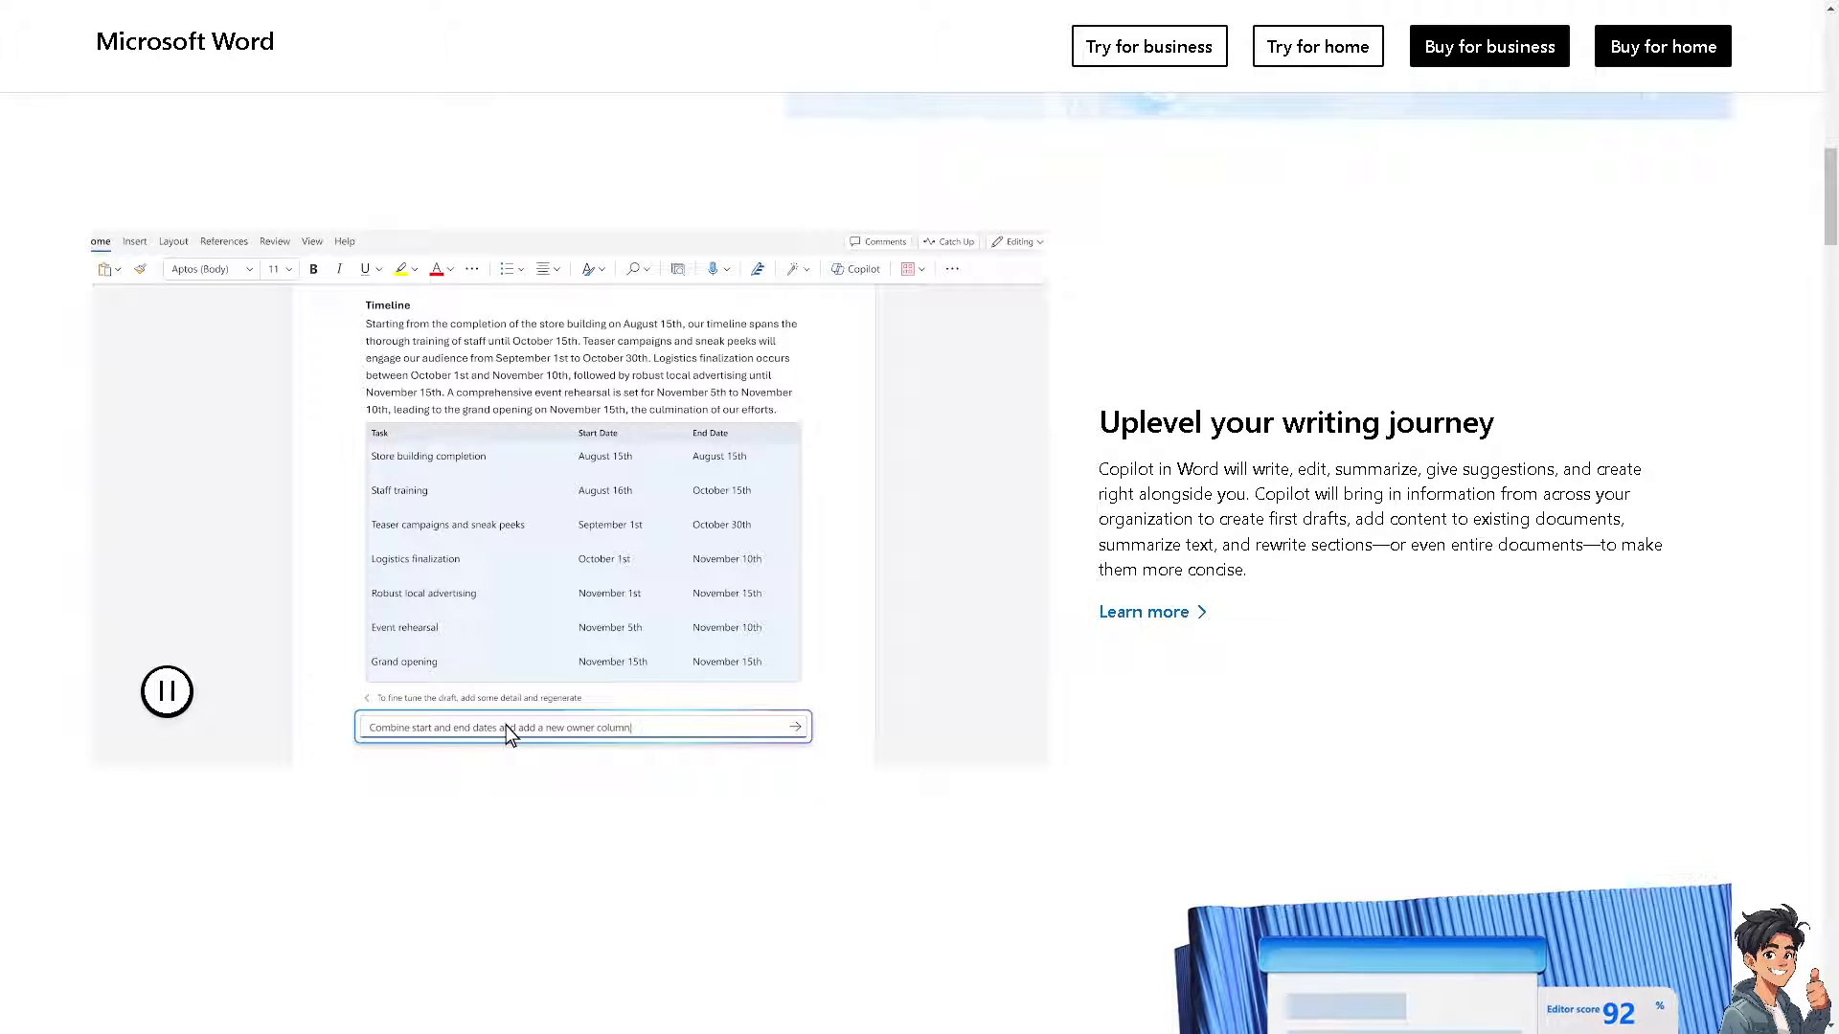
# Begin free account sign-up and choose to get a new outlook.com email address.
pyautogui.click(795, 726)
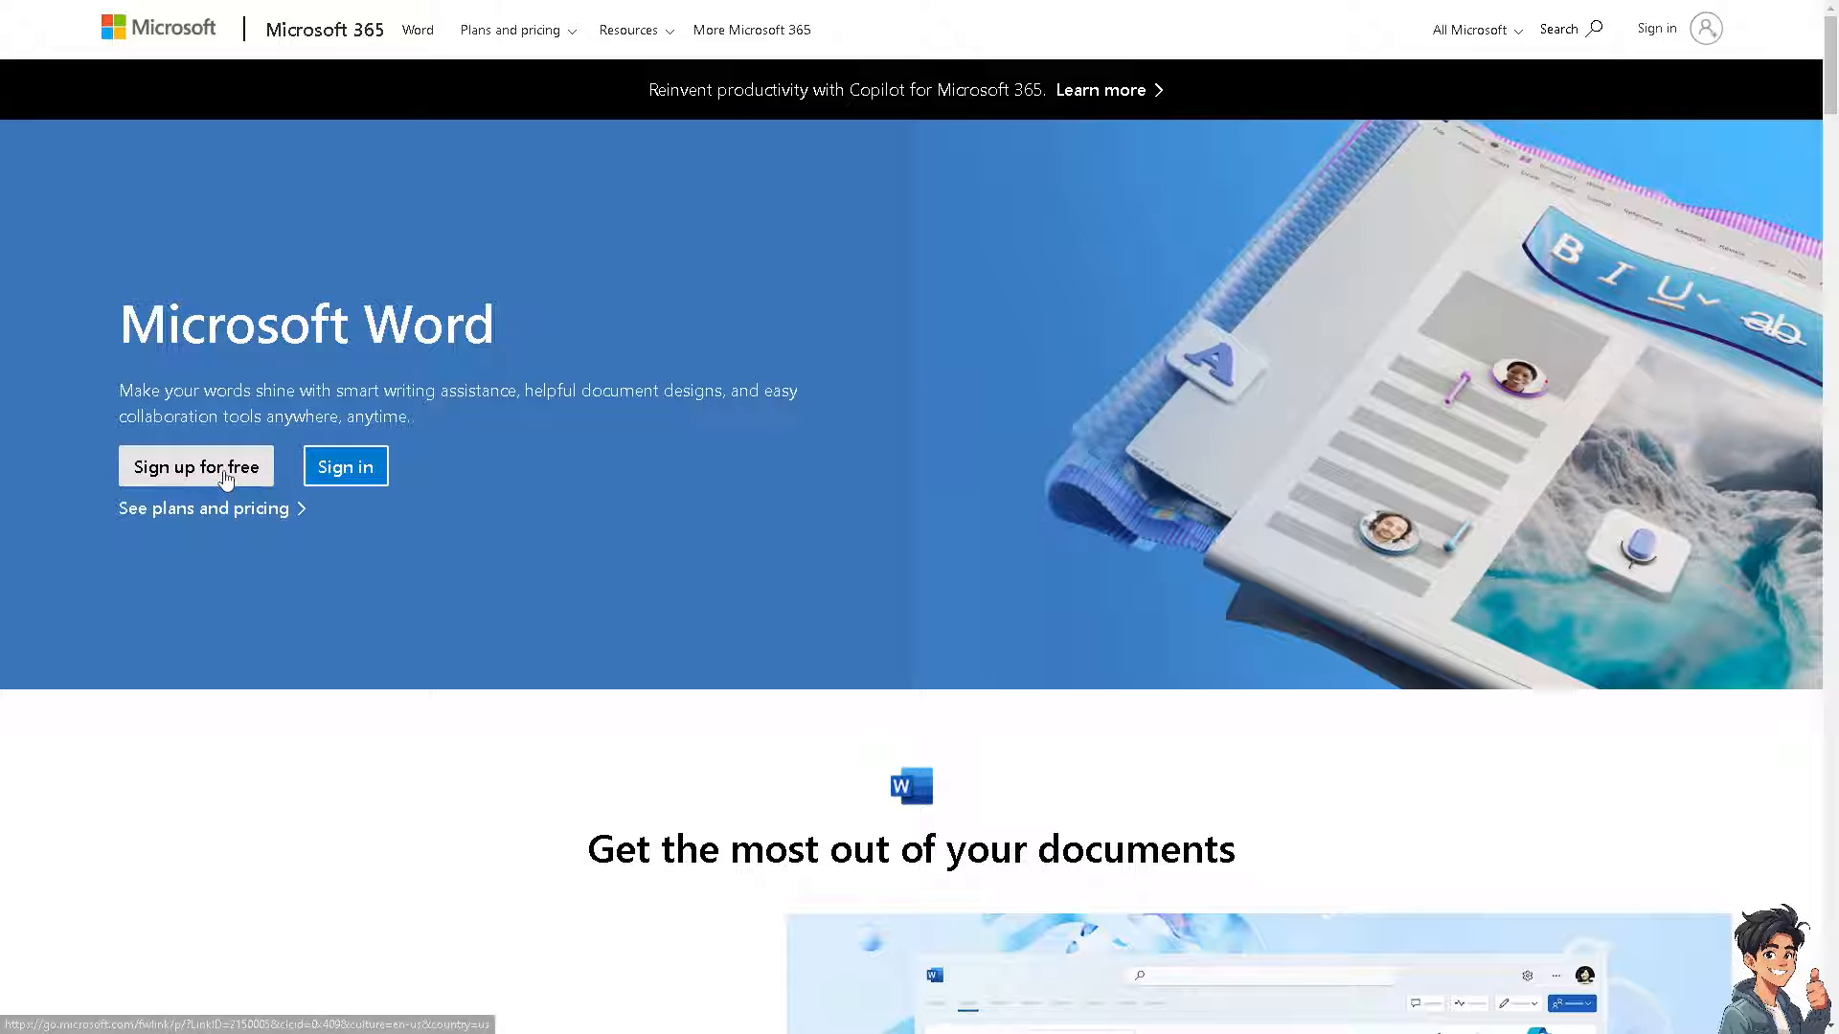
pyautogui.click(195, 465)
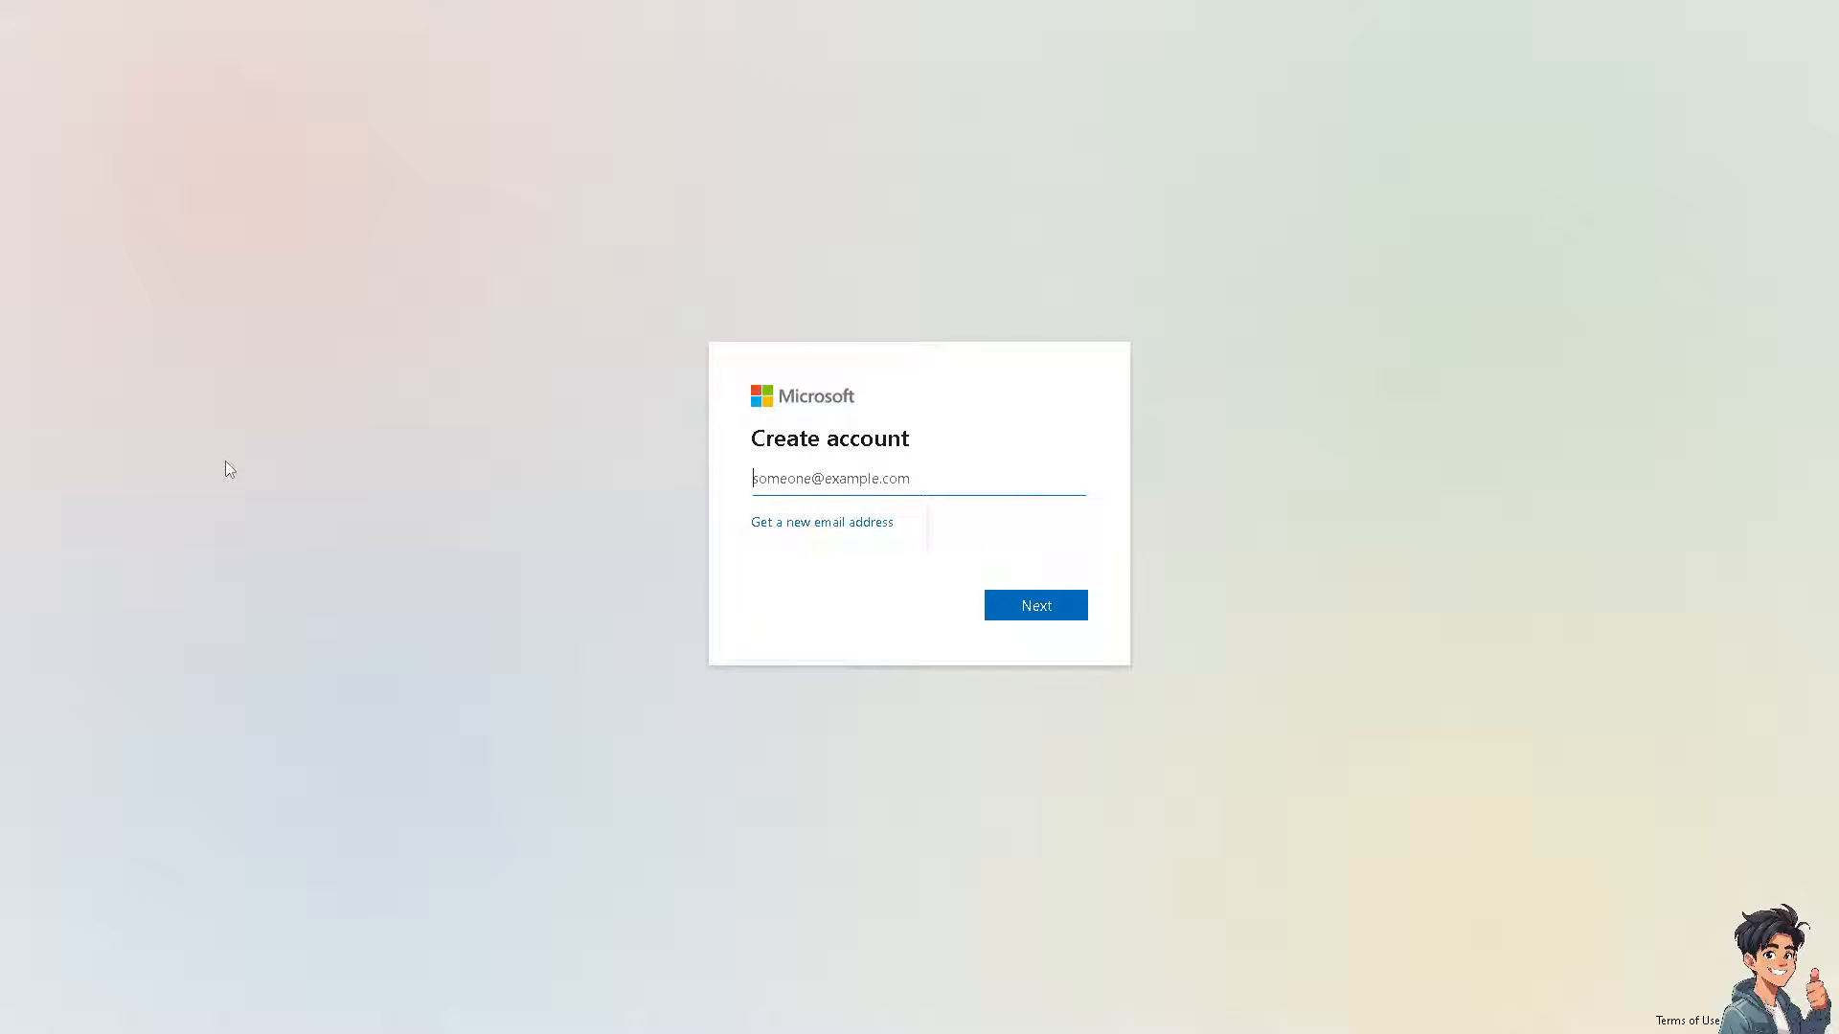
pyautogui.click(822, 521)
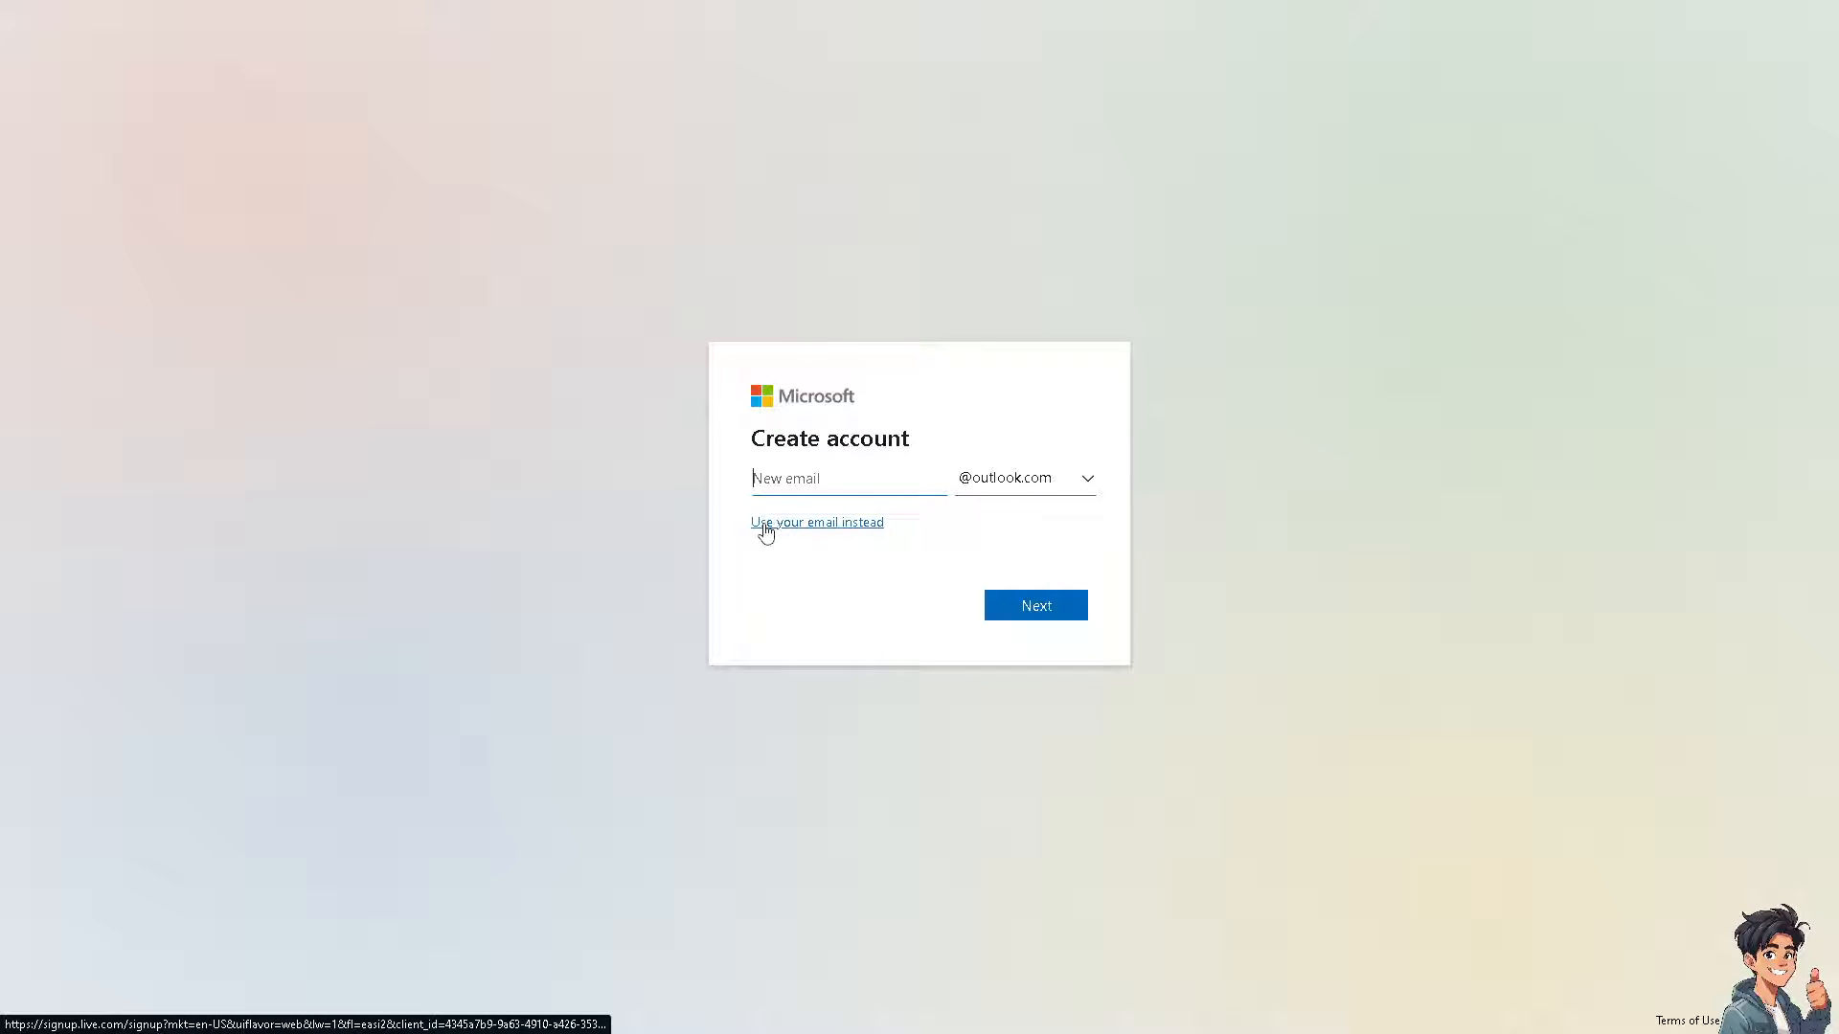
pyautogui.moveTo(802, 531)
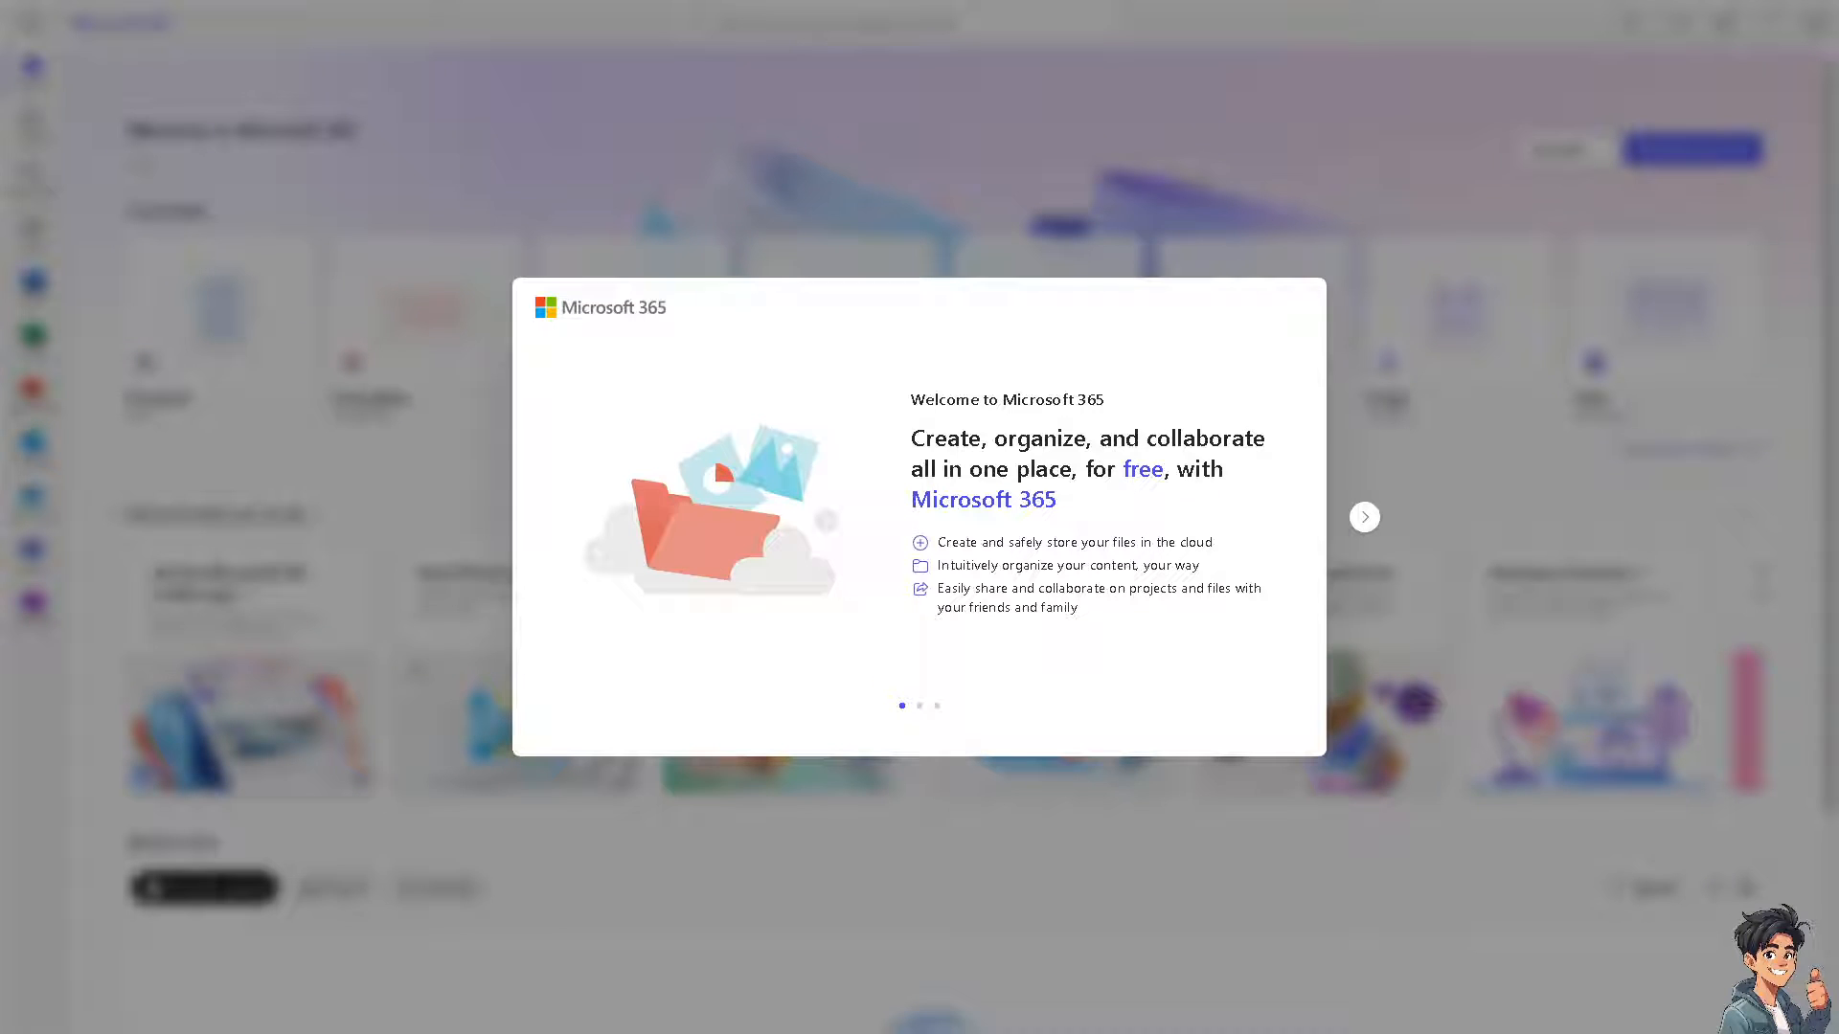
pyautogui.moveTo(1364, 518)
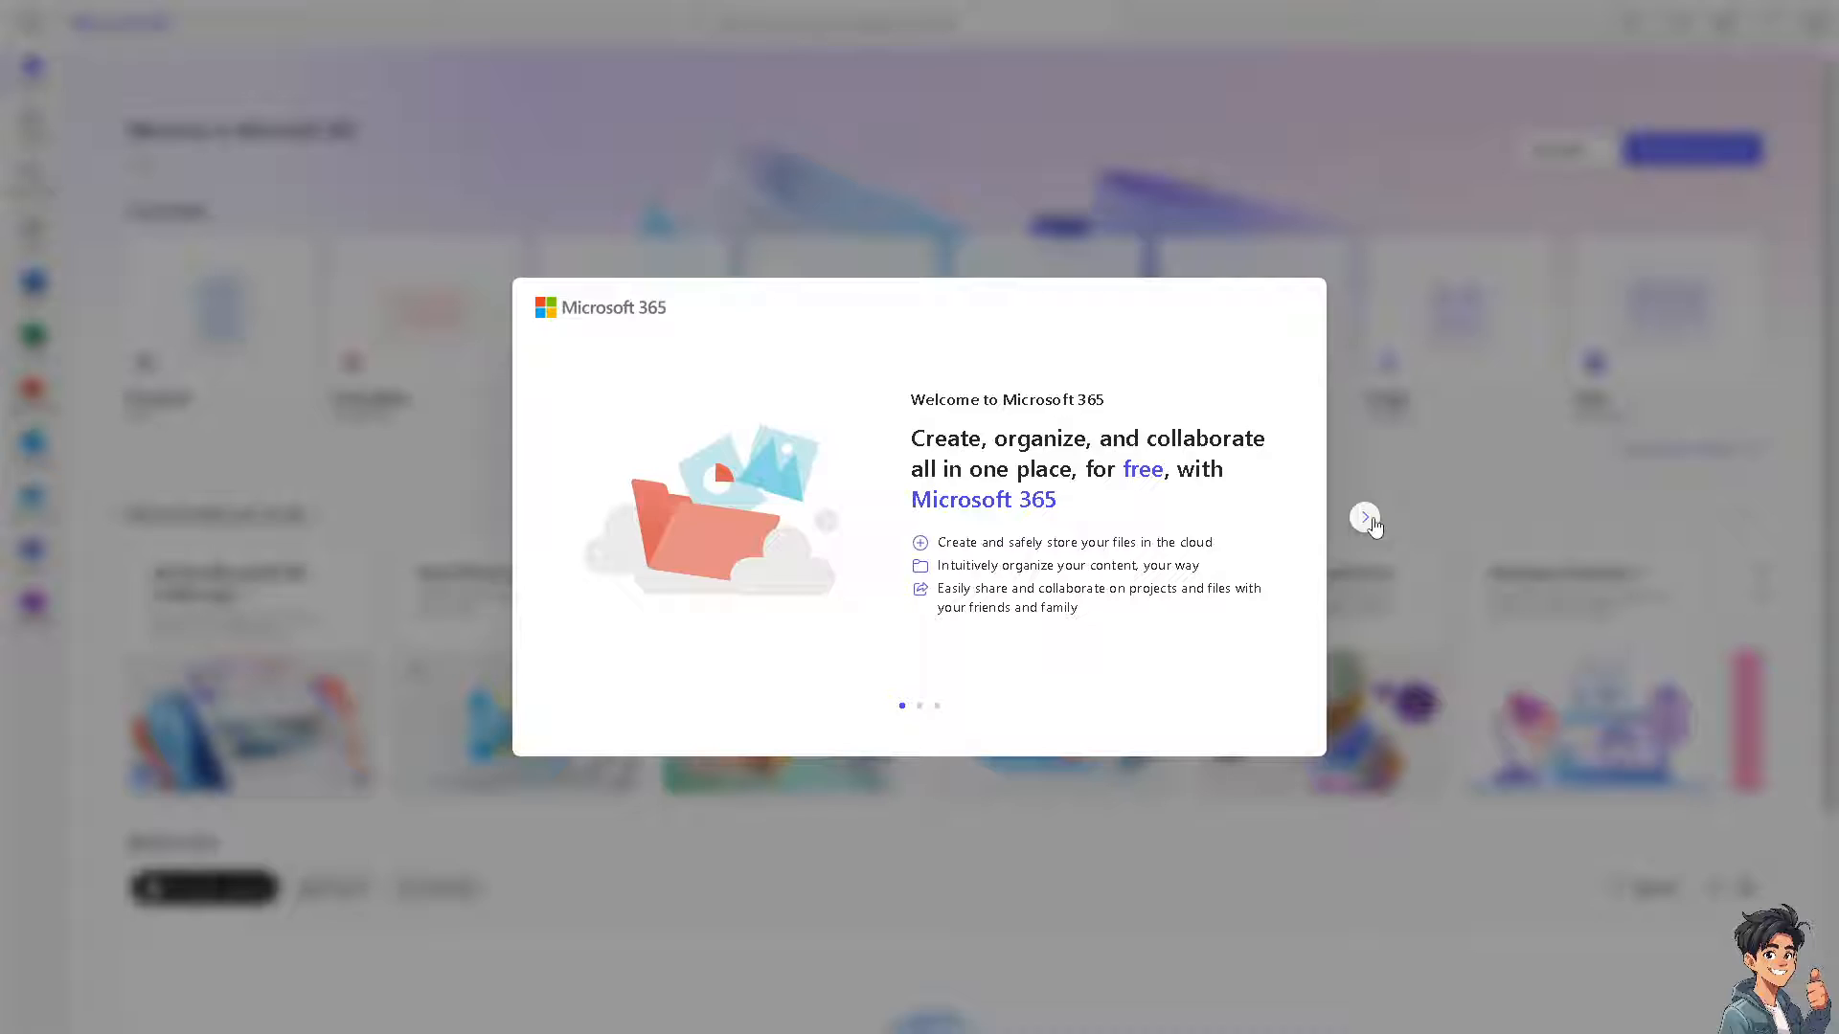
# Step back and forth through the welcome carousel slides and close them with the checkmark.
pyautogui.click(1364, 517)
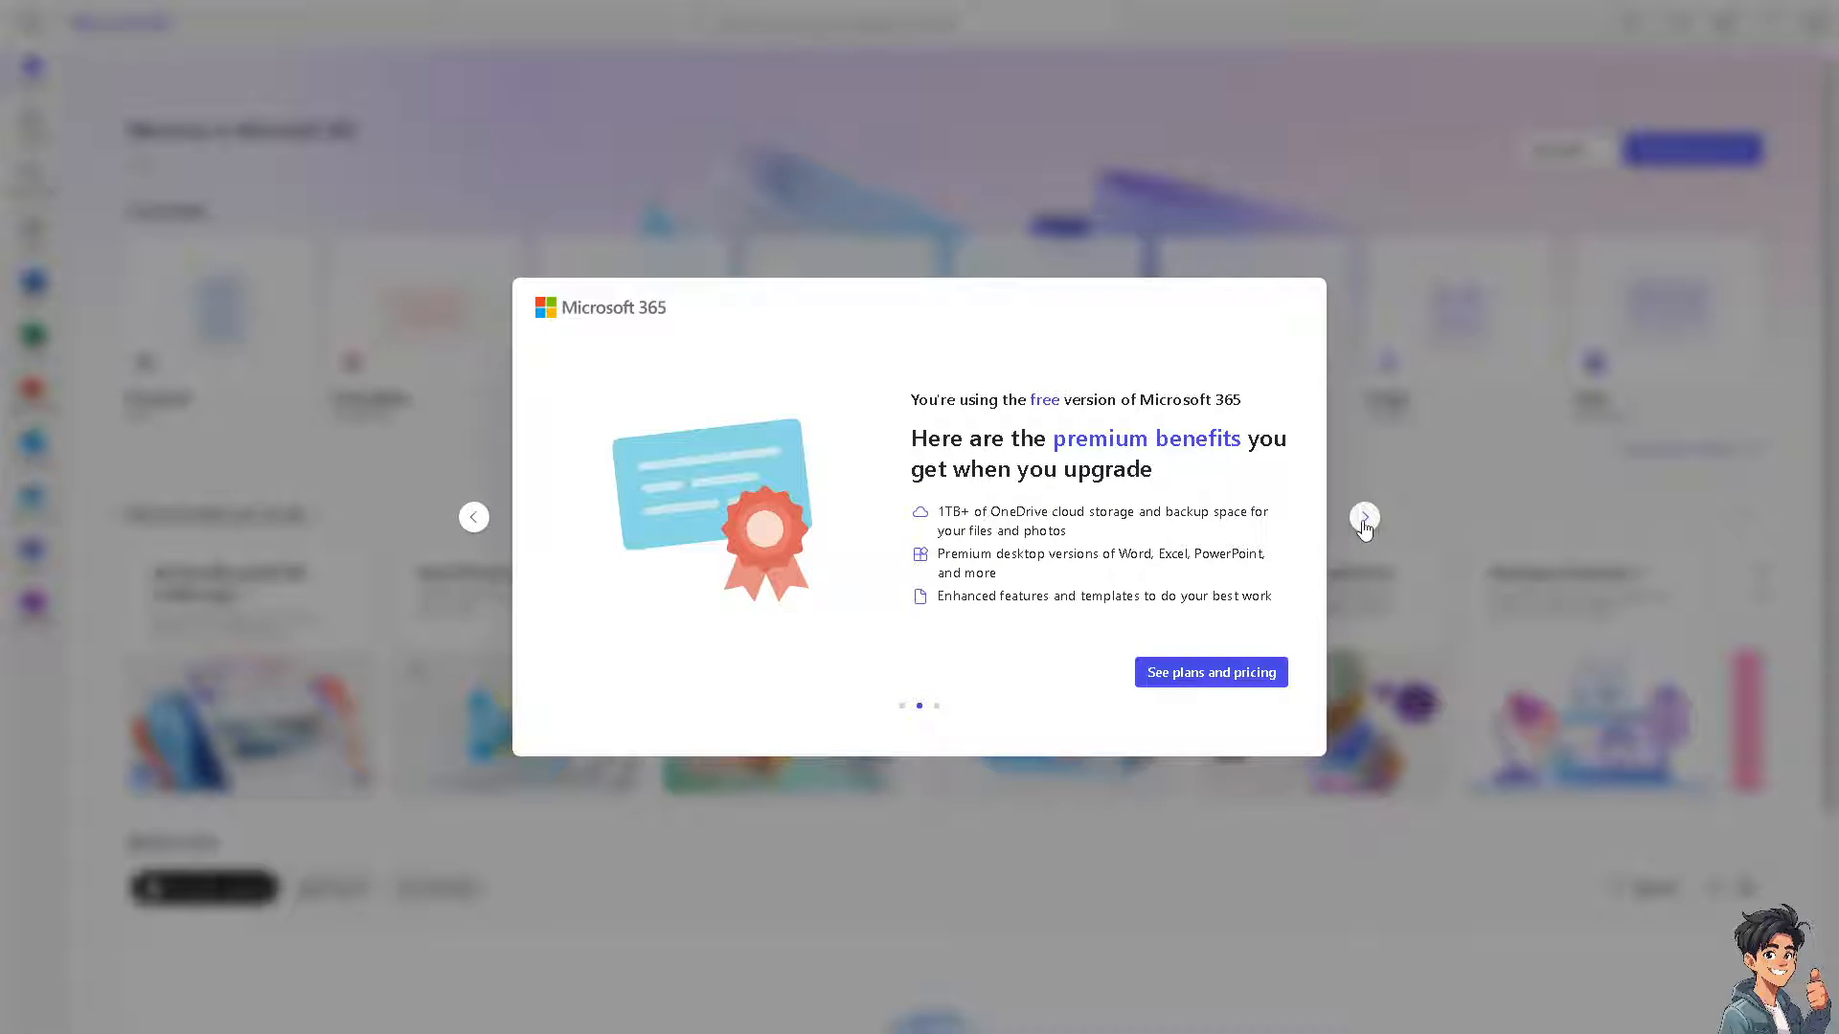
pyautogui.click(1364, 515)
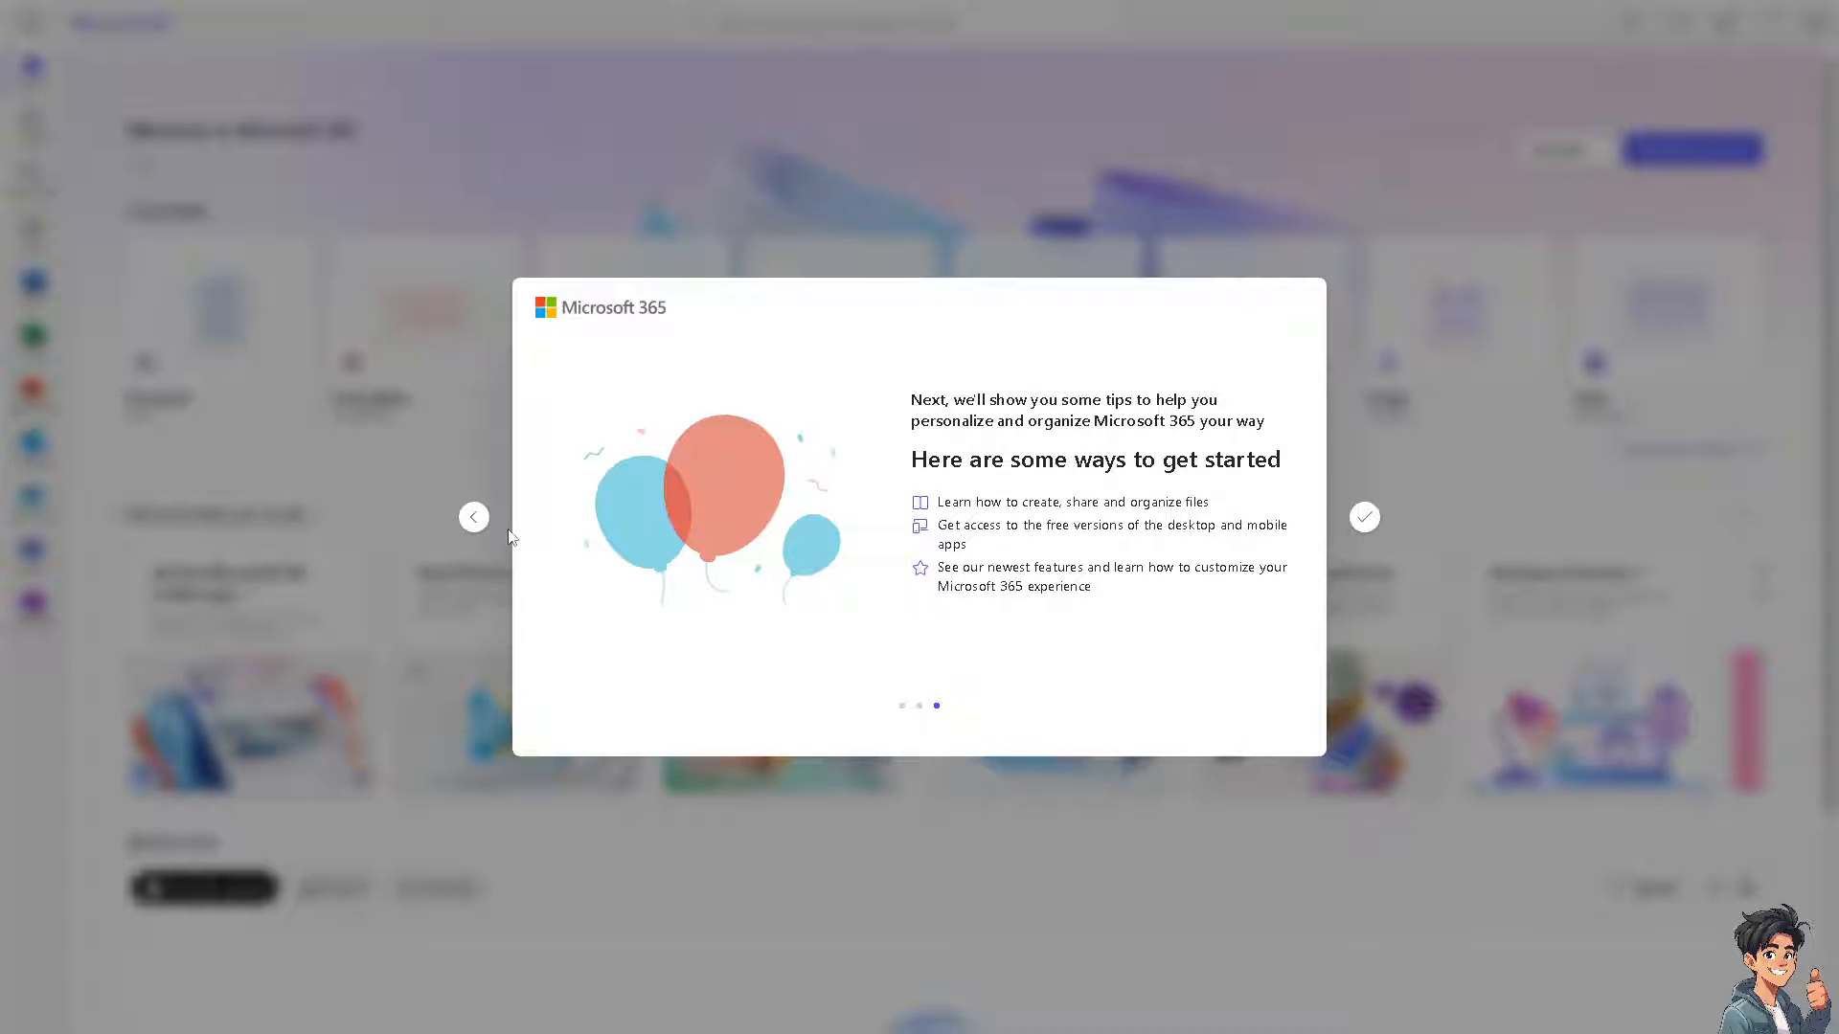
pyautogui.moveTo(473, 515)
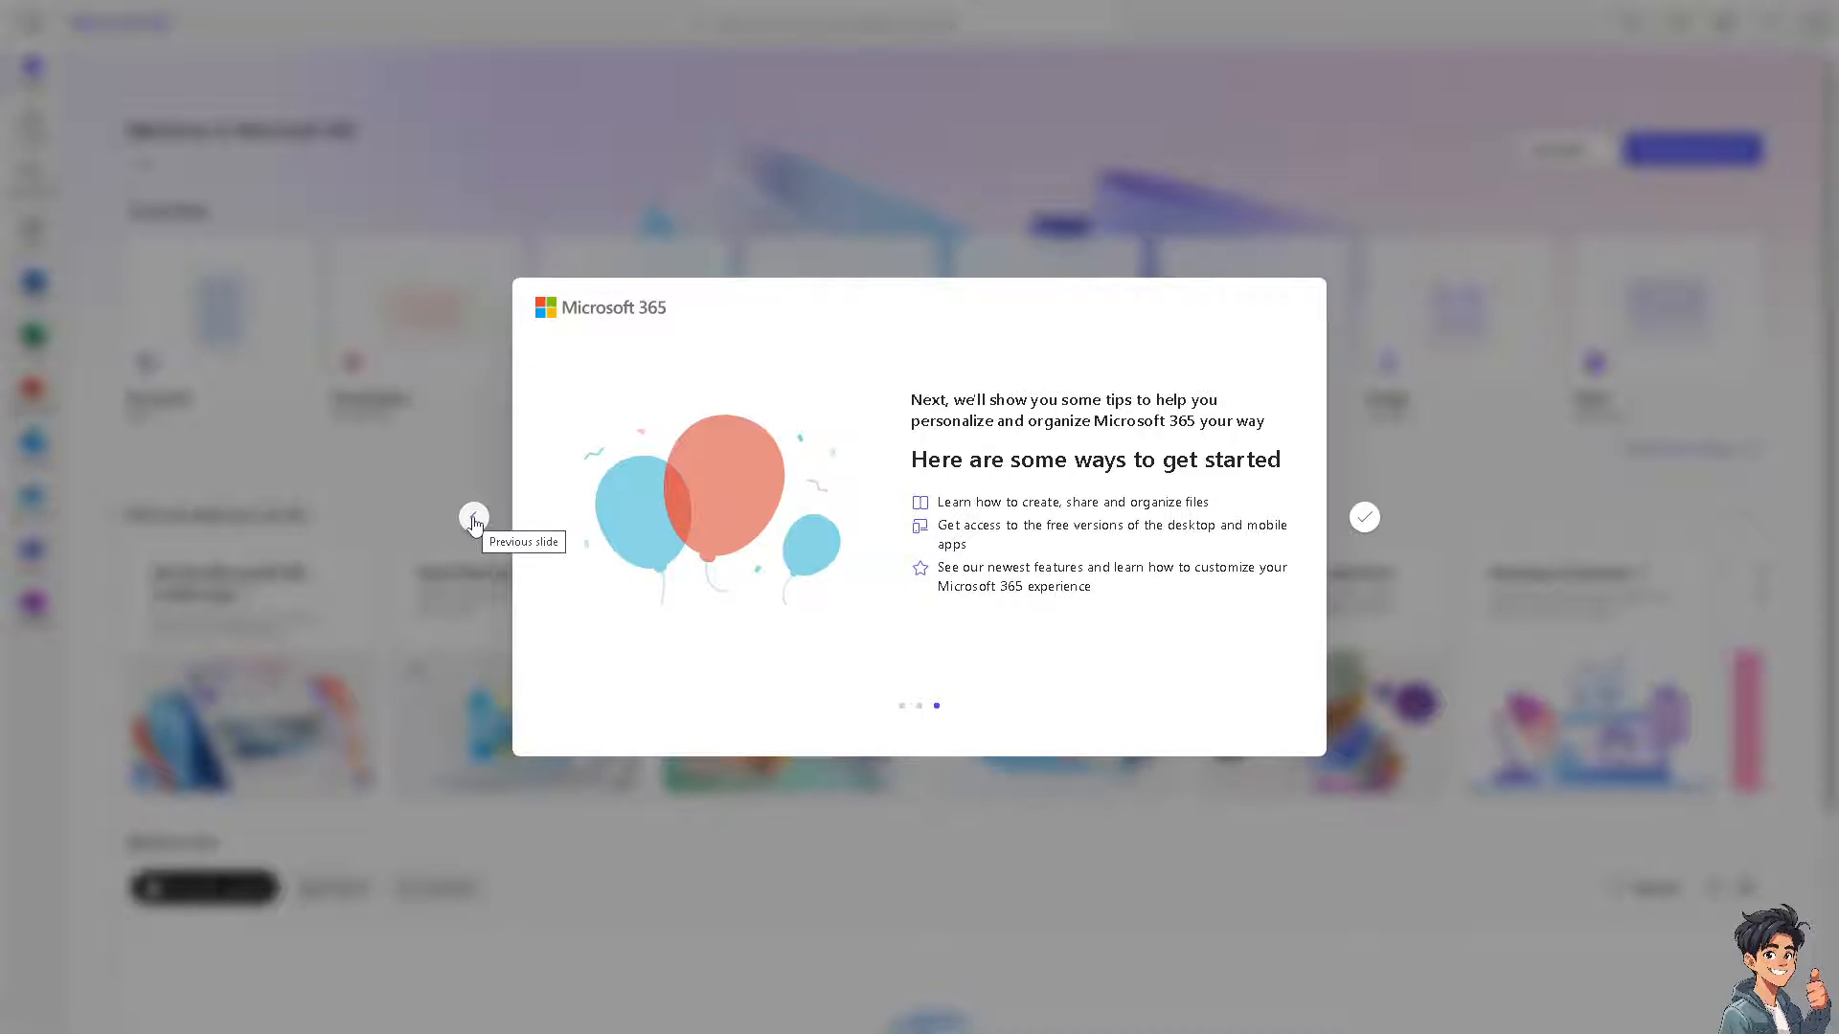
pyautogui.click(473, 515)
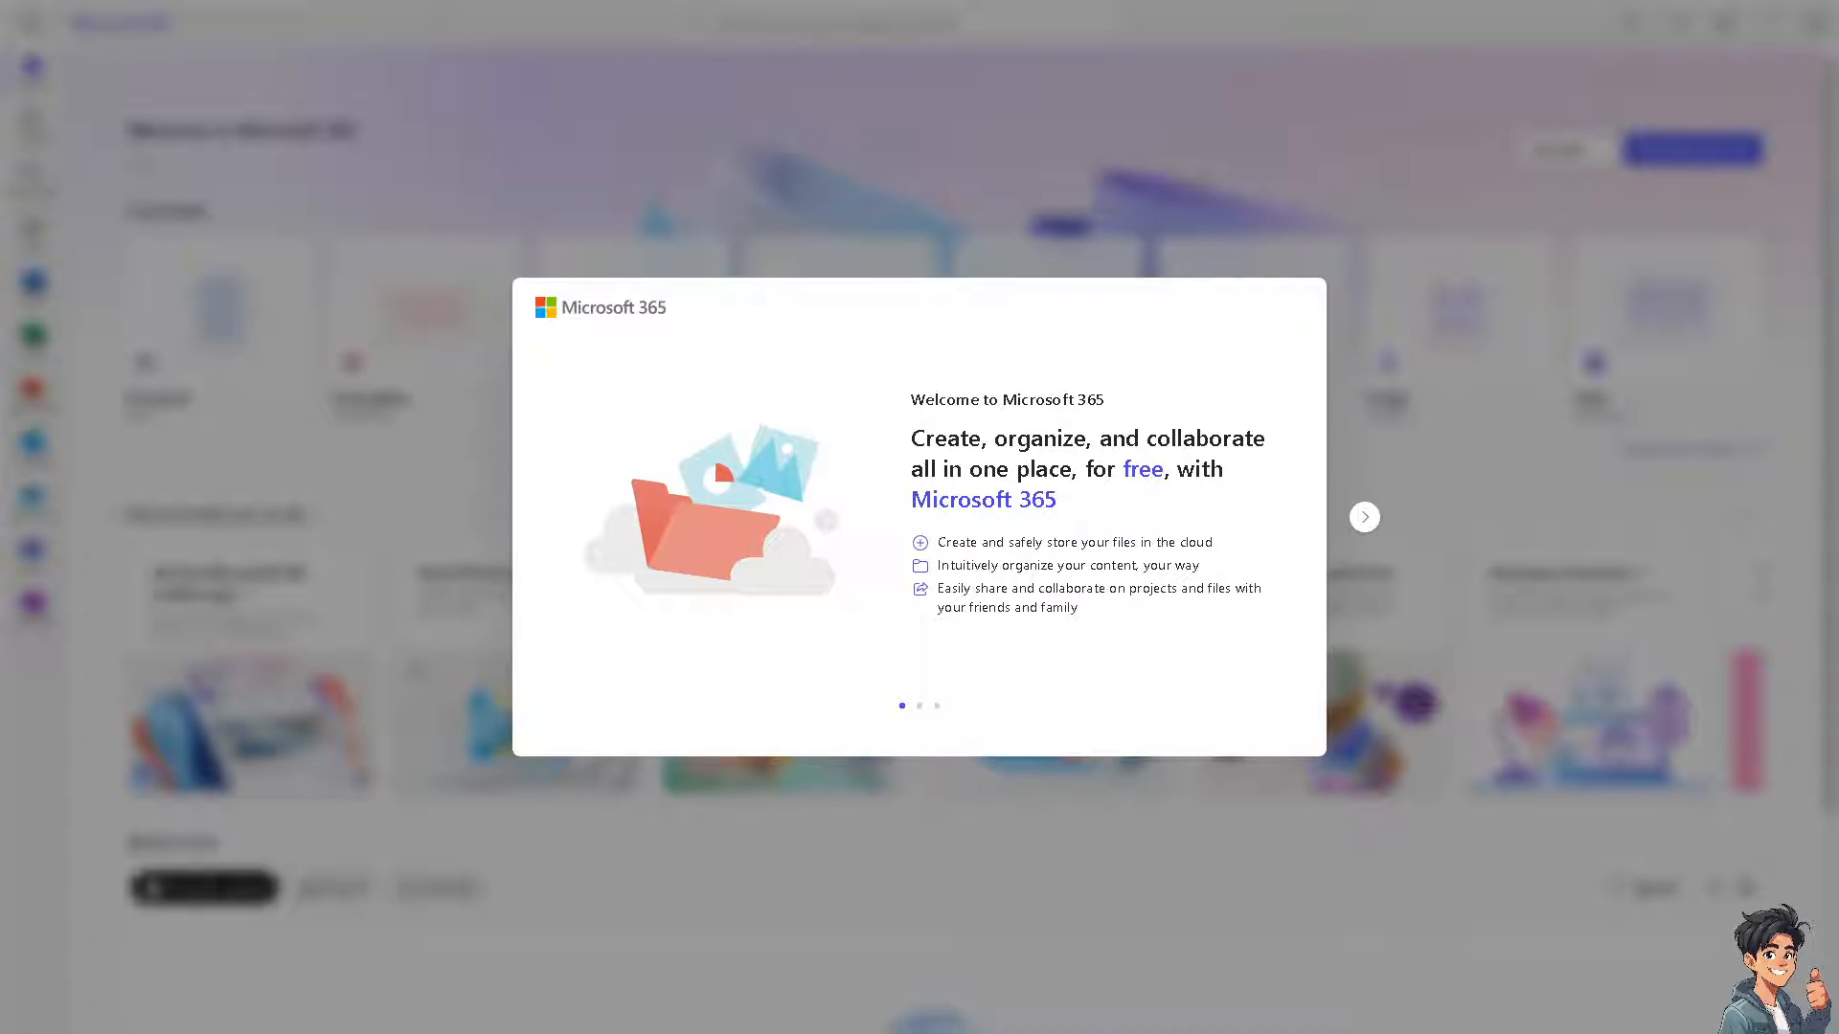
pyautogui.click(1363, 515)
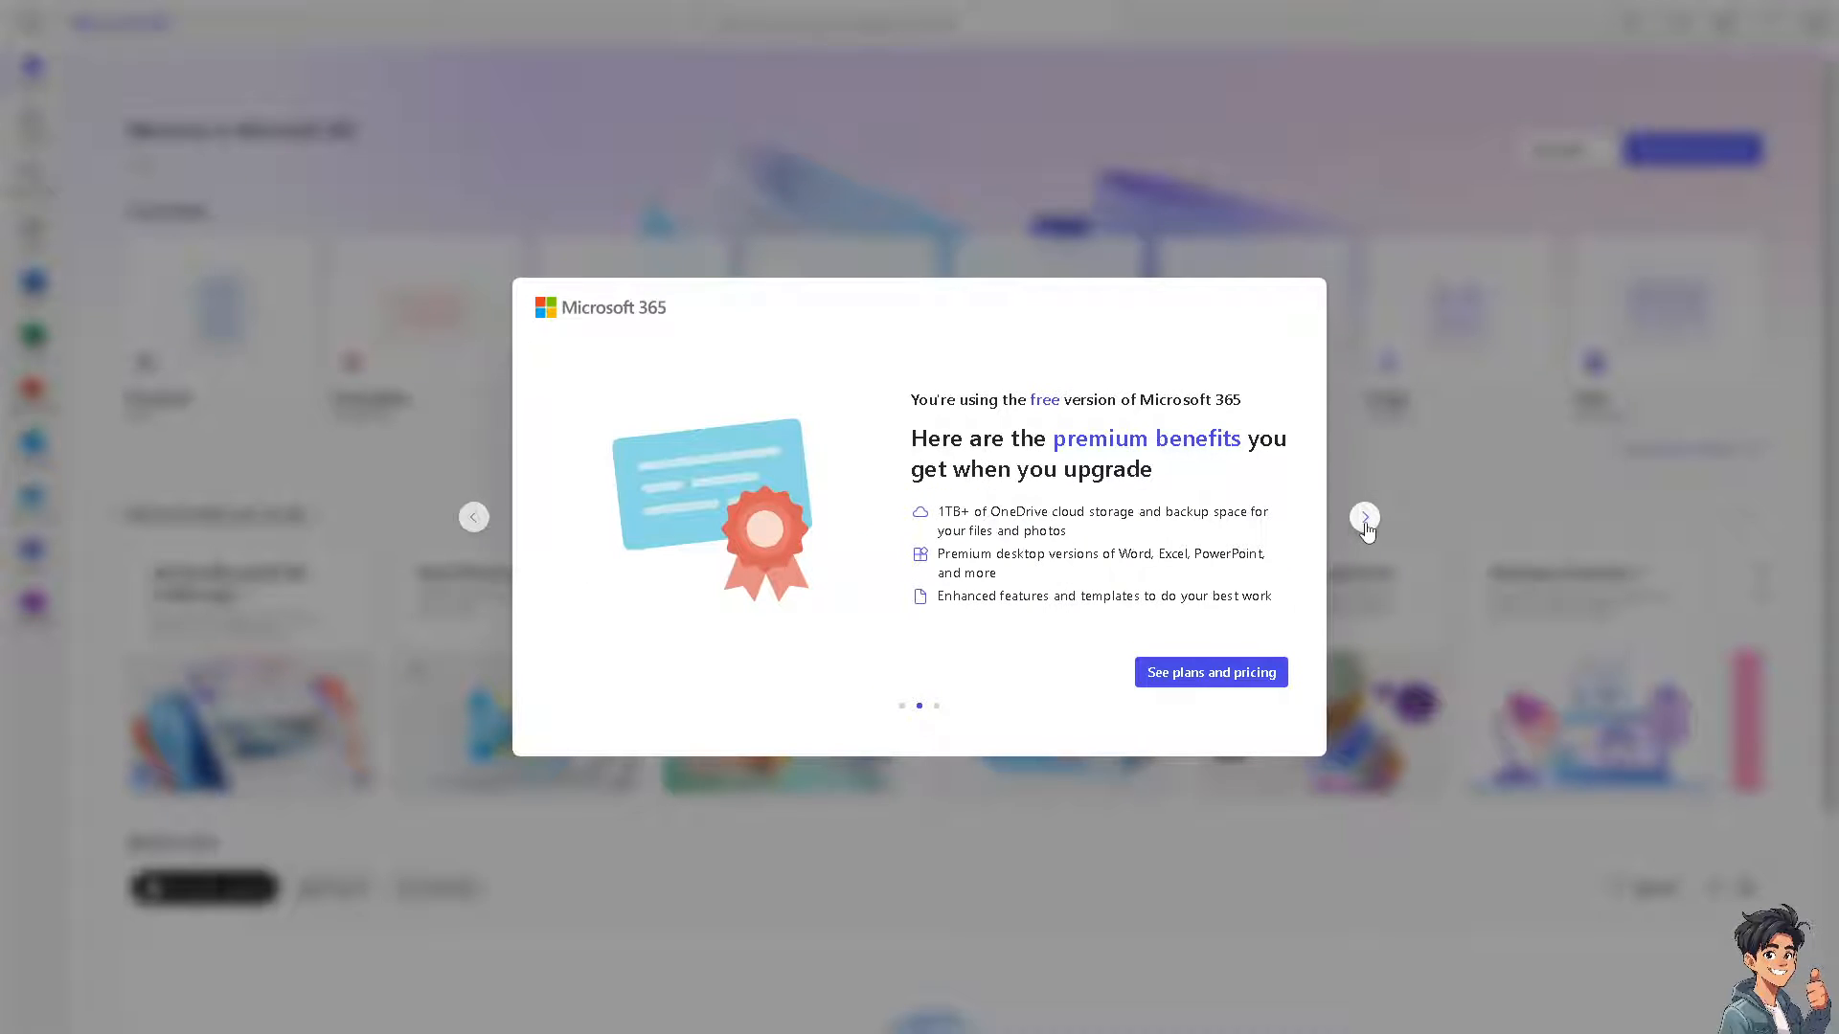
pyautogui.click(1363, 515)
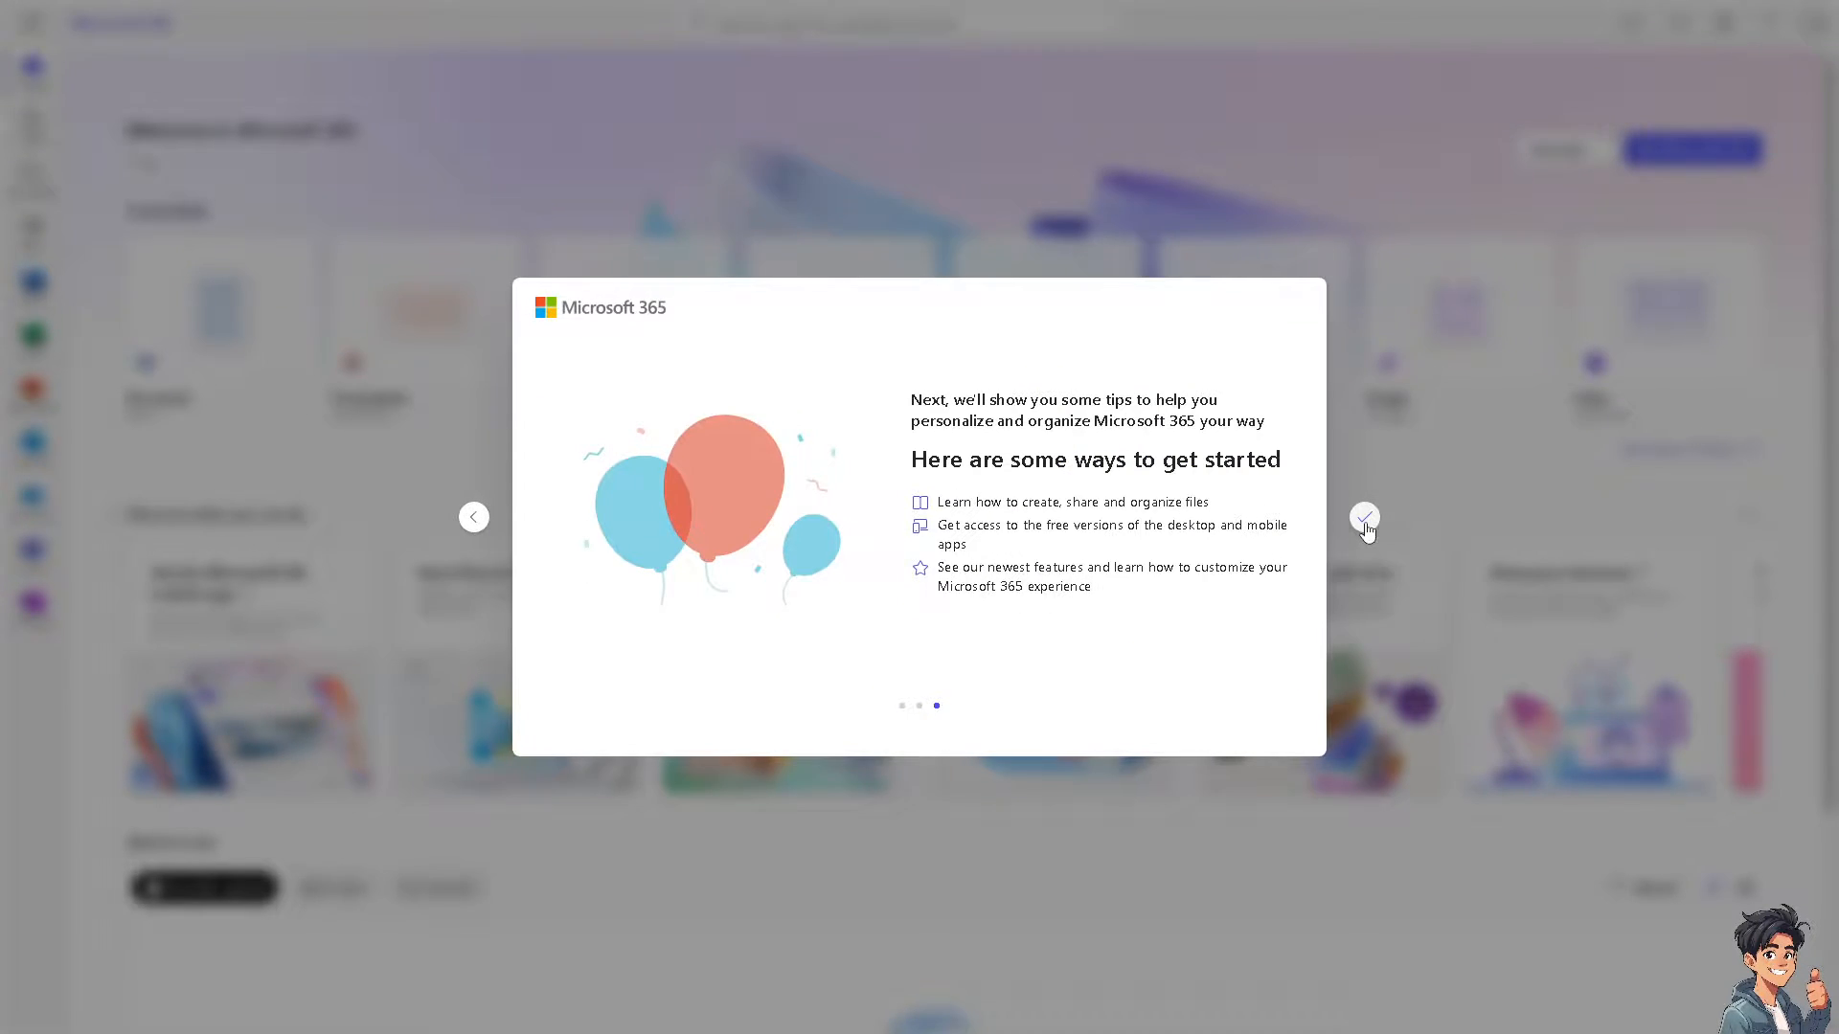
pyautogui.click(1364, 519)
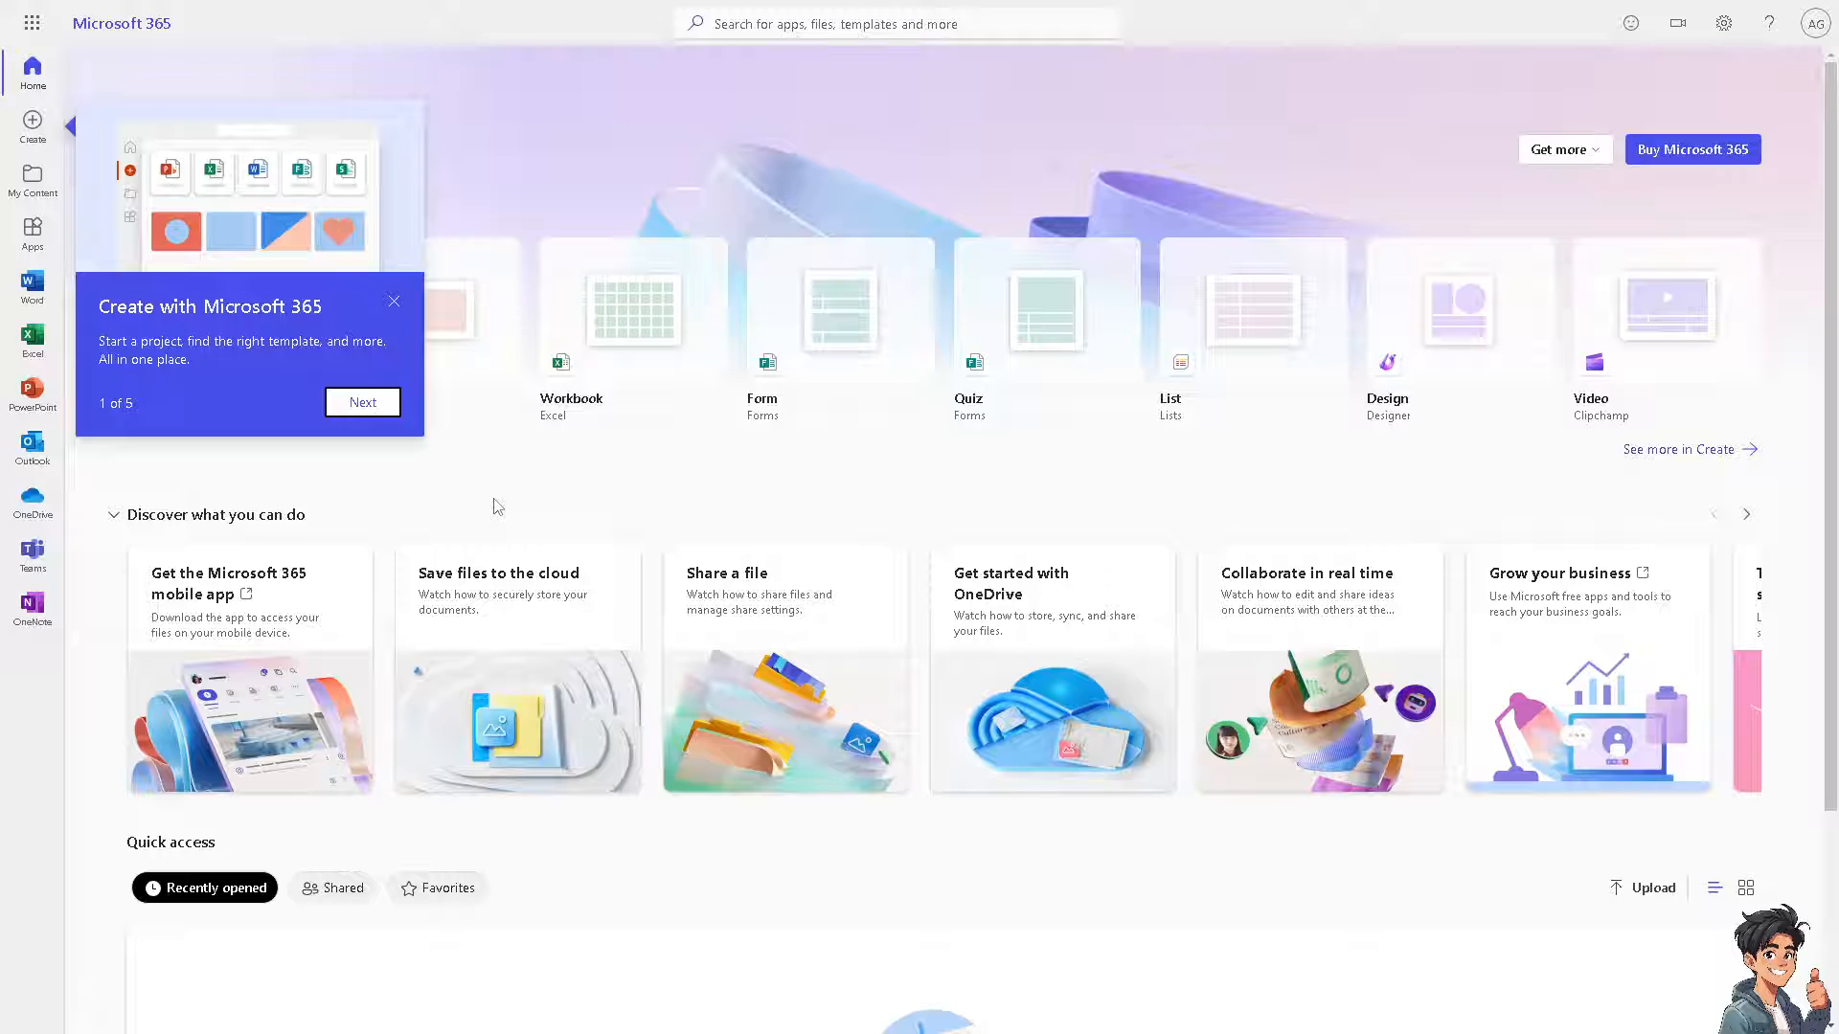
pyautogui.moveTo(509, 510)
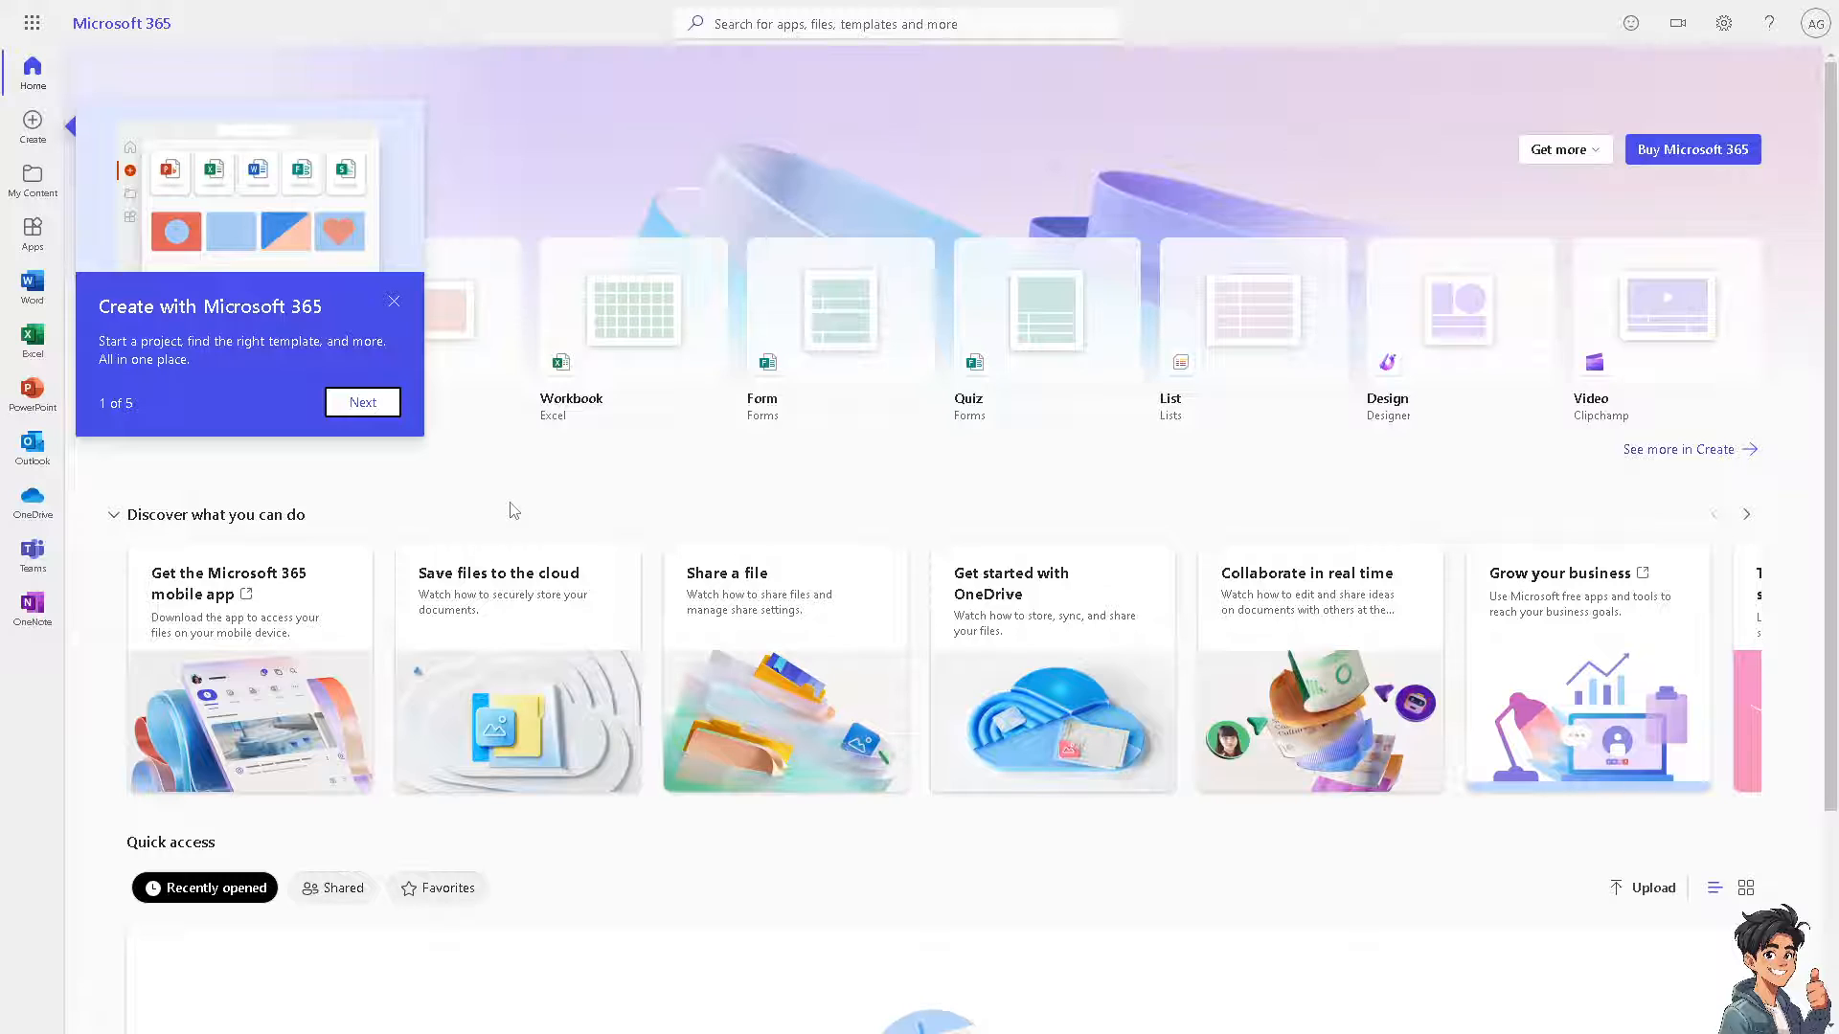
pyautogui.moveTo(807, 482)
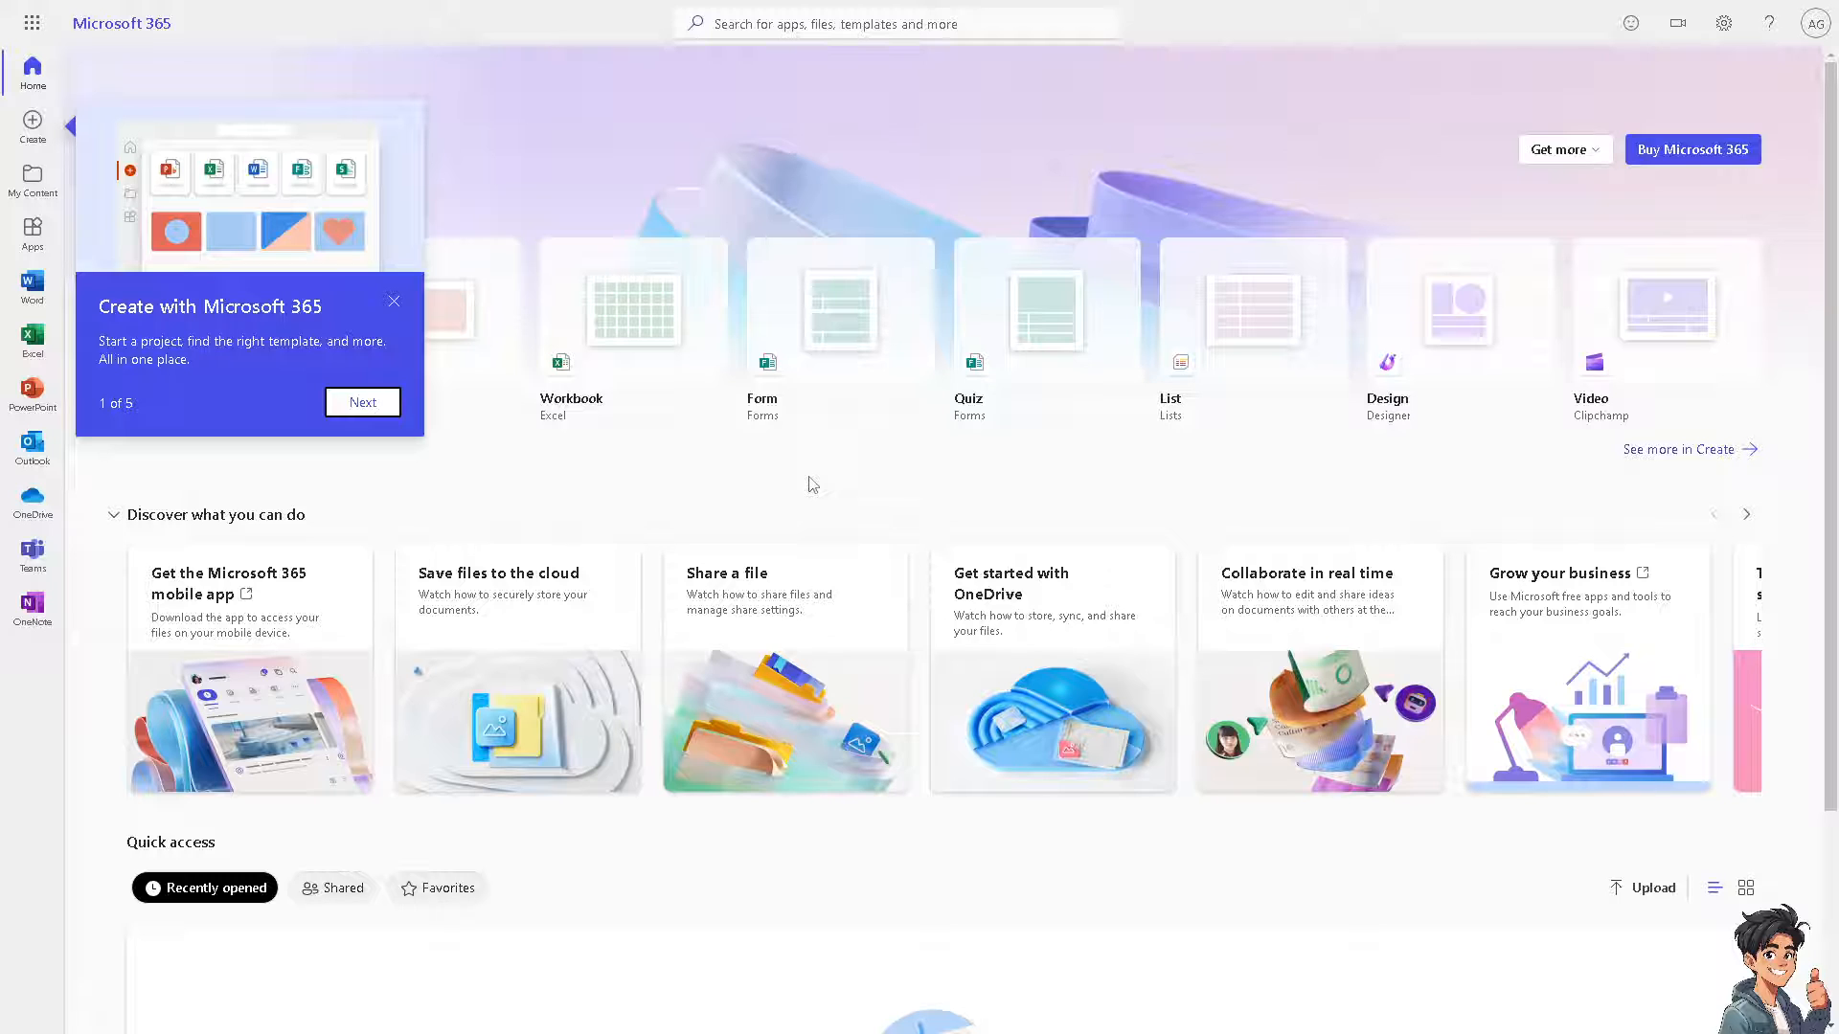
# Go to the Word home page, dismiss the tip and start a new blank document.
pyautogui.click(33, 289)
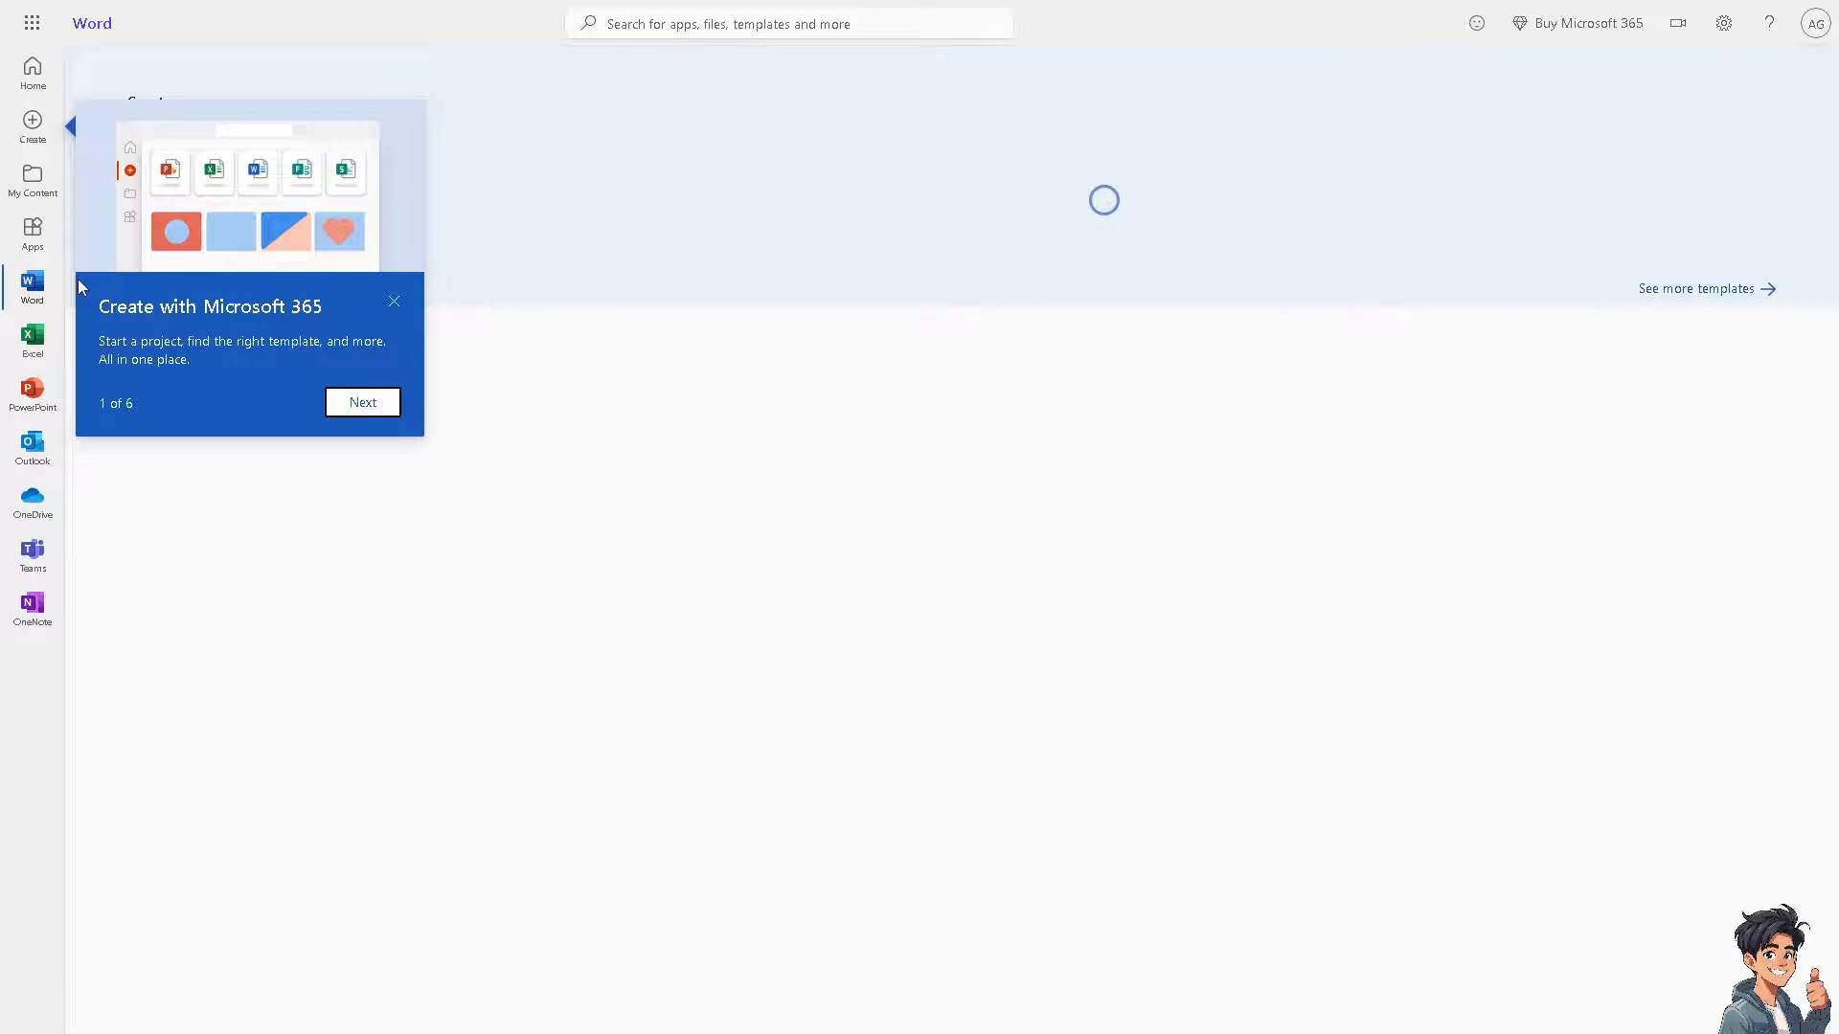
pyautogui.click(394, 301)
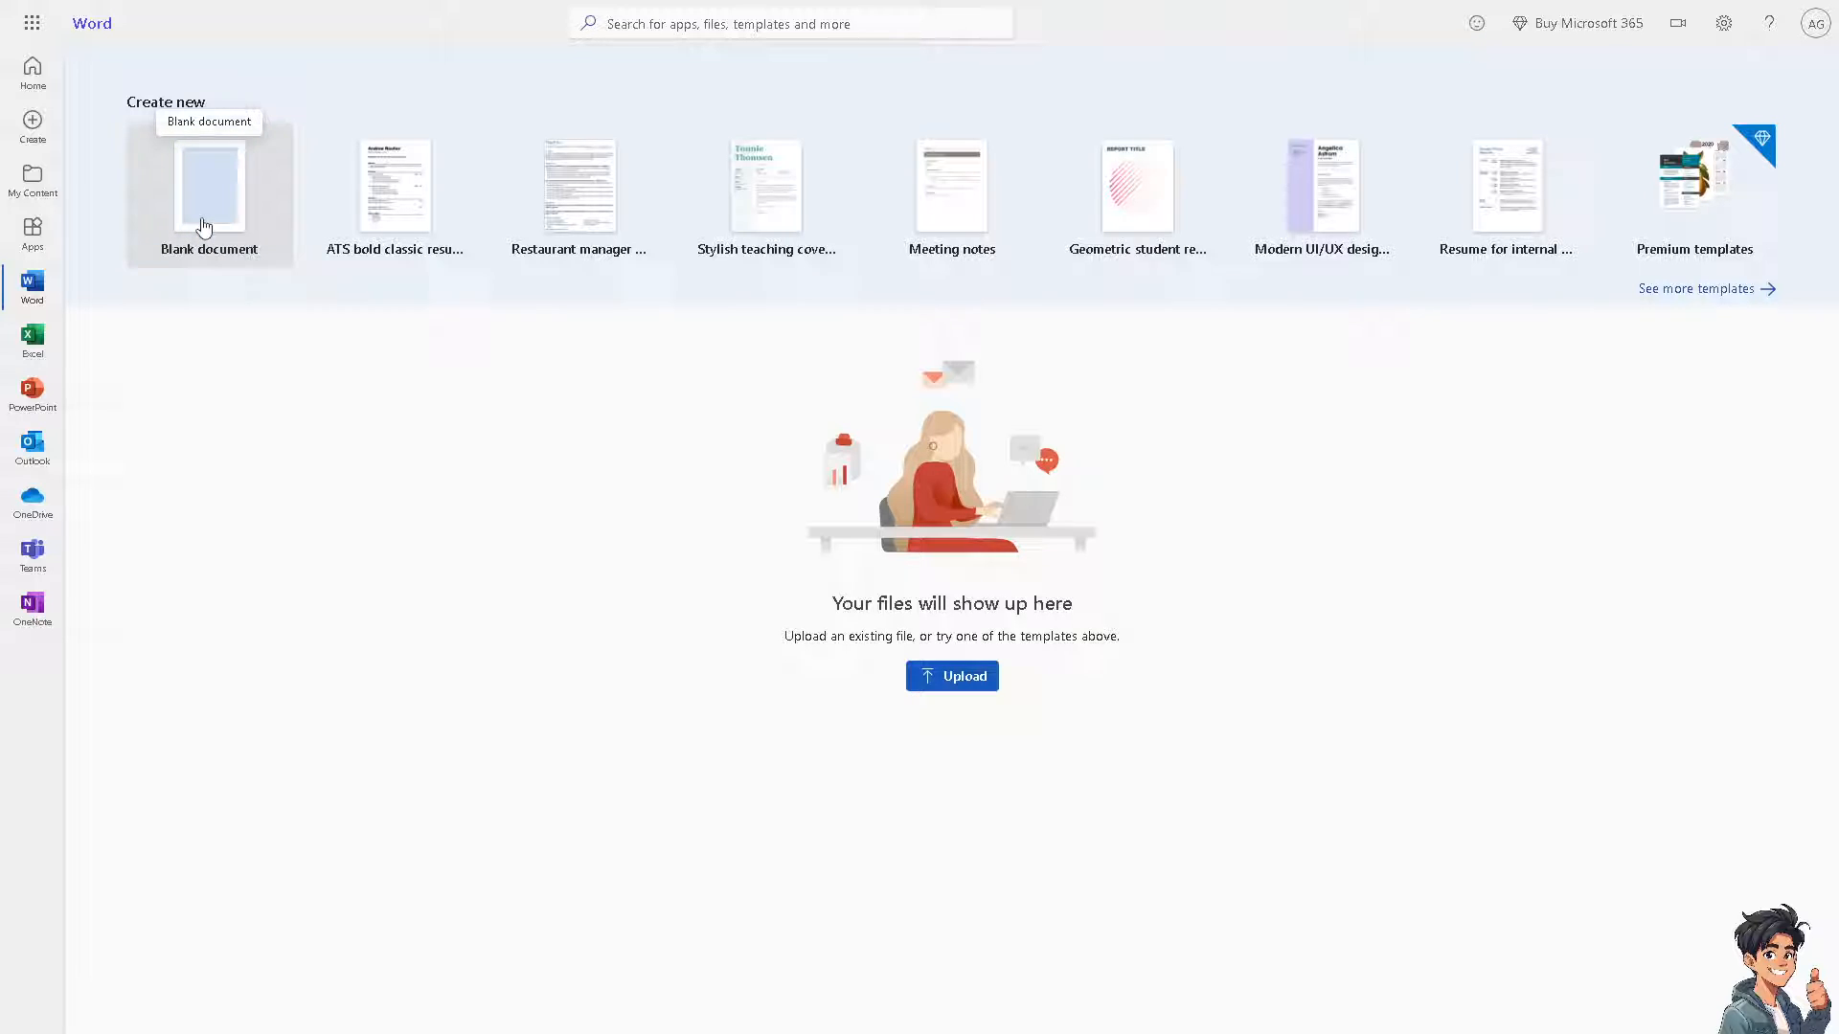
pyautogui.click(209, 186)
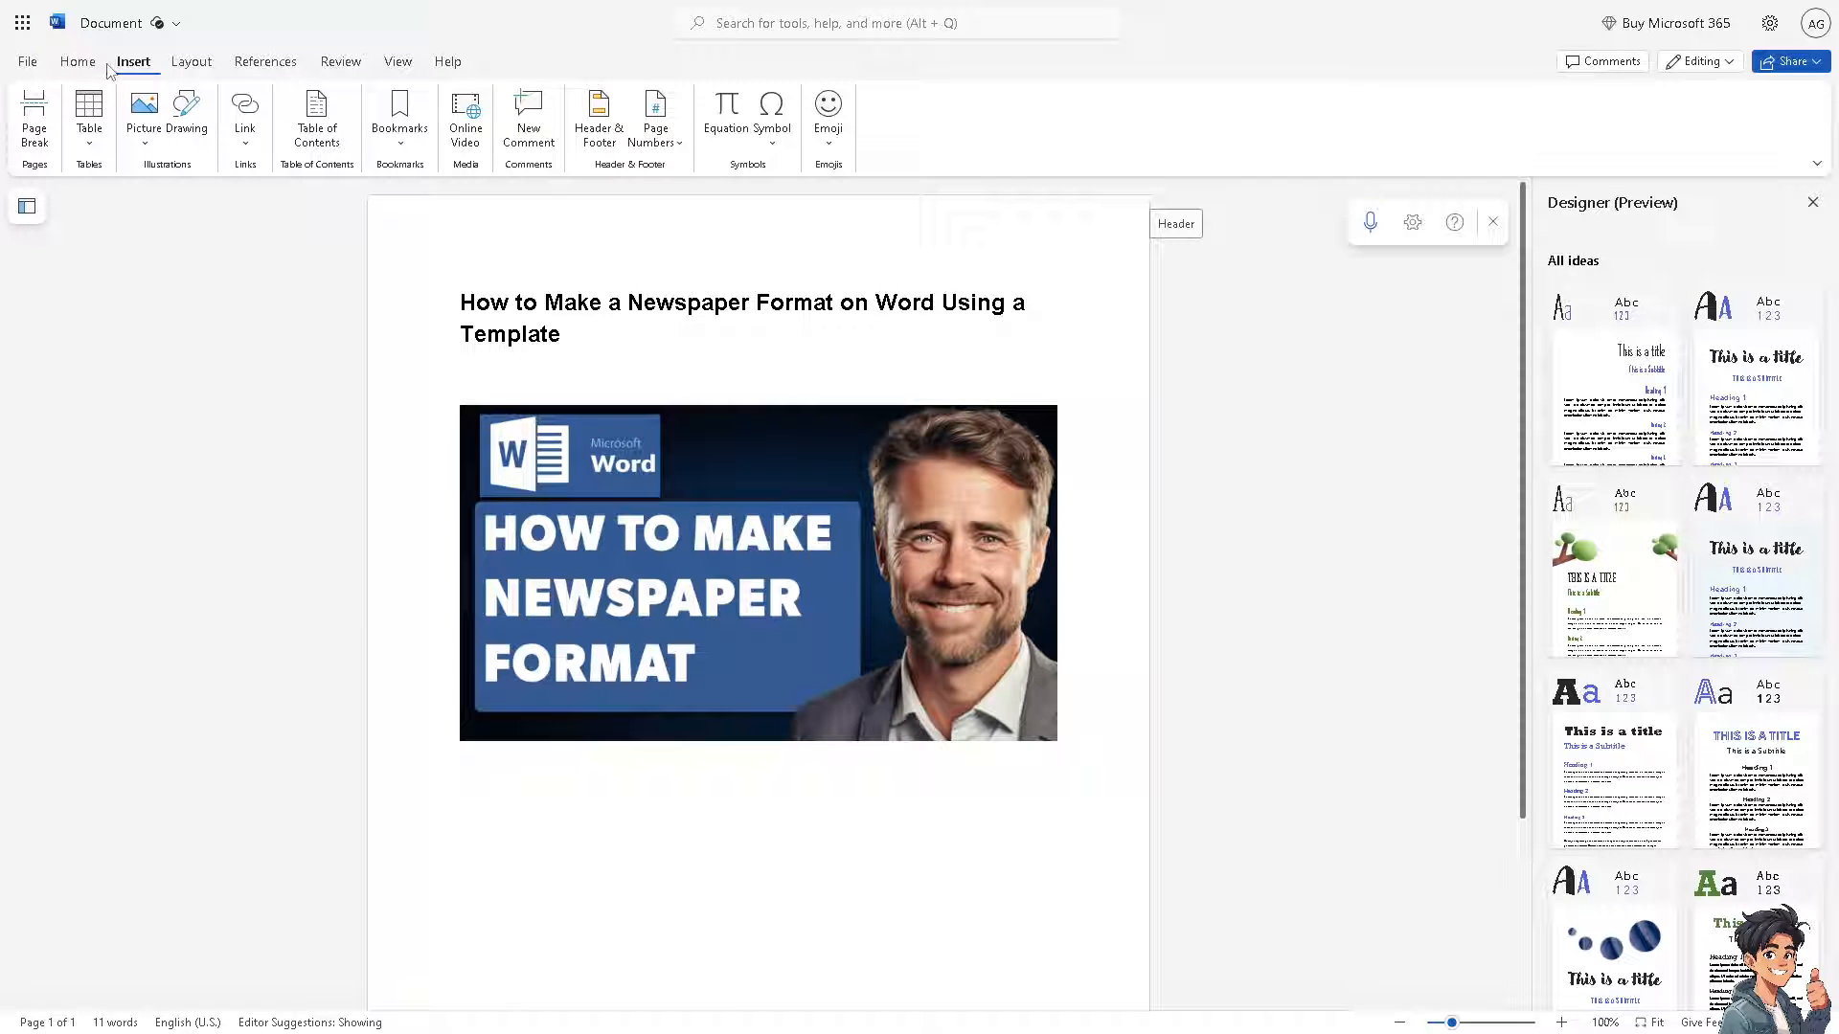
pyautogui.moveTo(38, 71)
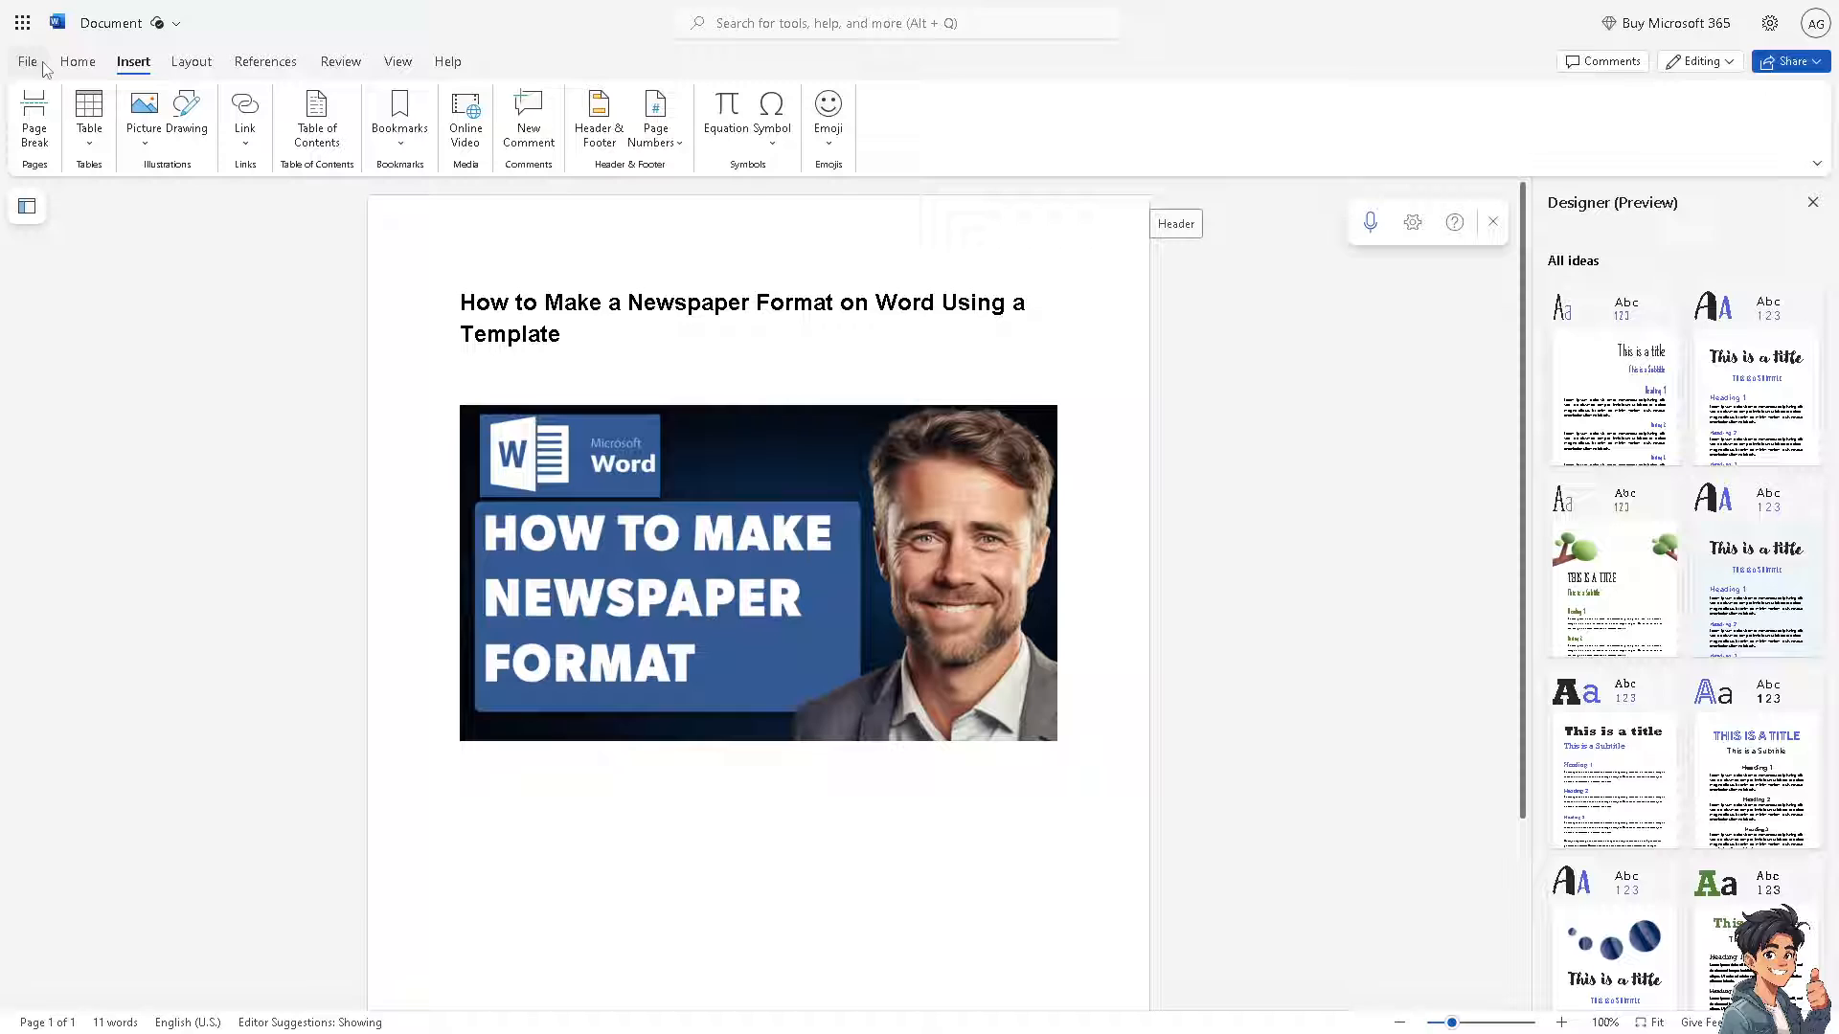
pyautogui.click(25, 61)
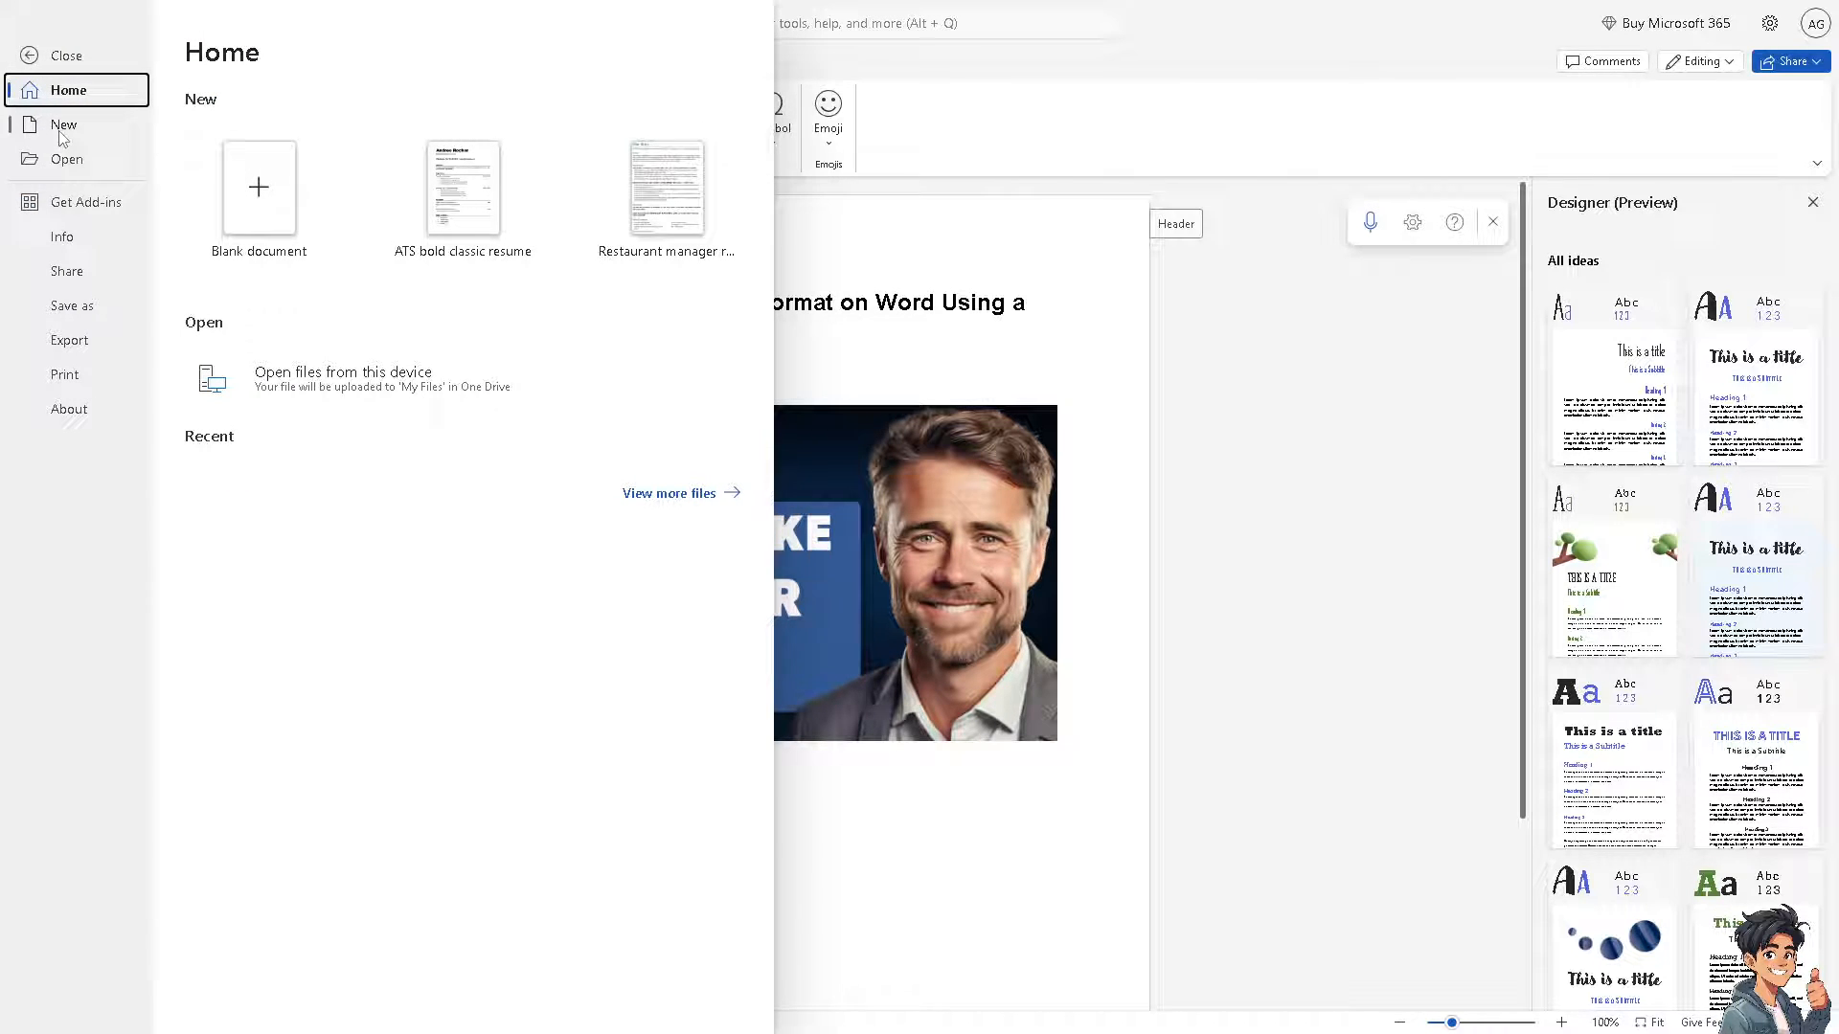
pyautogui.click(66, 127)
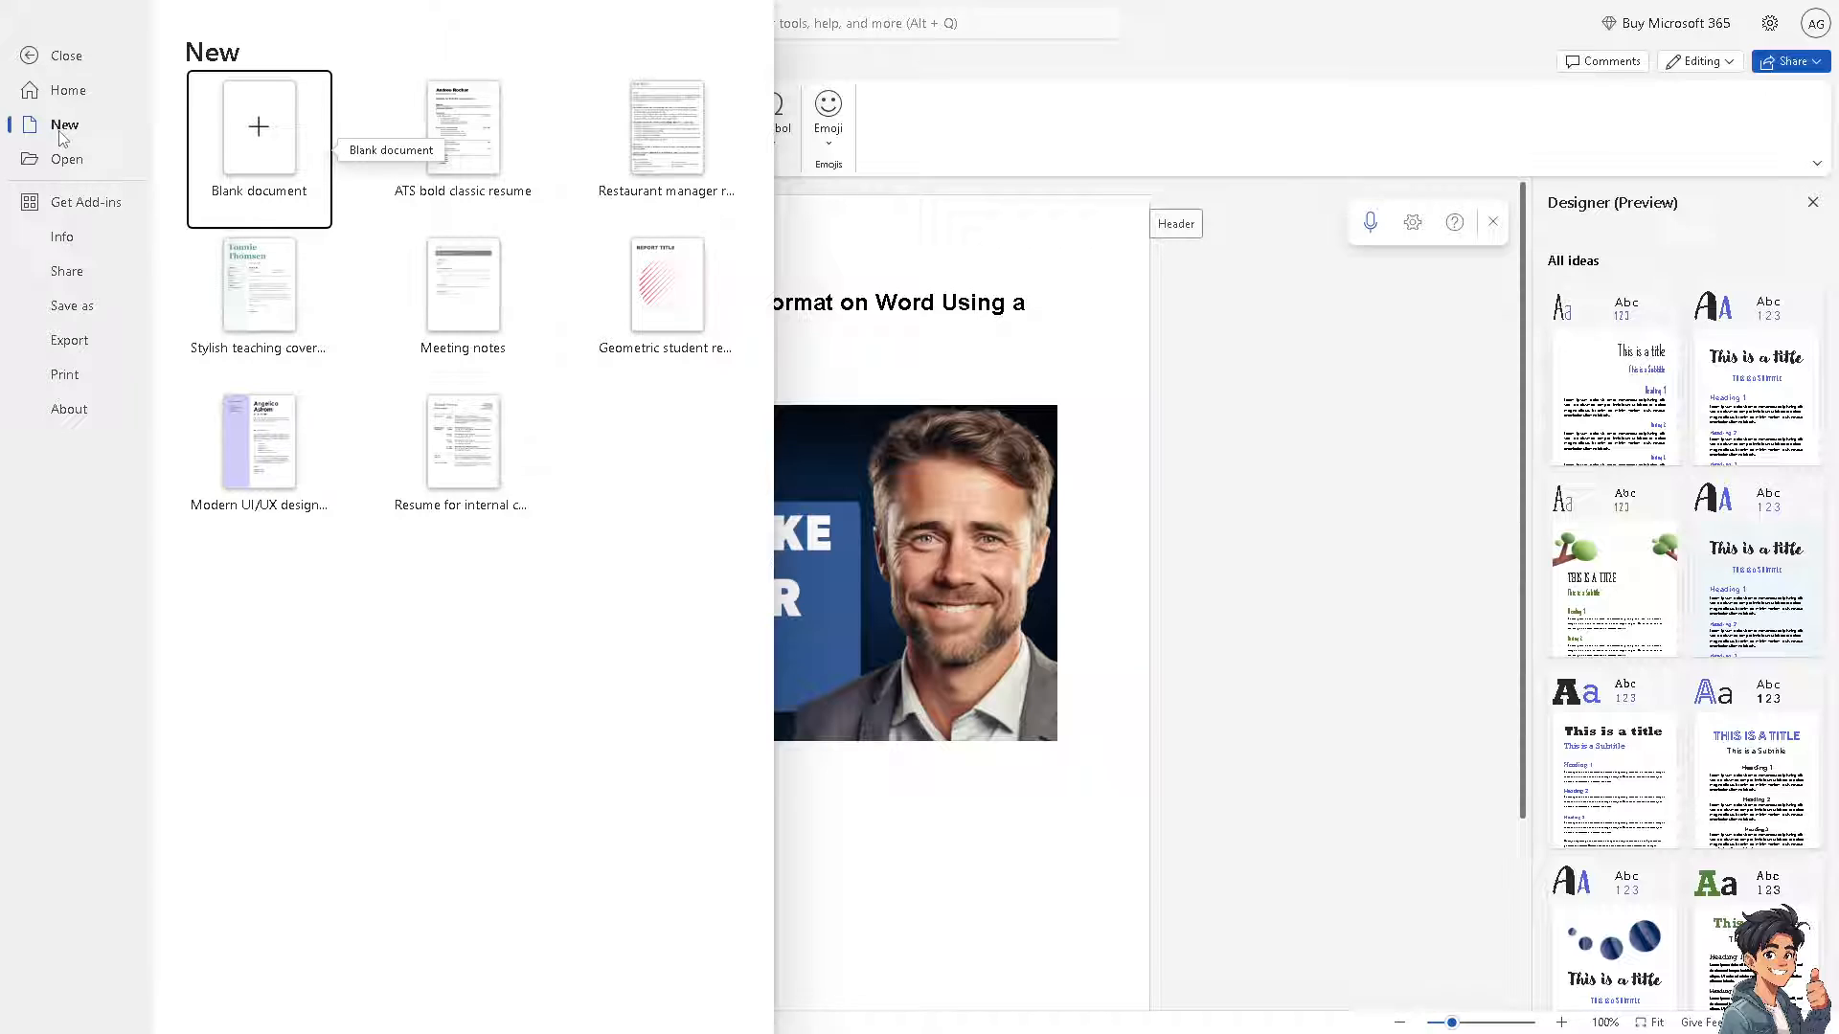
pyautogui.moveTo(259, 126)
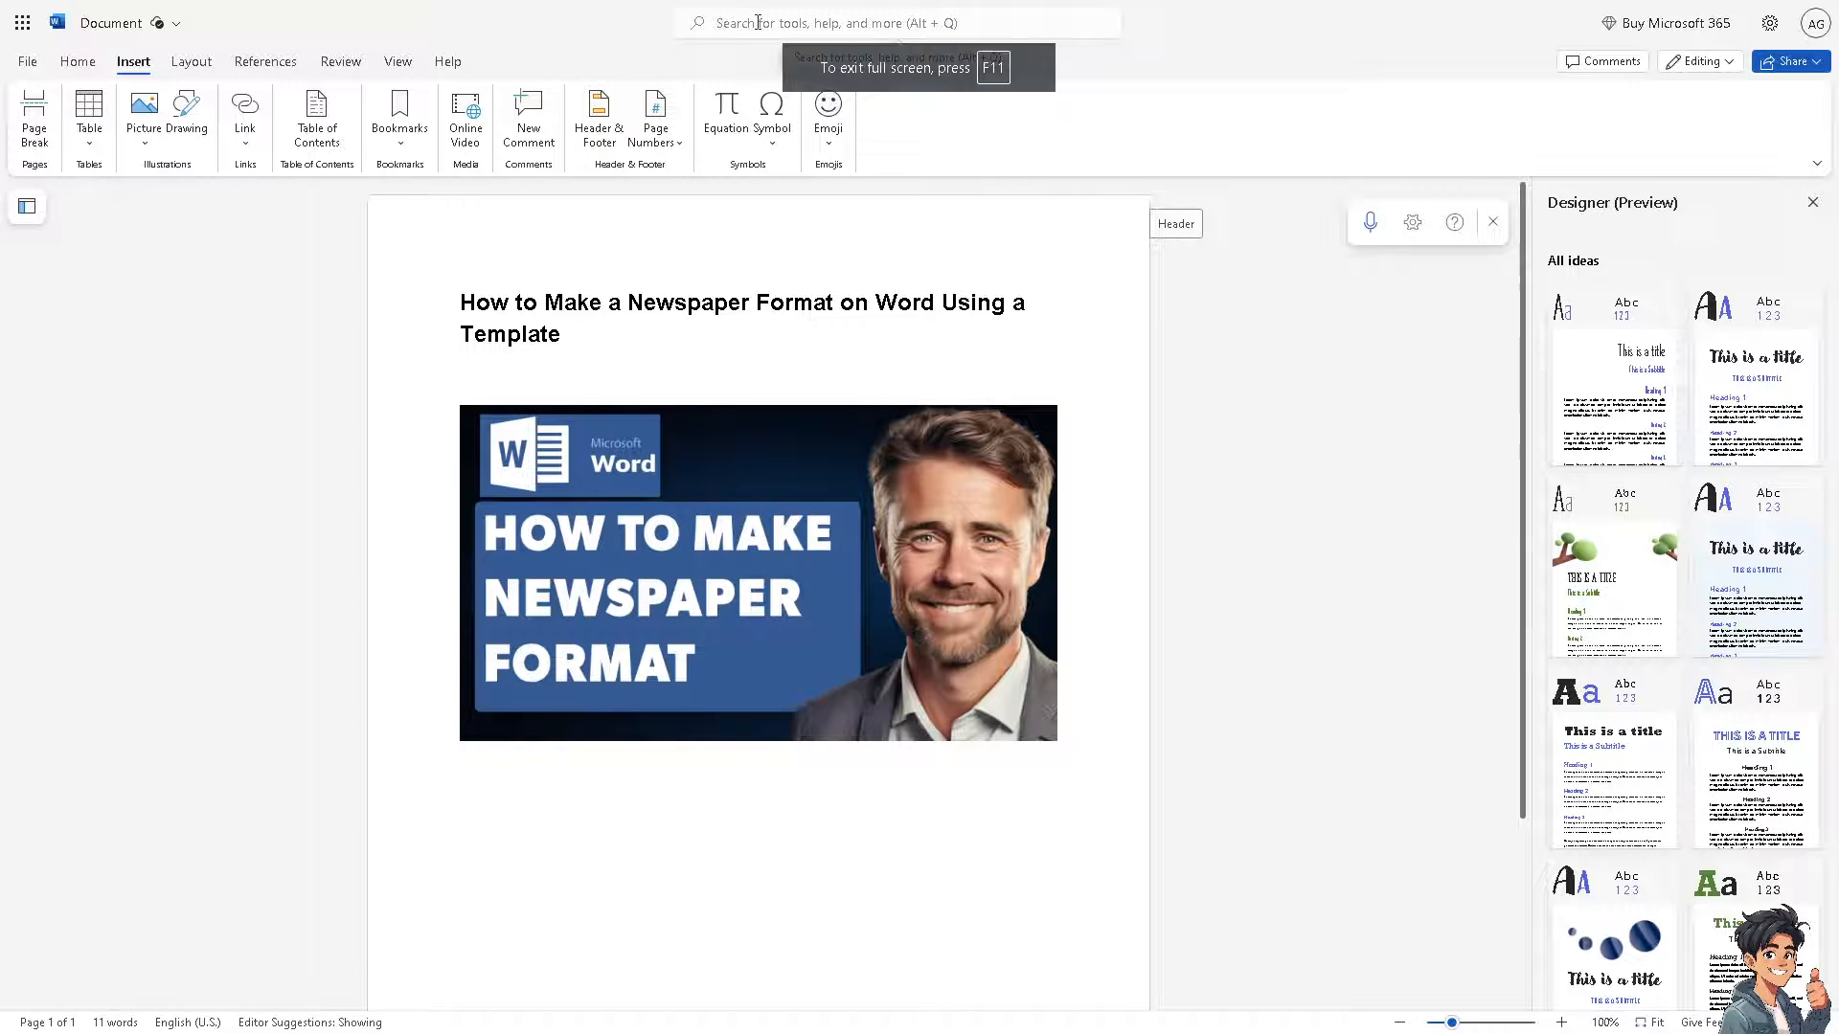
# Search tools and help for 'news paper' (first mistyped 'mewspaper') and pick a suggestion.
pyautogui.click(822, 23)
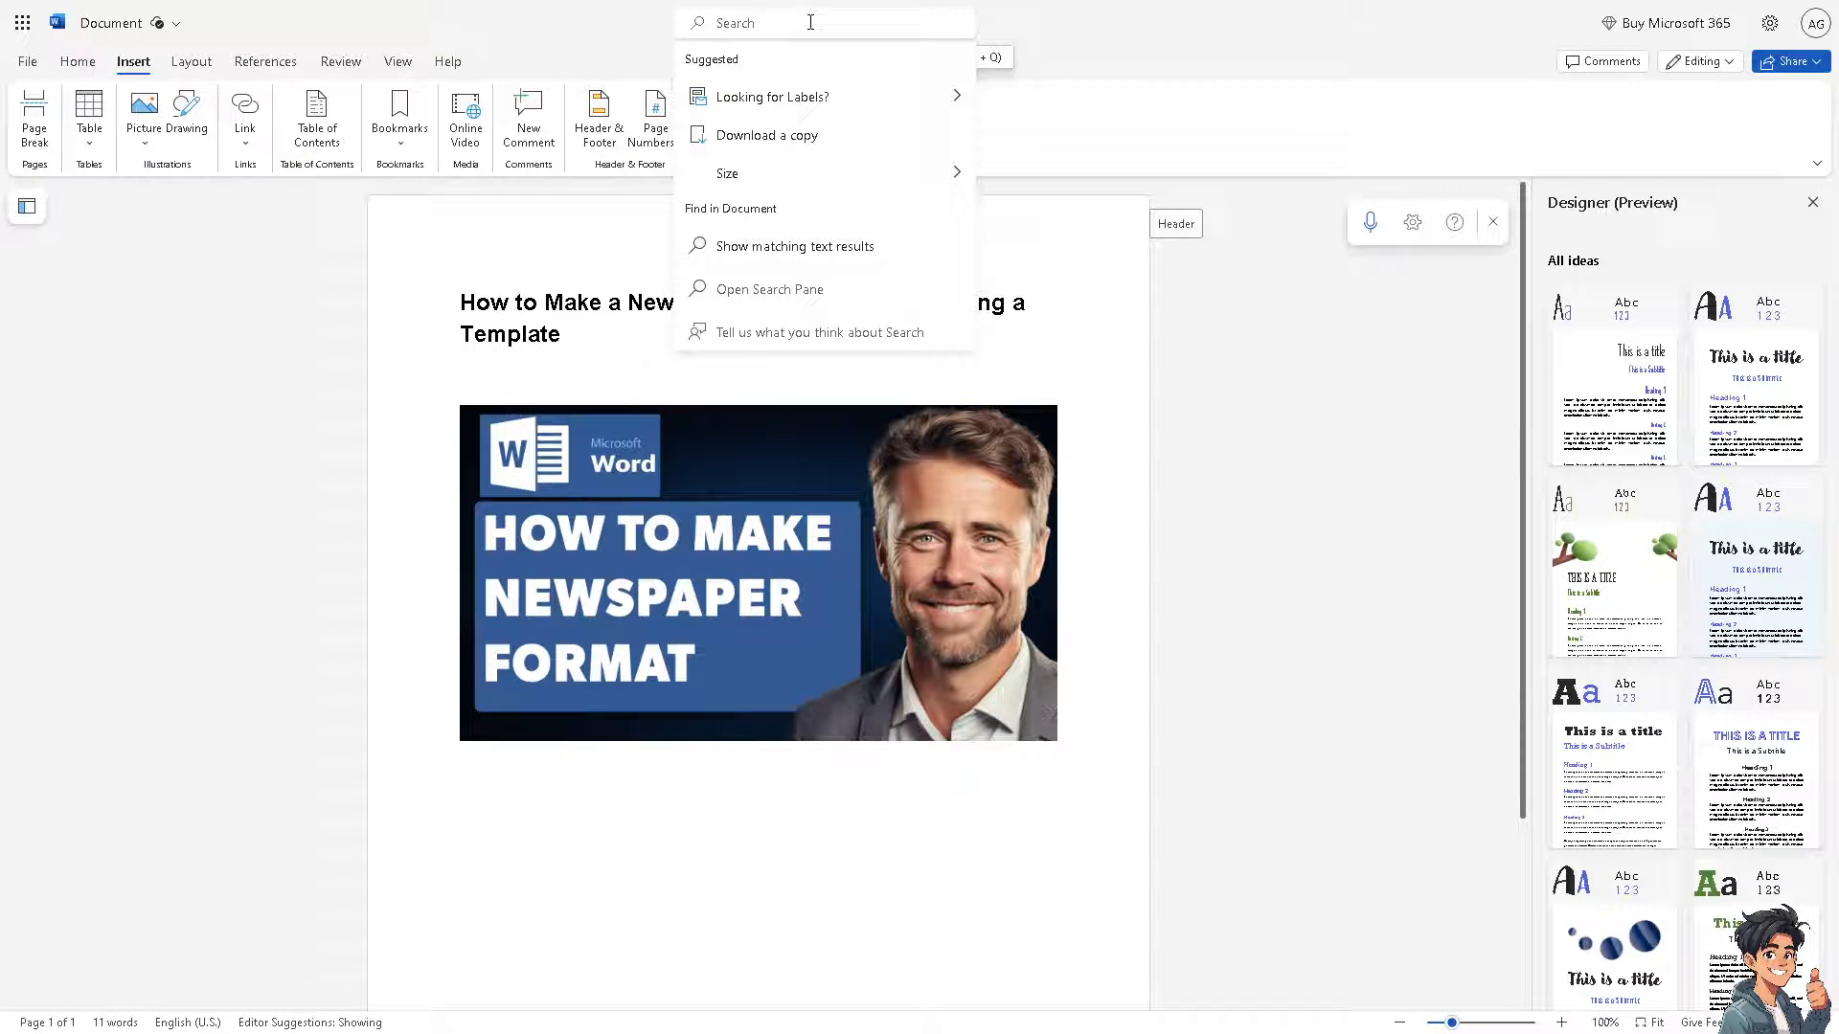
pyautogui.write('mewspaper')
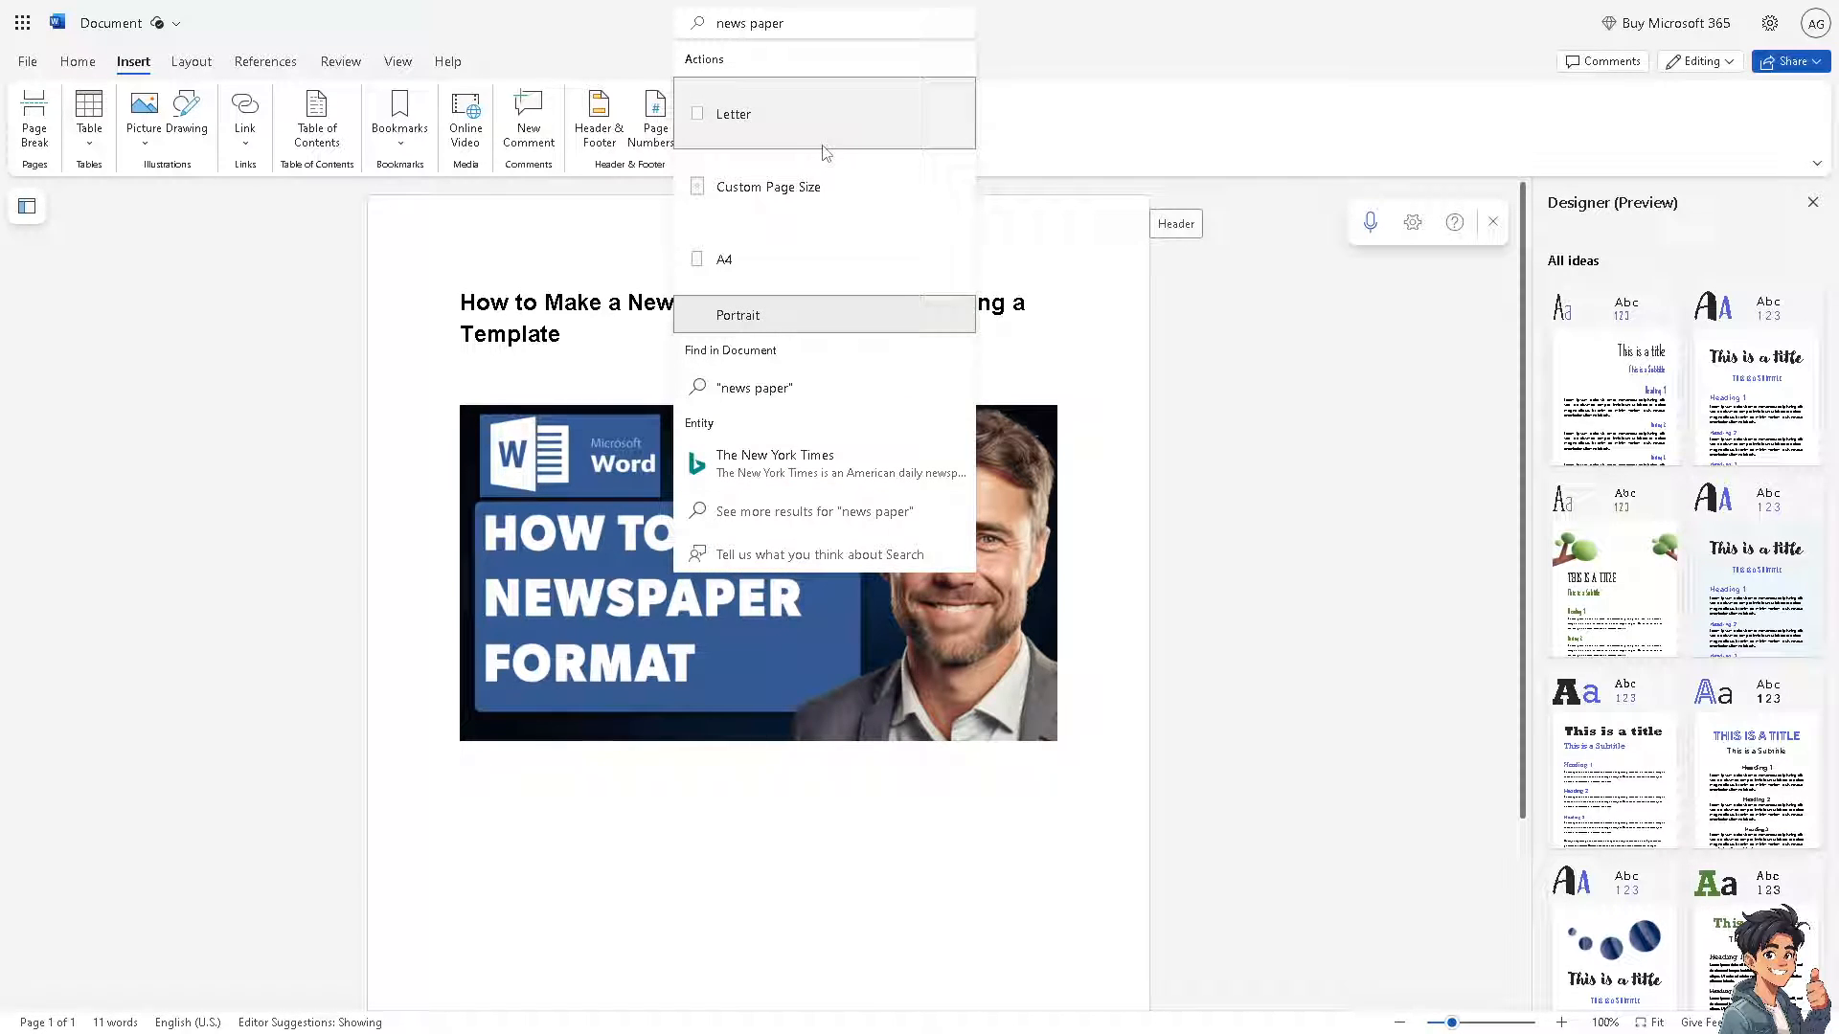
pyautogui.moveTo(824, 115)
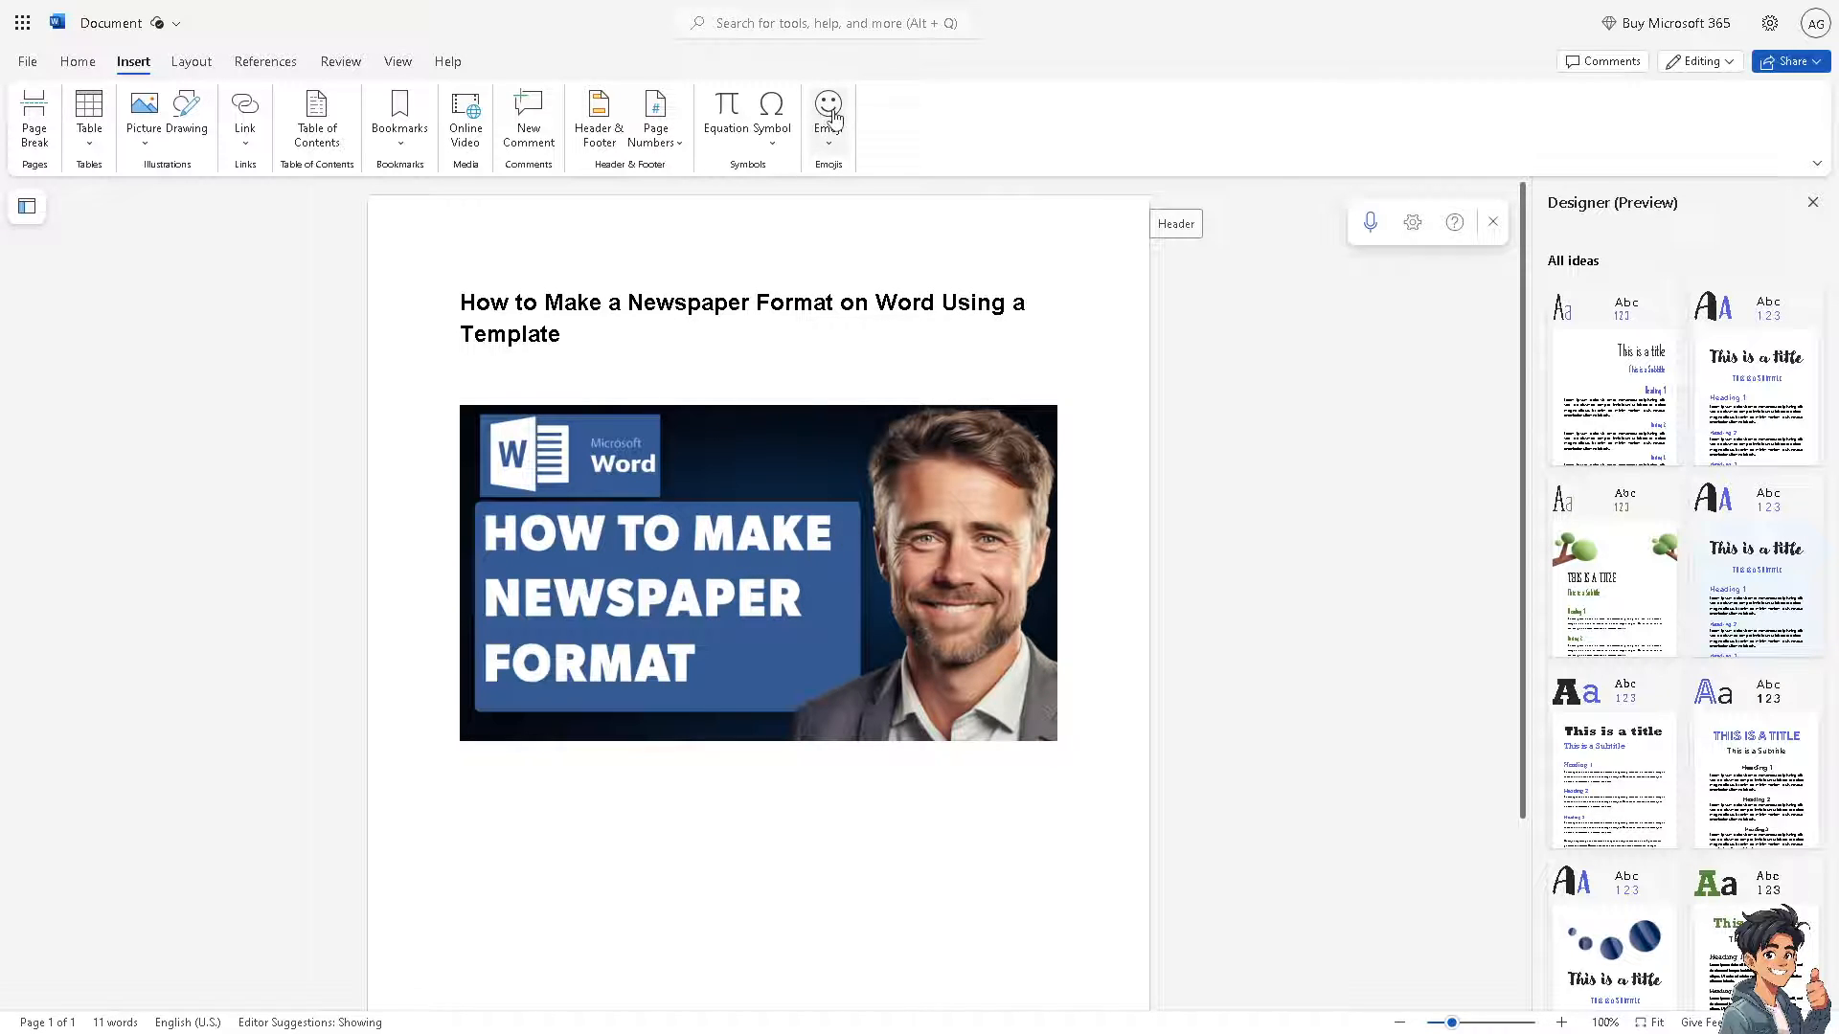
pyautogui.moveTo(823, 23)
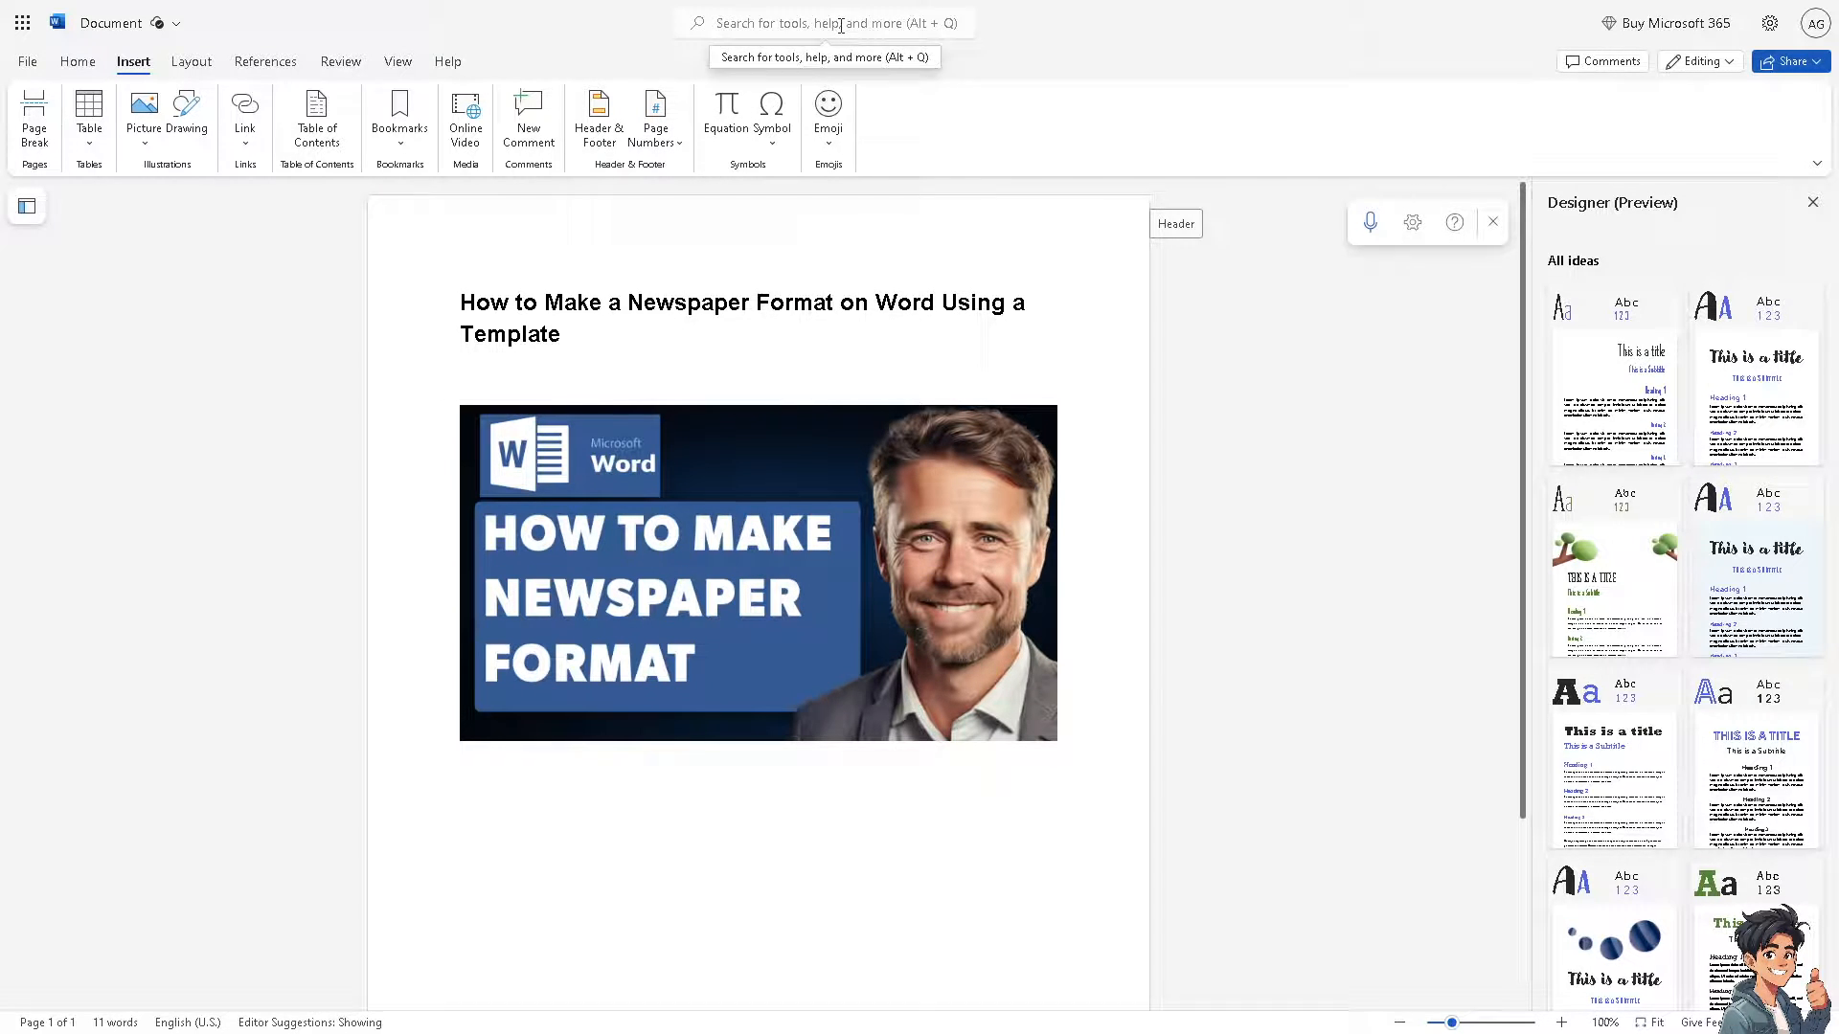
pyautogui.write('news')
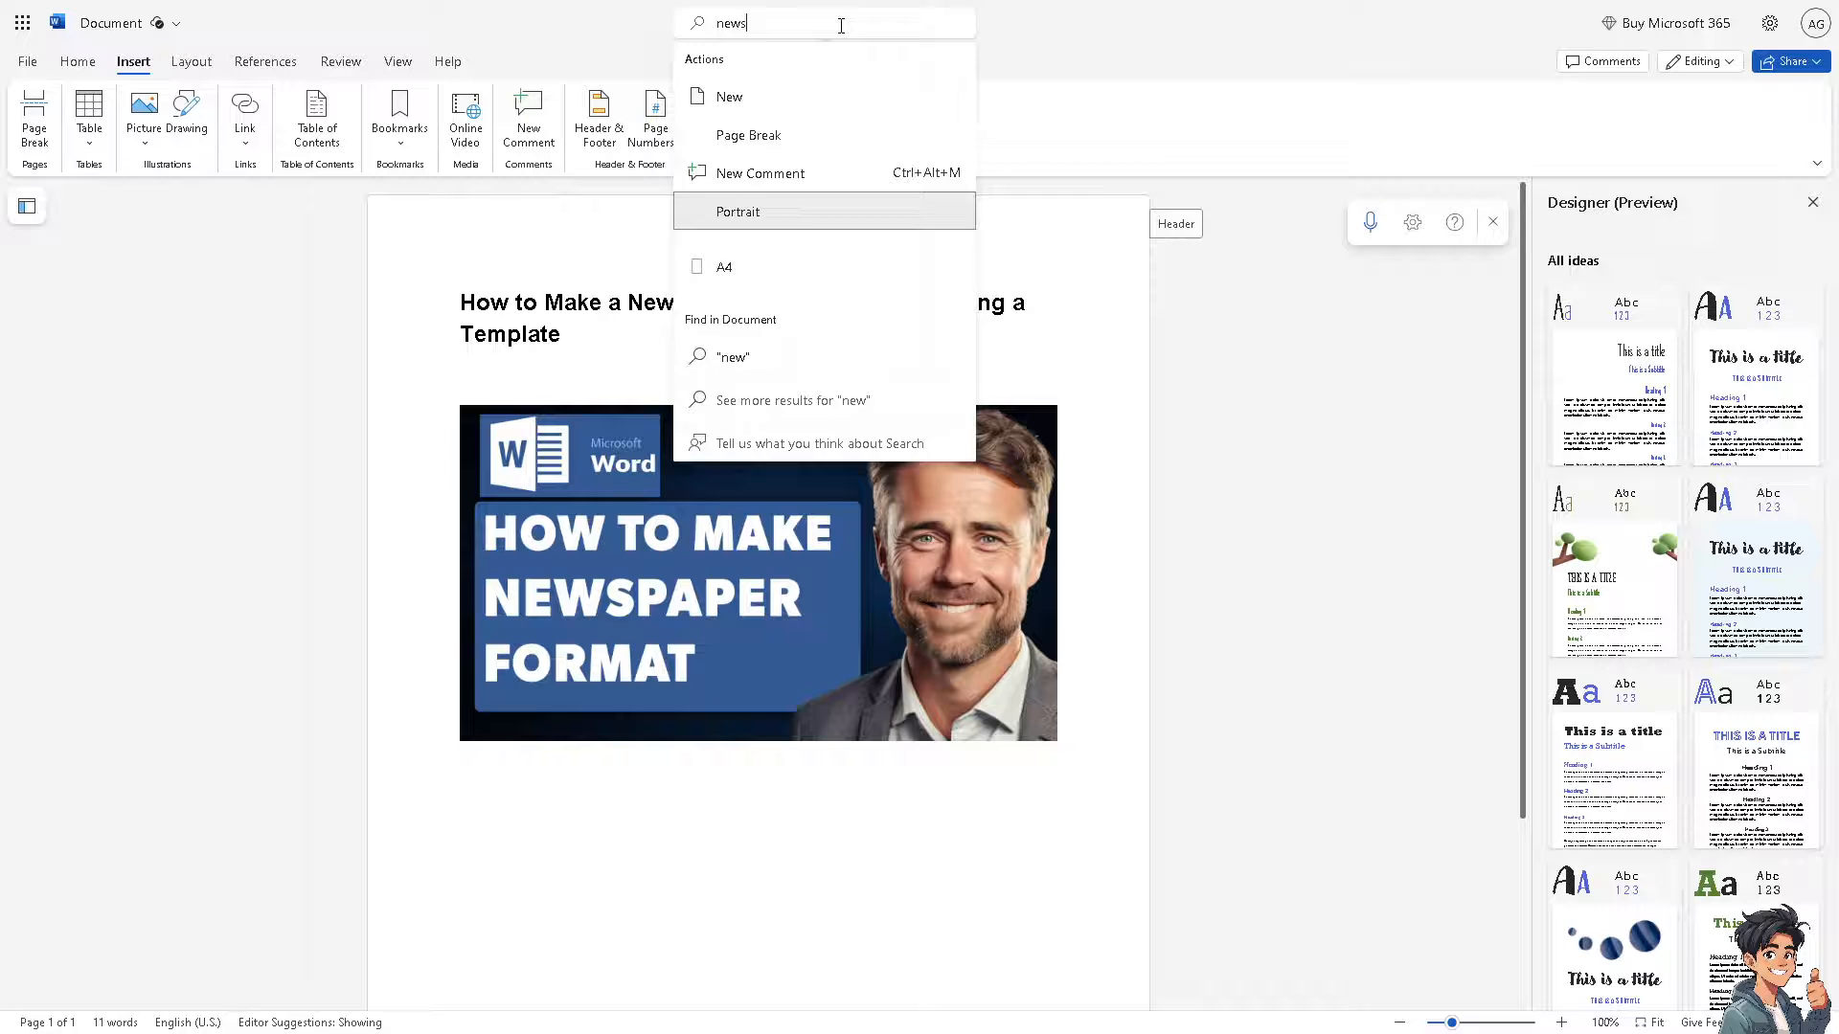
pyautogui.write('paper')
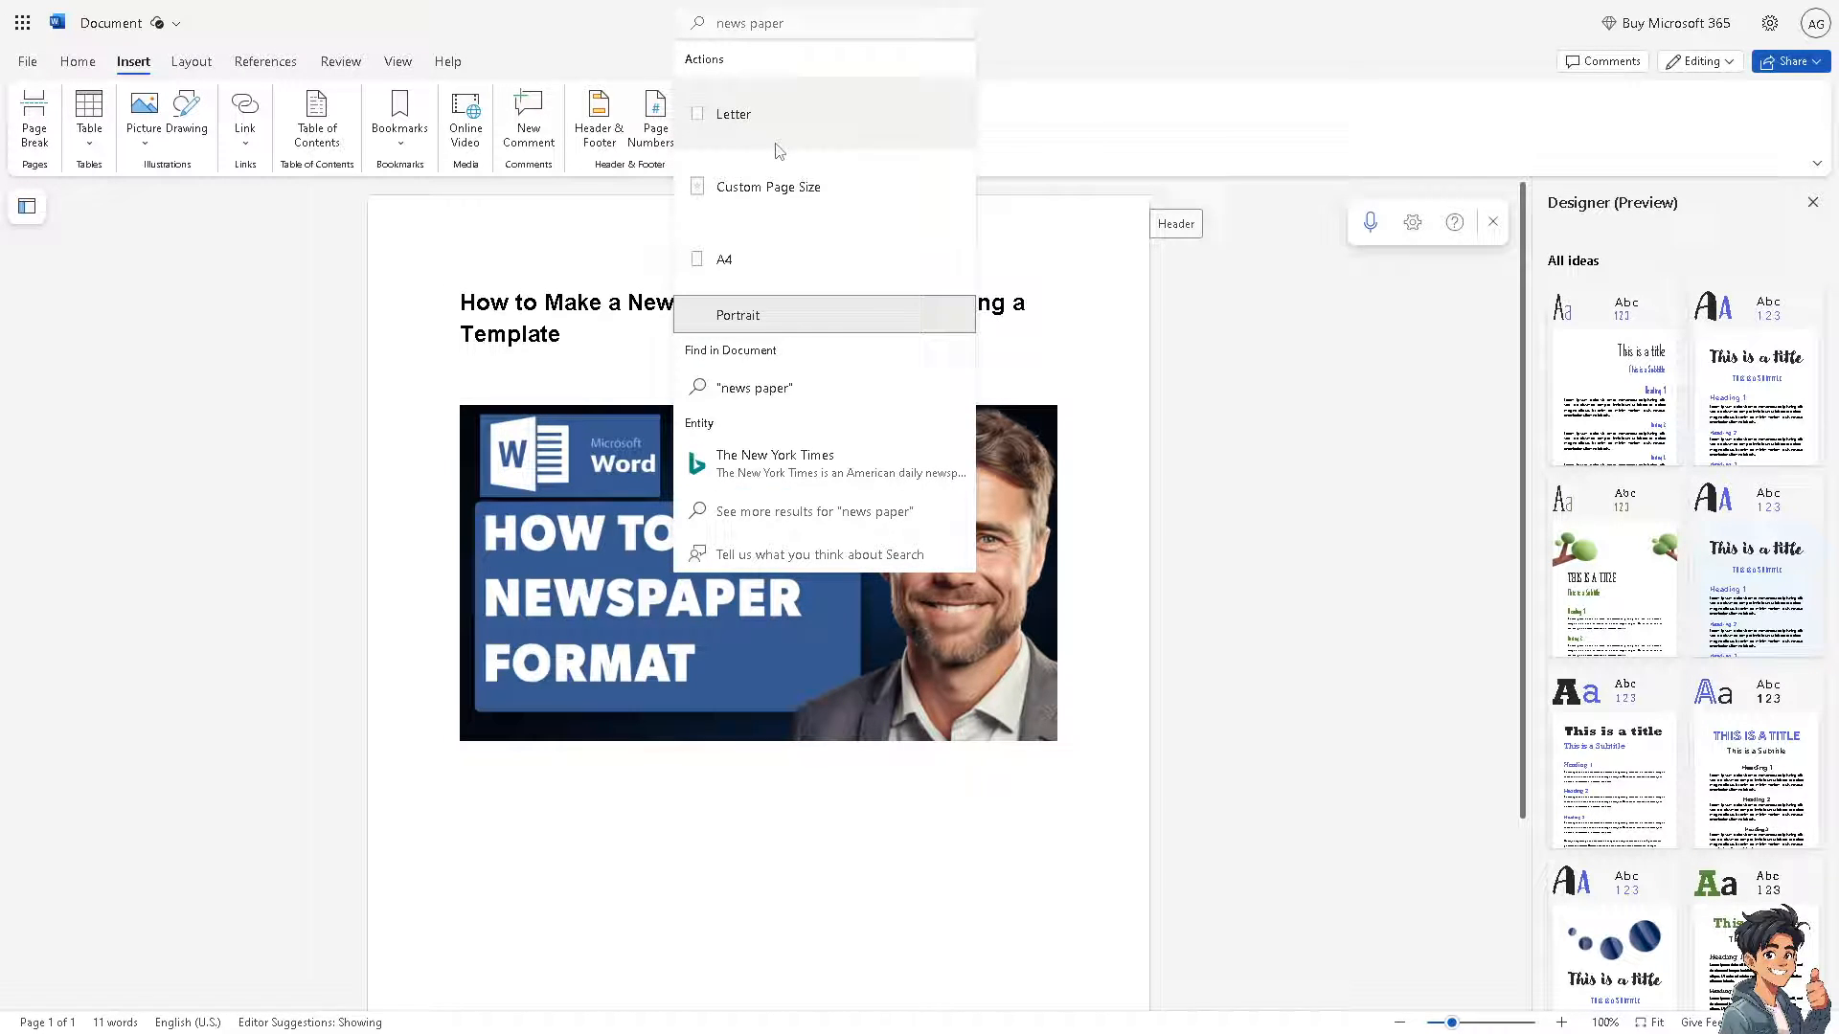
pyautogui.click(768, 186)
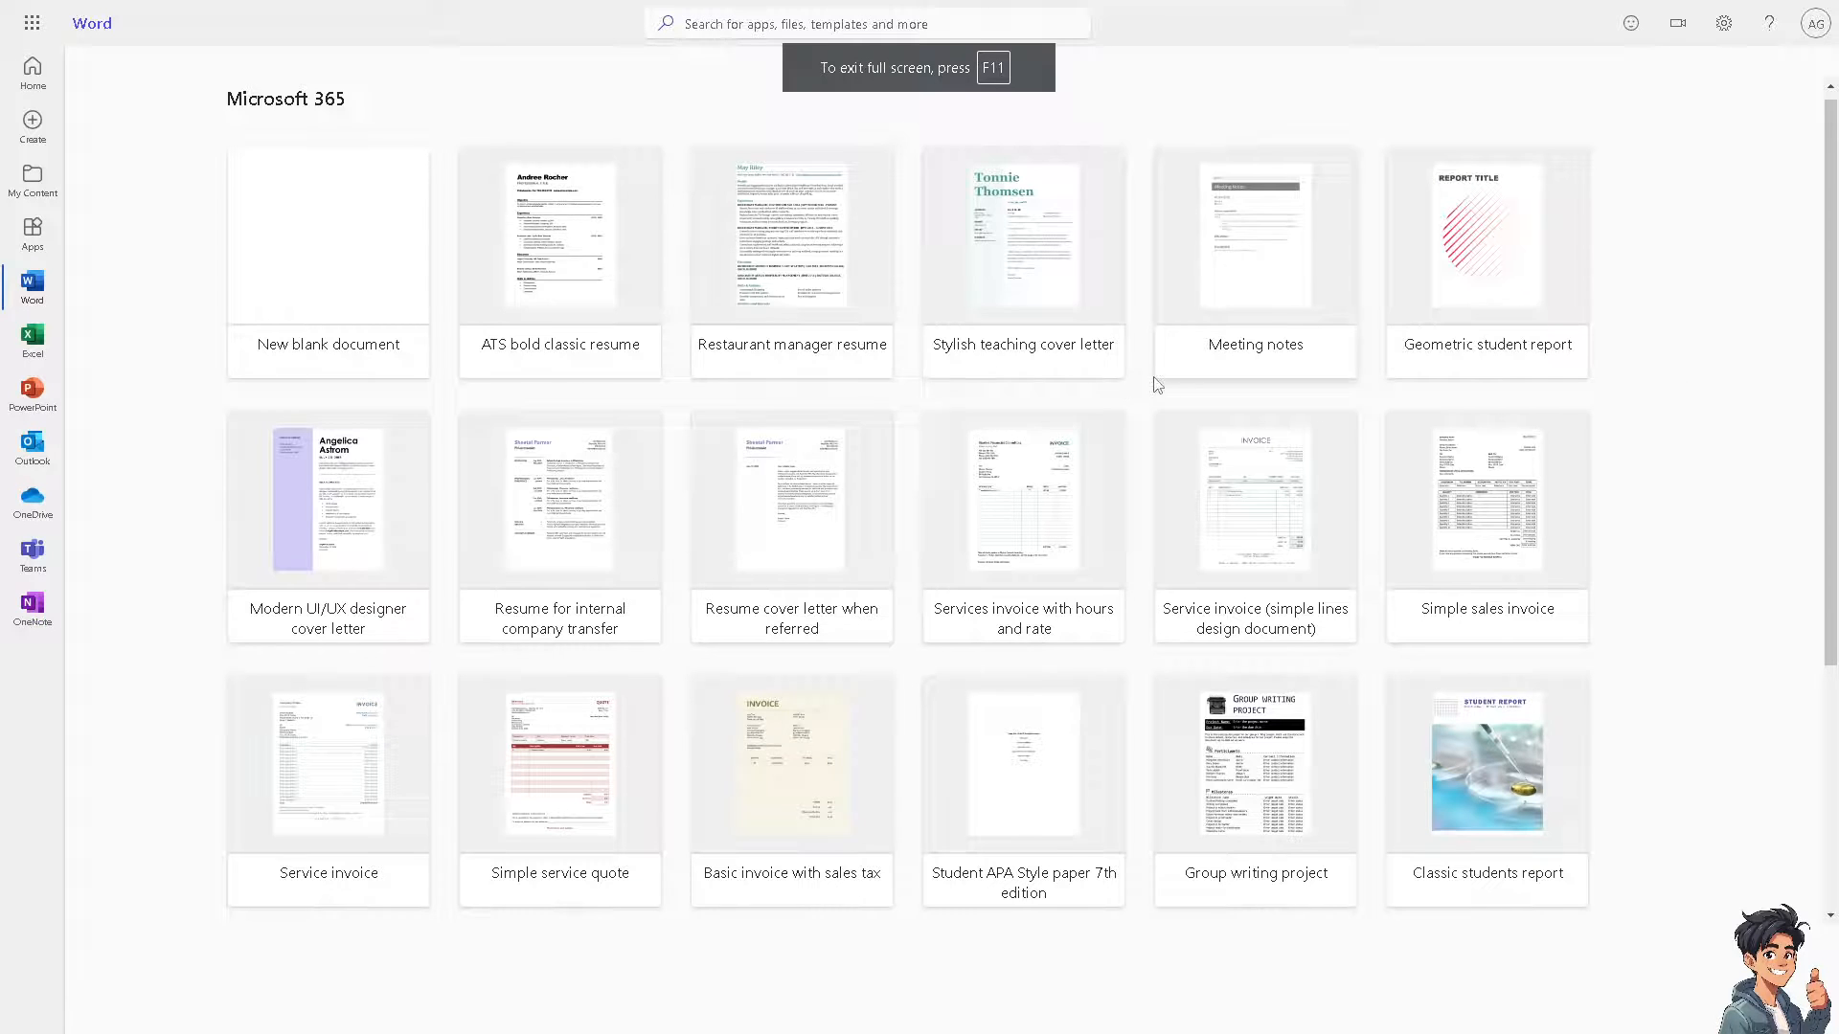
pyautogui.moveTo(661, 138)
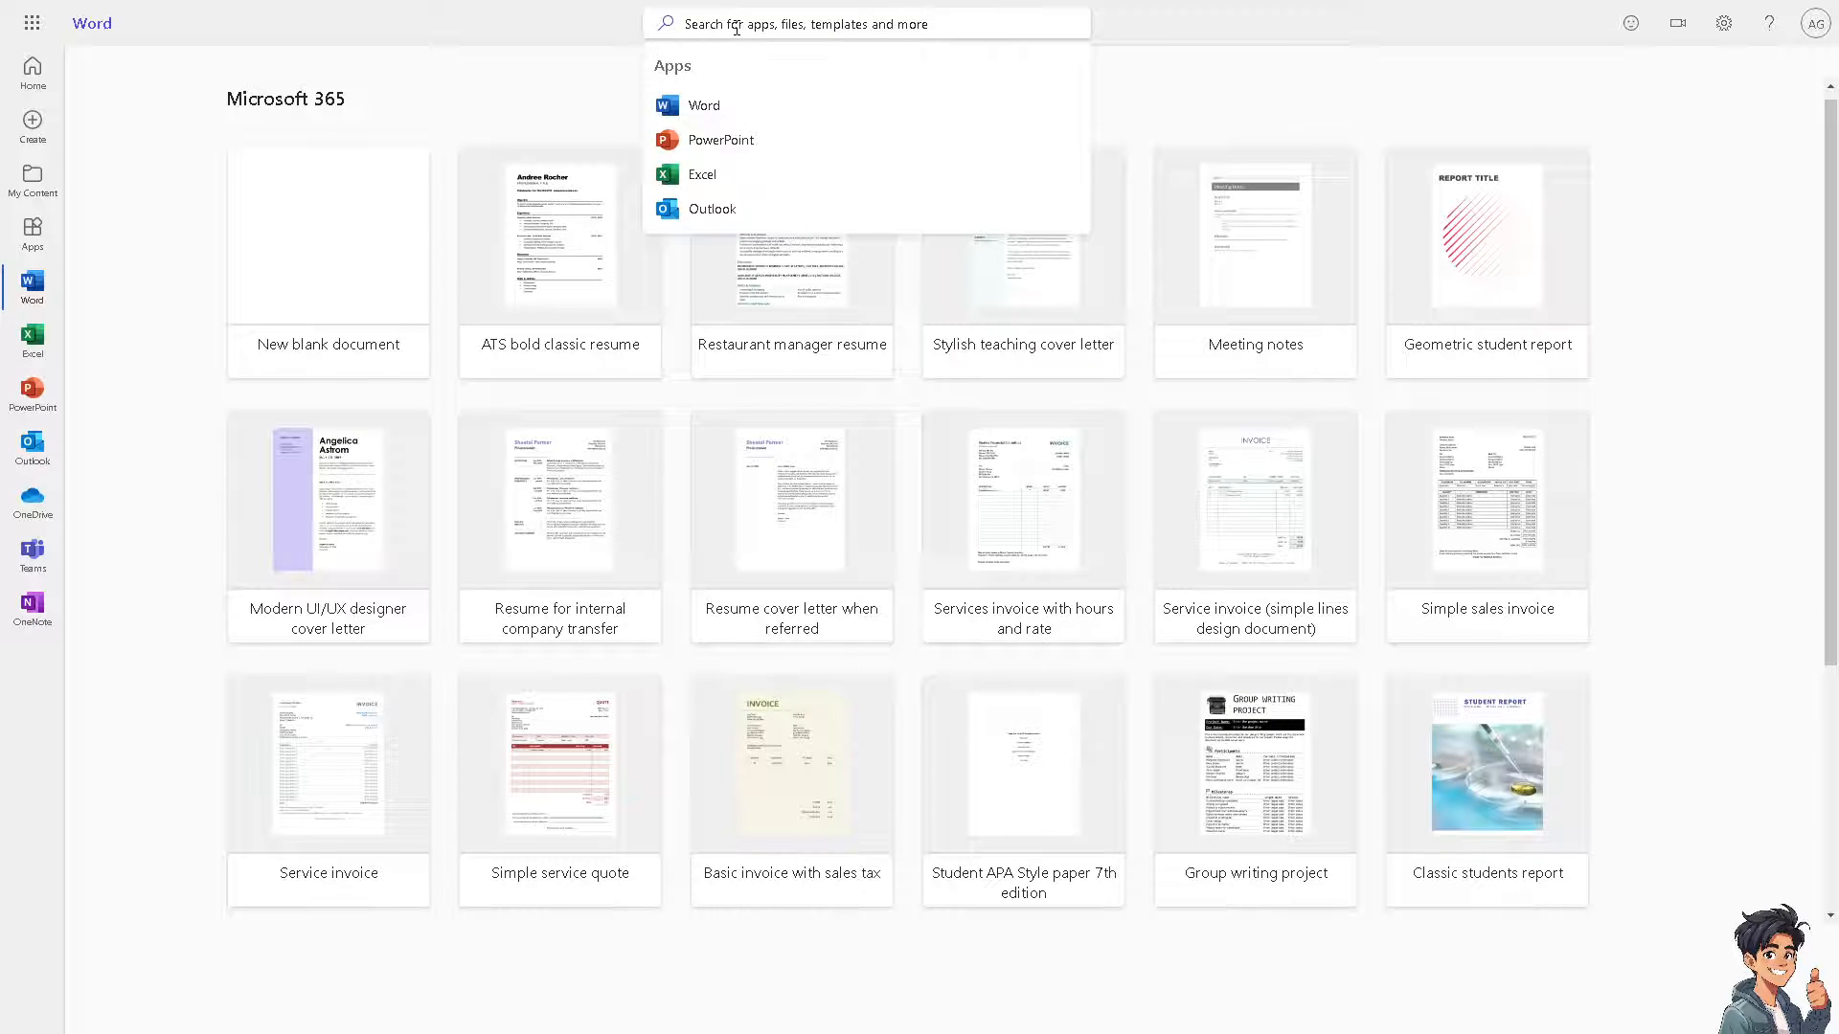
# Search Microsoft 365 for 'news paper' to list newspaper templates.
pyautogui.write('news paper')
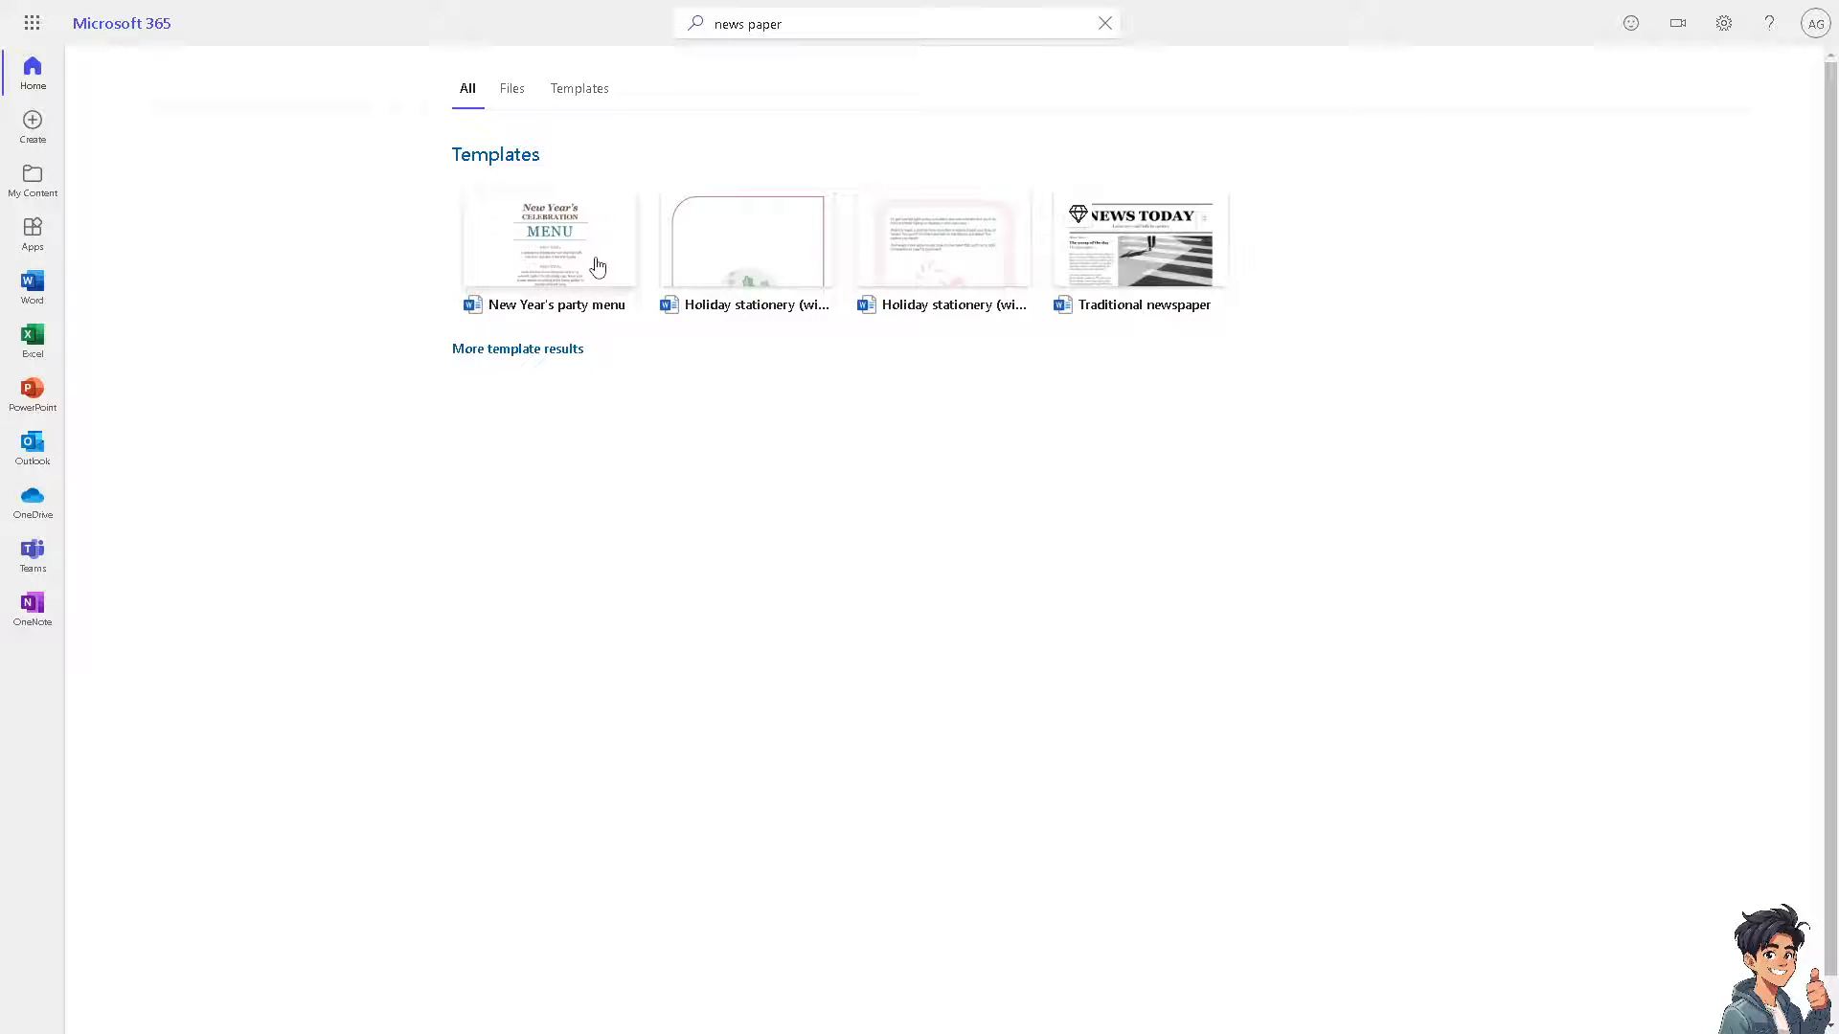
pyautogui.moveTo(1139, 249)
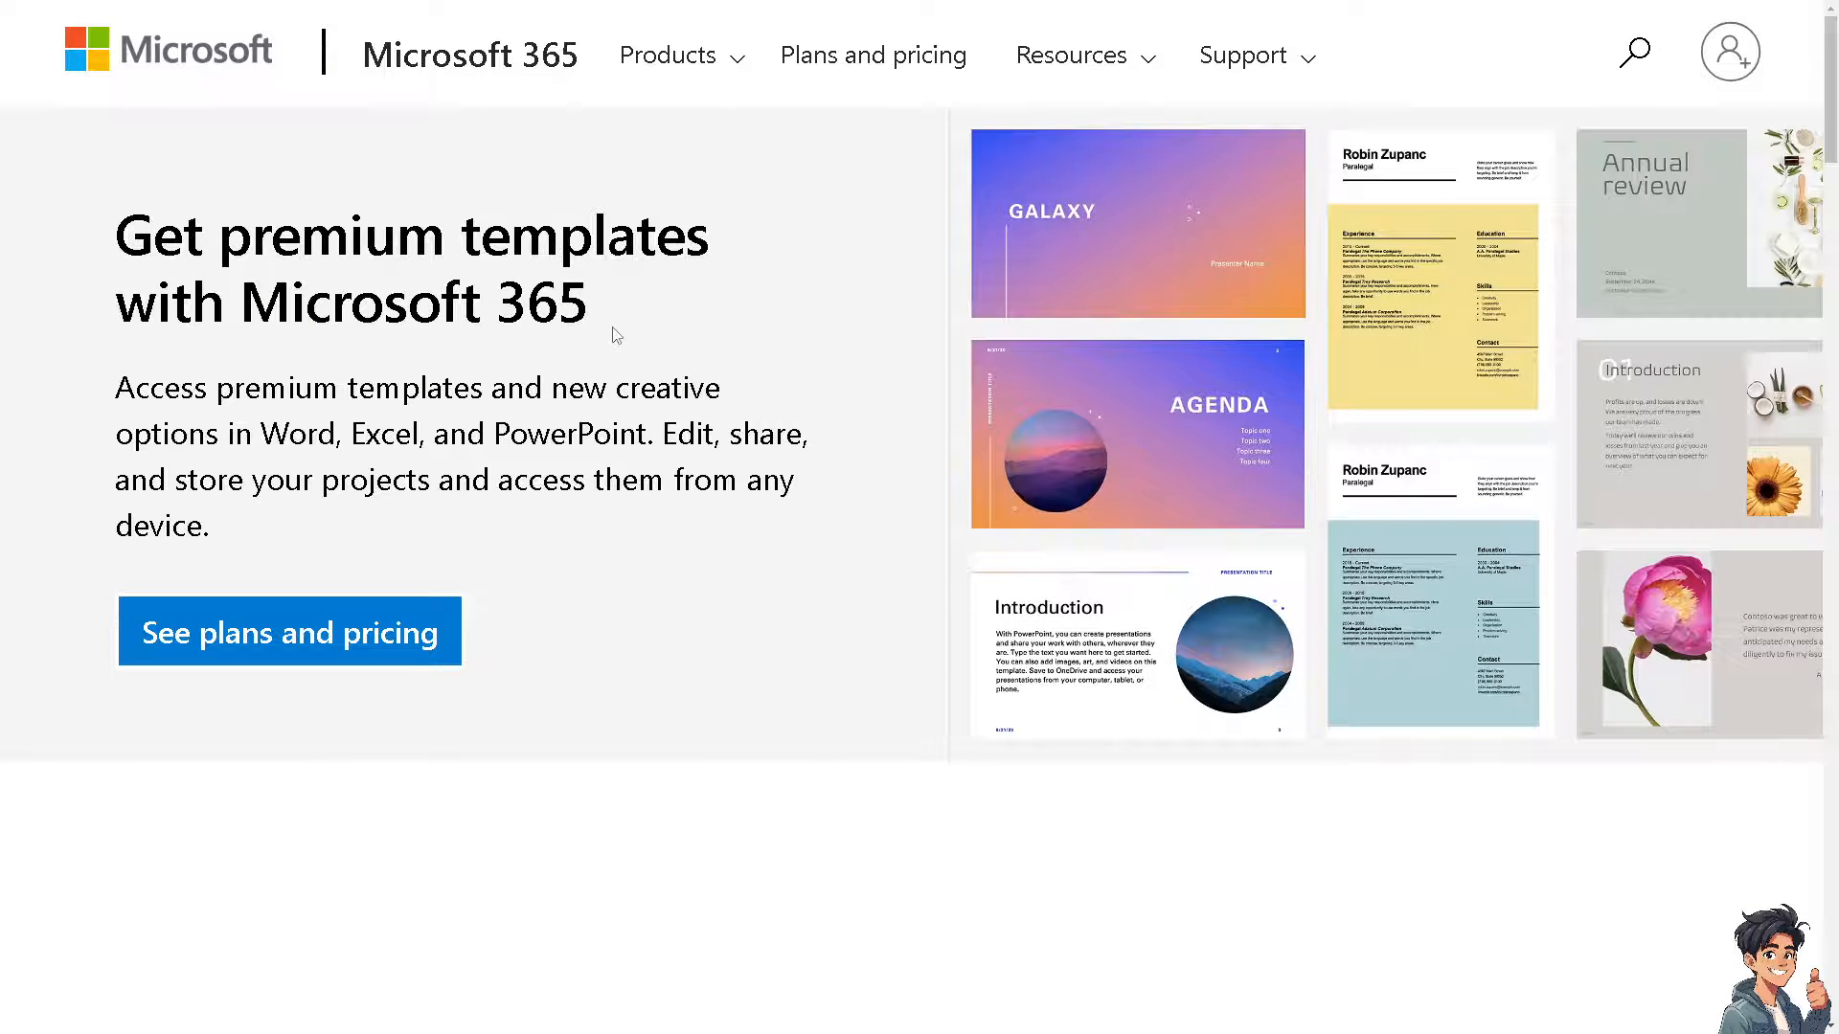
pyautogui.moveTo(506, 470)
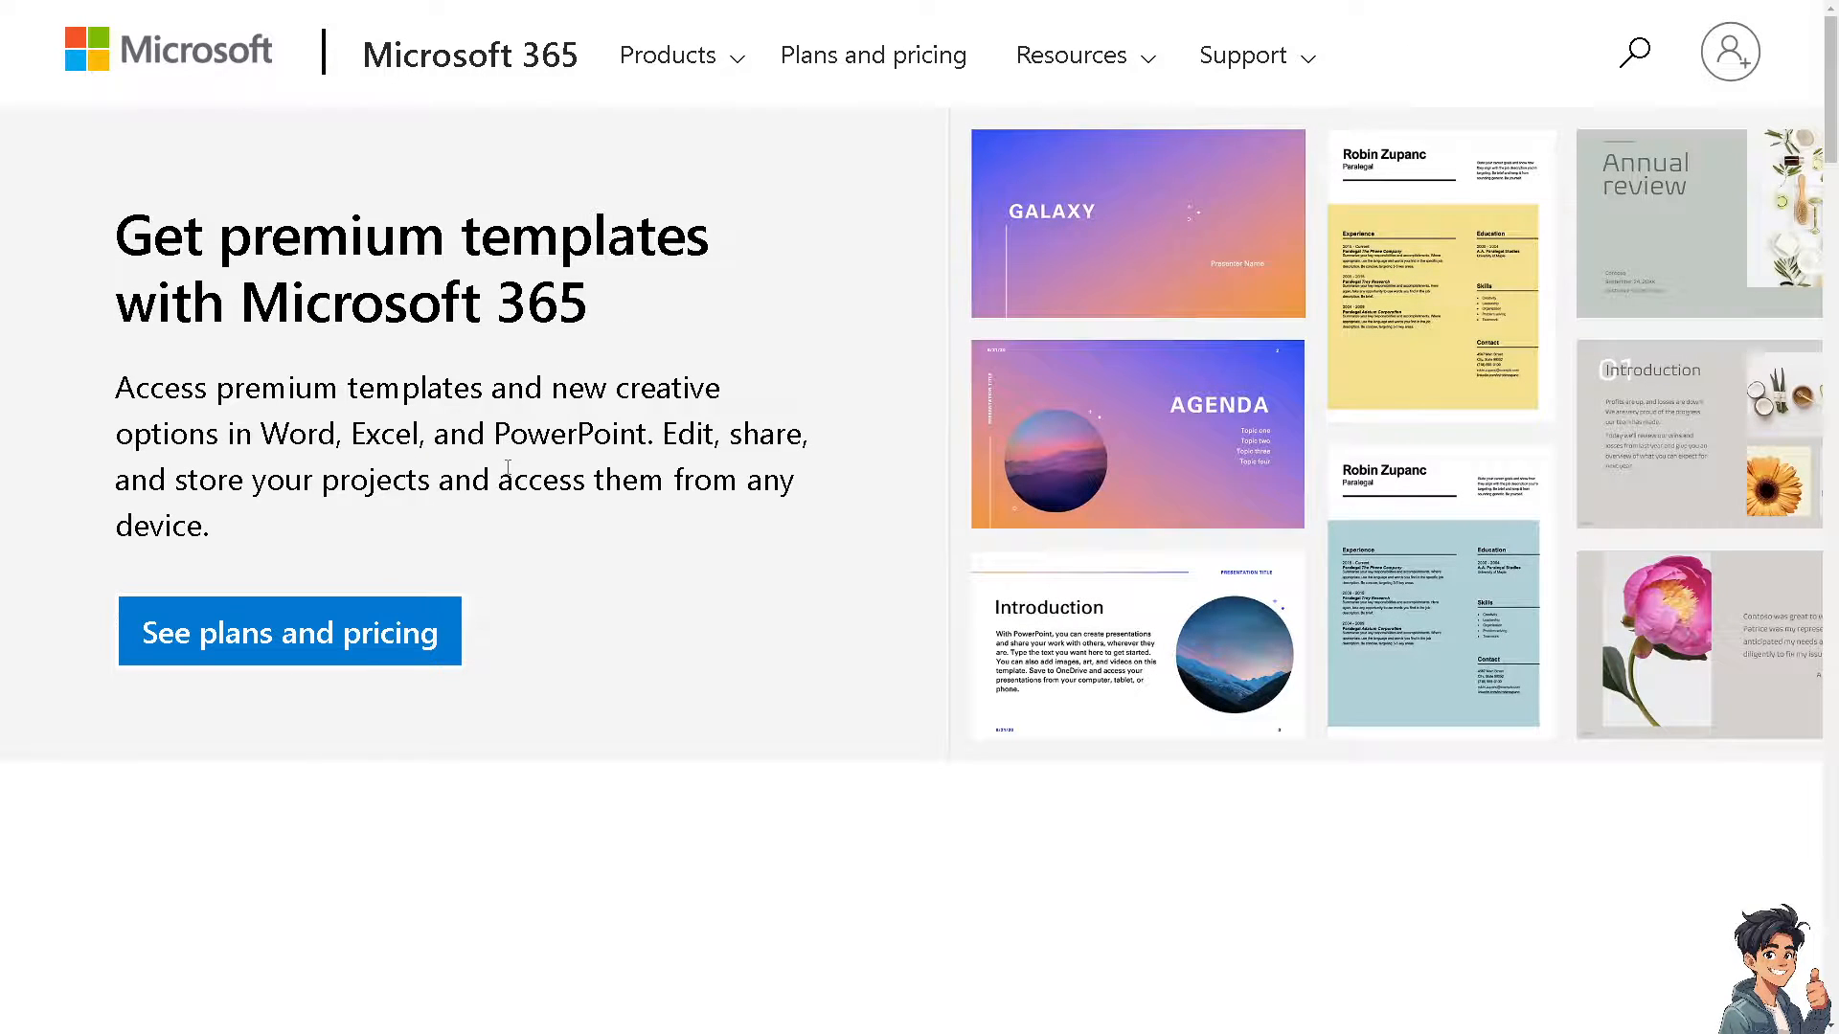
pyautogui.moveTo(399, 353)
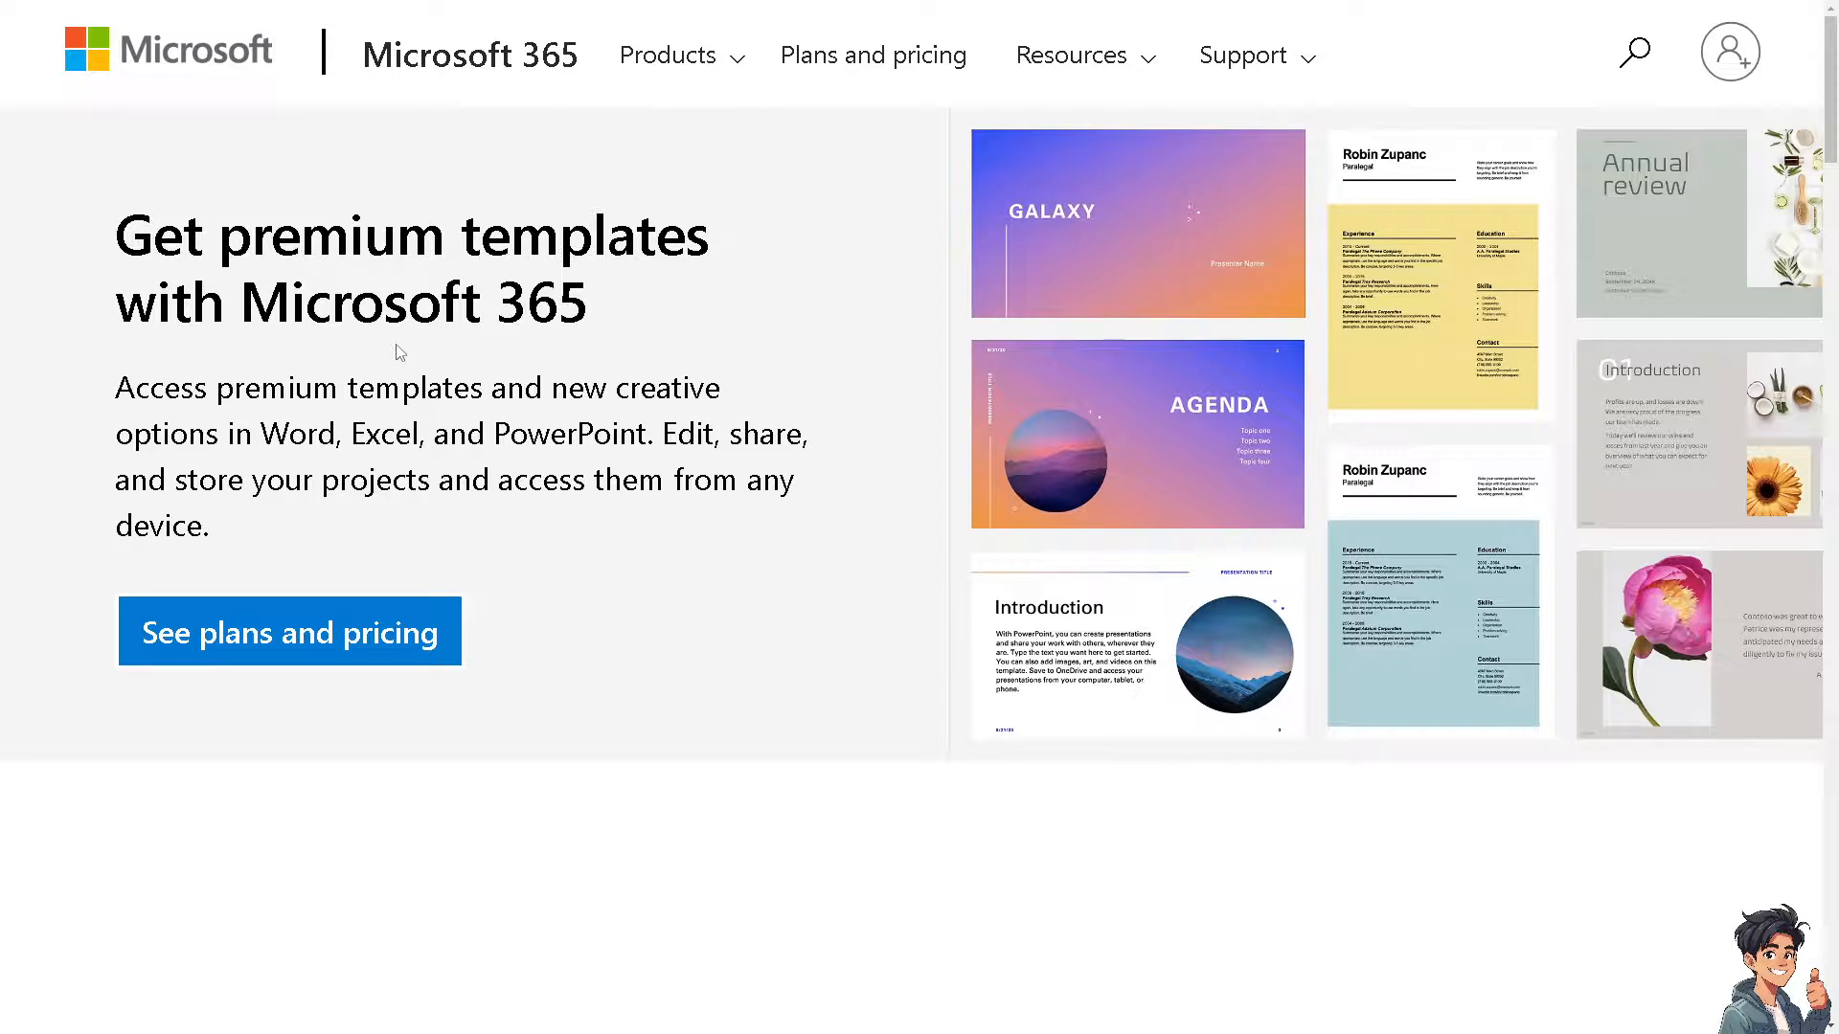
pyautogui.moveTo(398, 377)
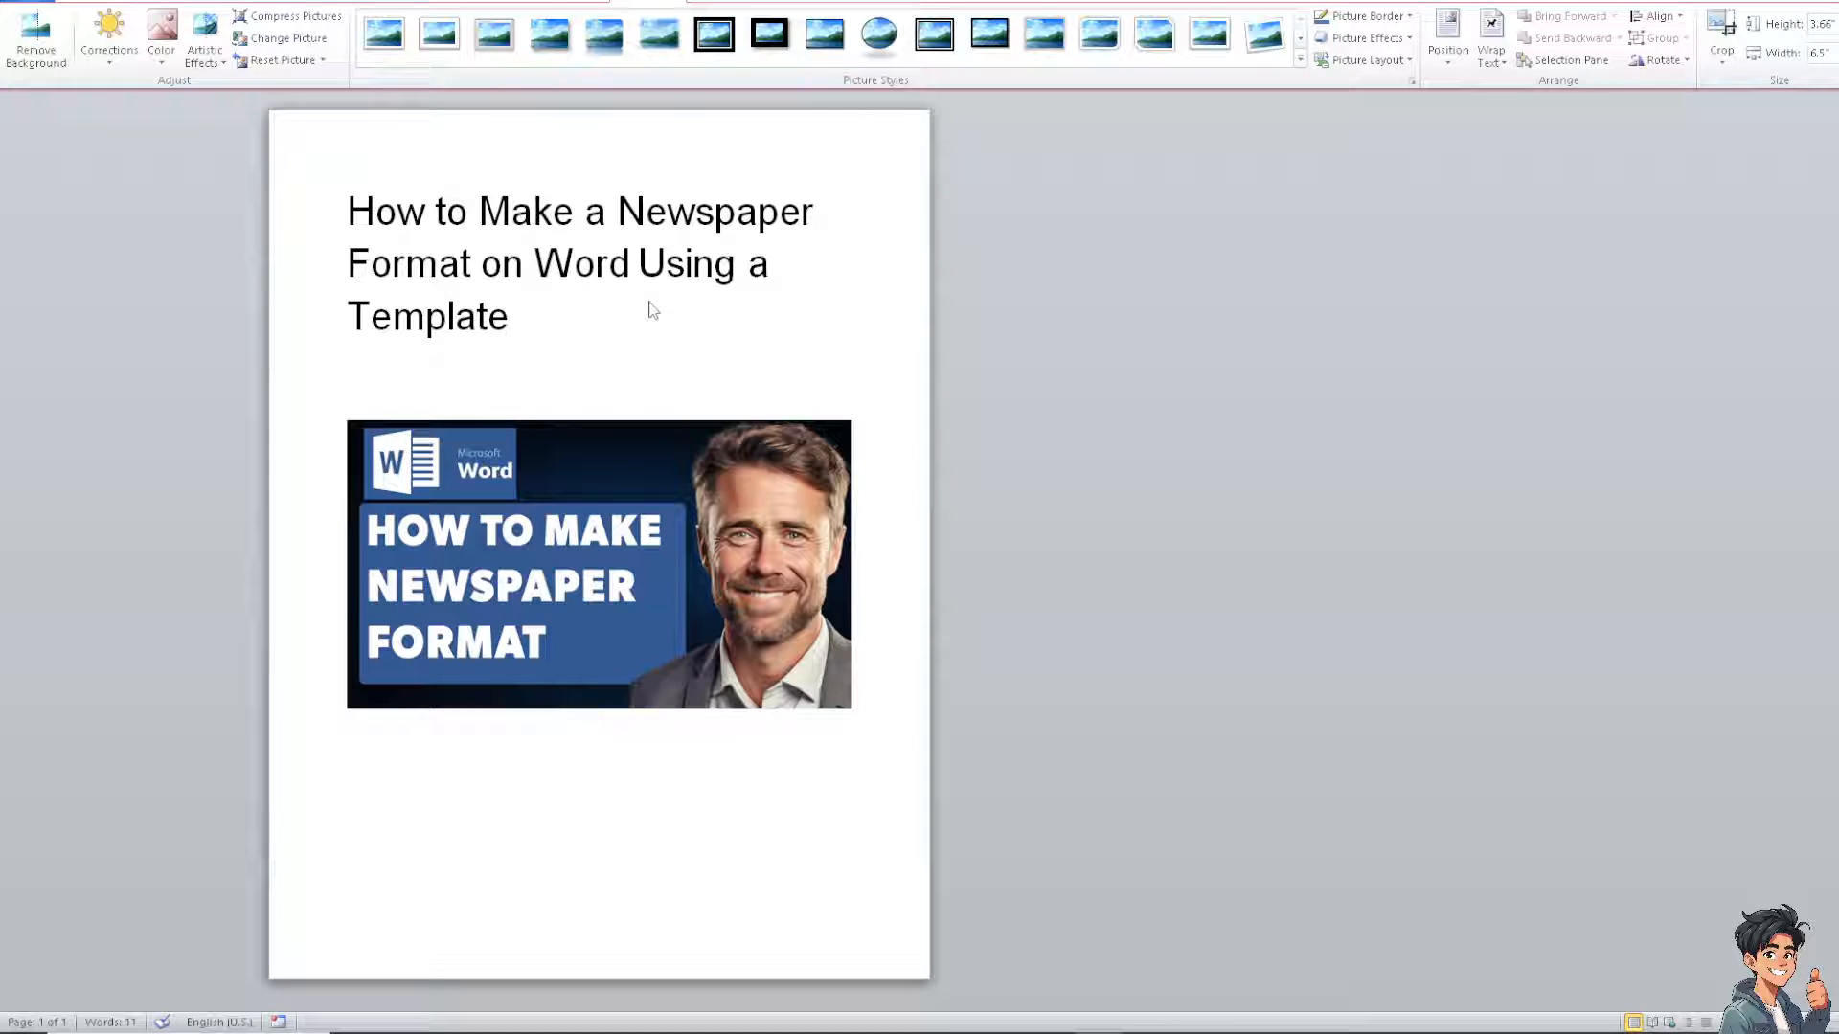
pyautogui.moveTo(651, 330)
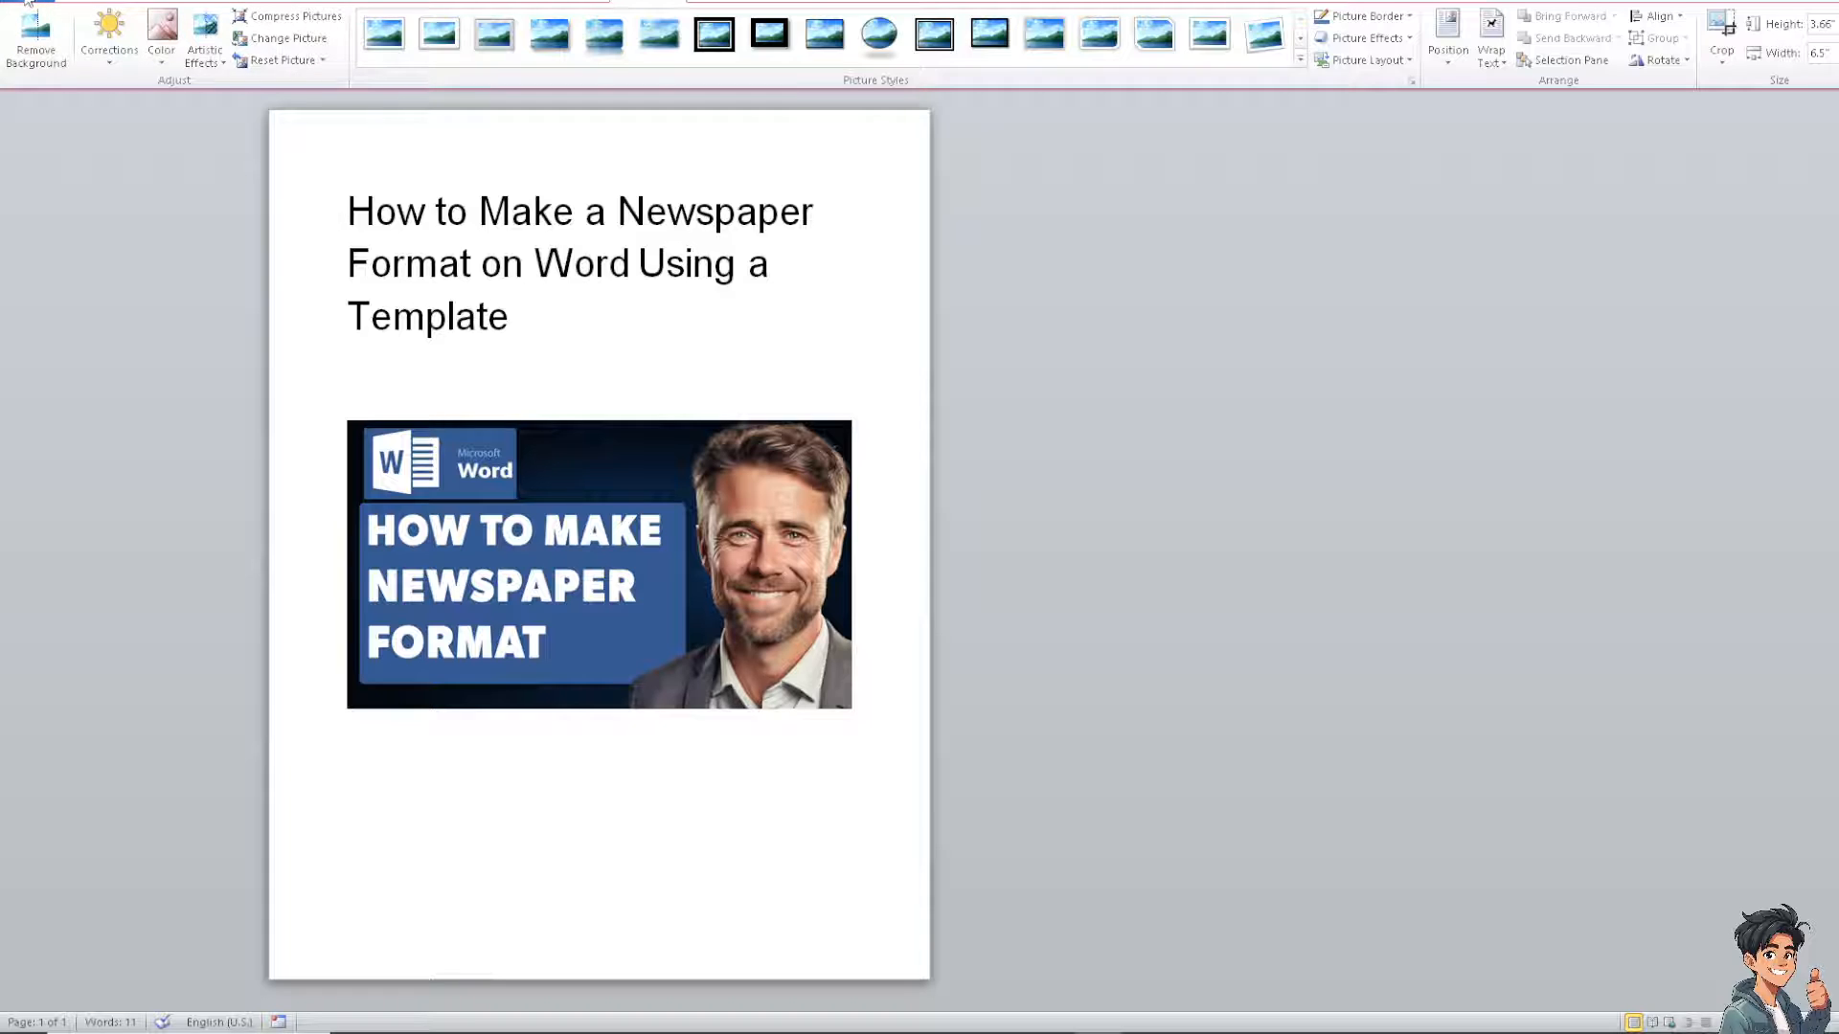
# Select the newspaper-format picture and show the document's Backstage Info page.
pyautogui.click(598, 563)
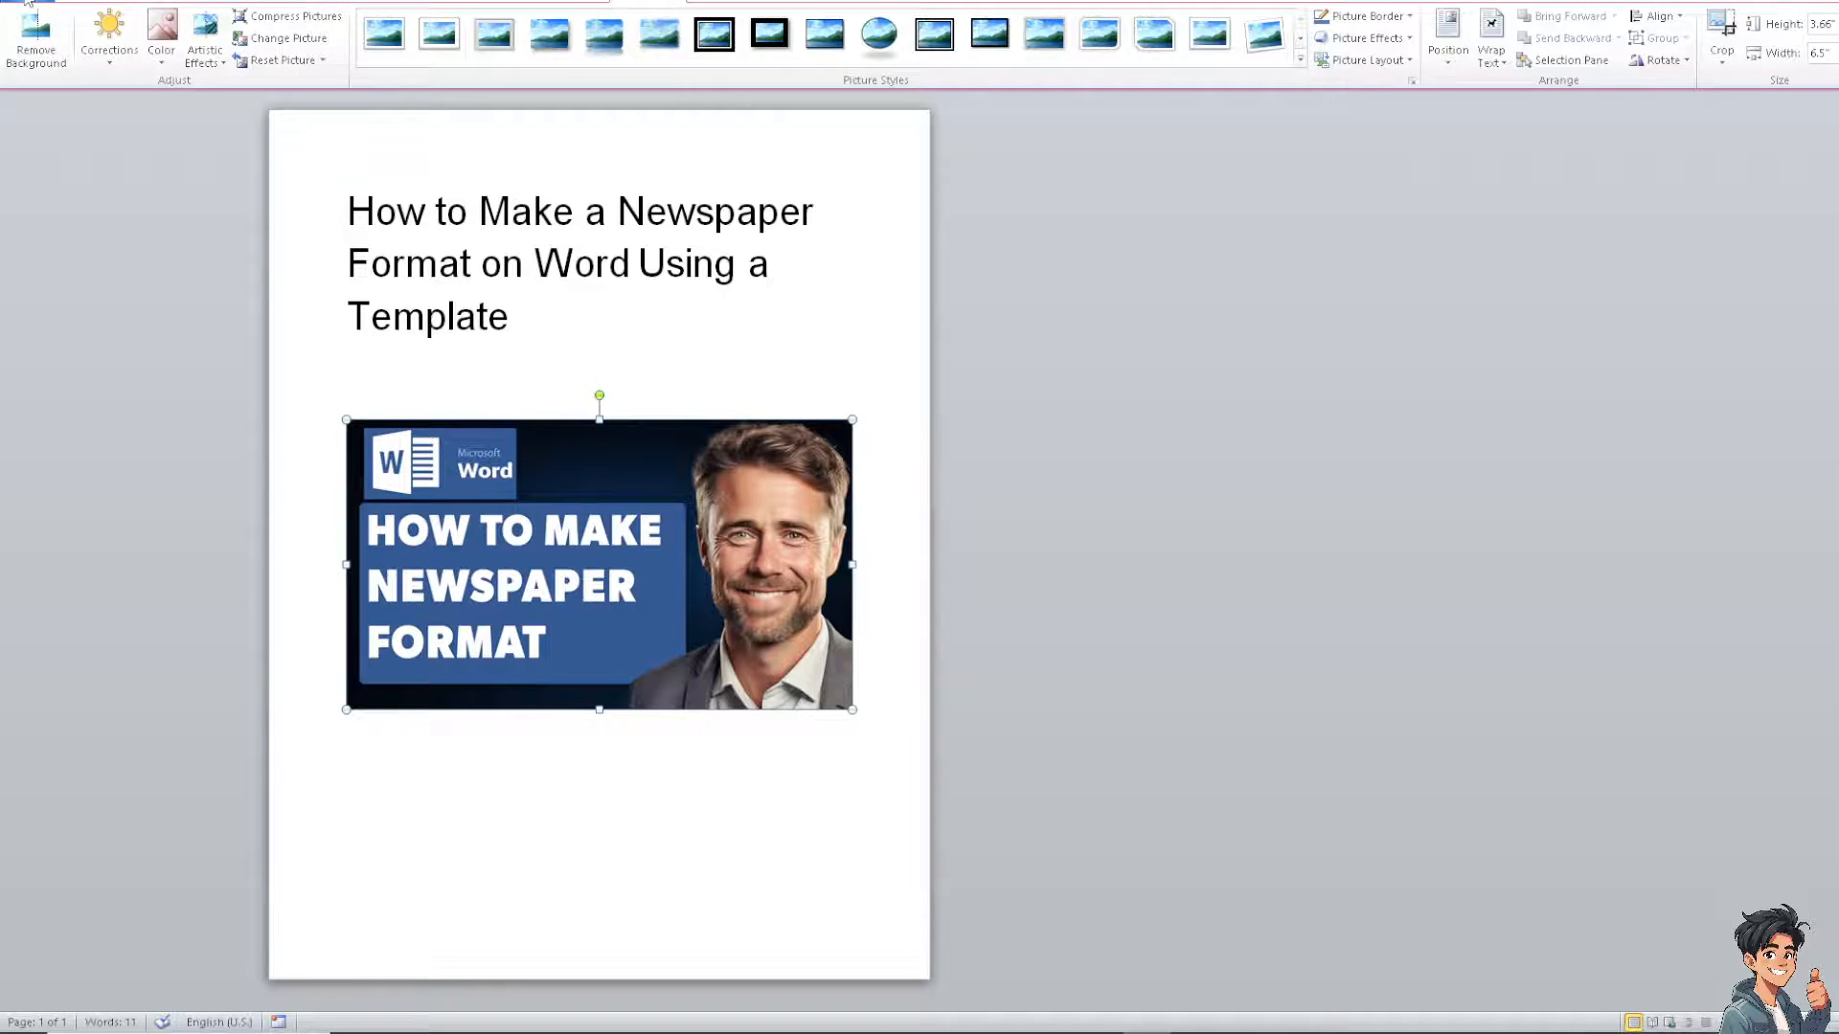
pyautogui.click(35, 6)
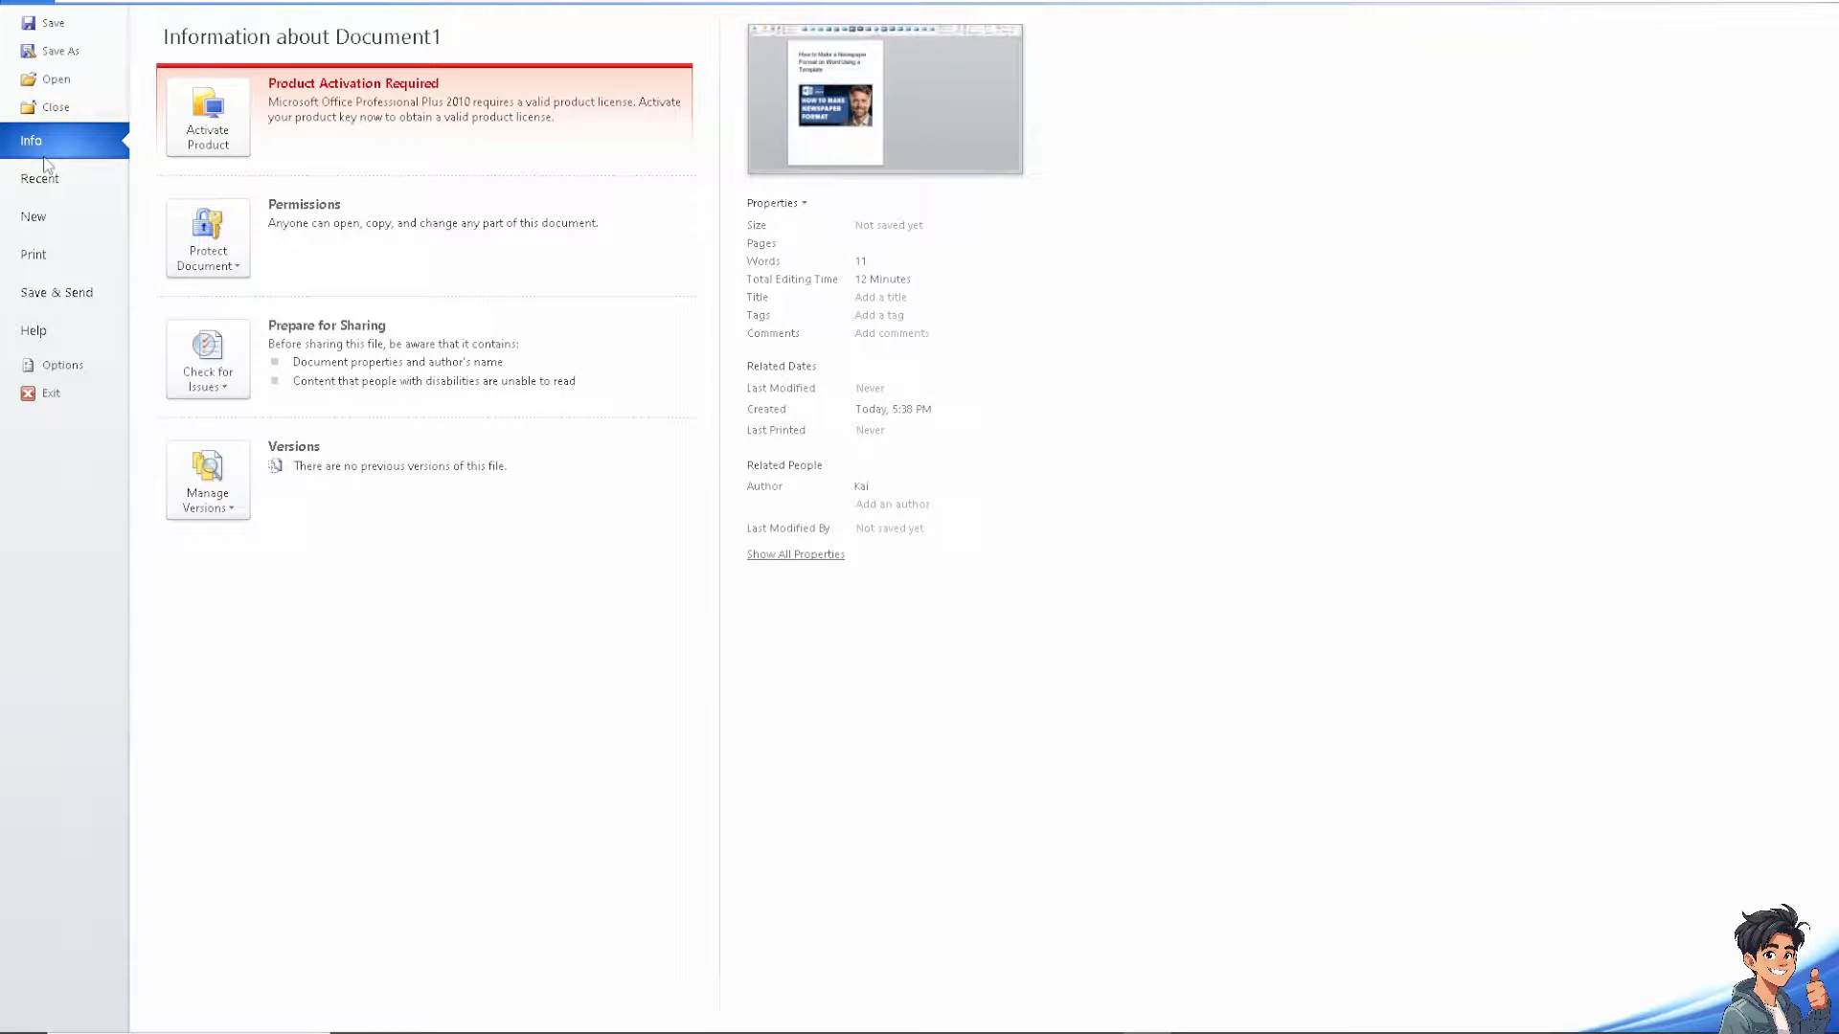
# Go to New templates and enter 'newspaper' as the Office.com template search term.
pyautogui.click(33, 217)
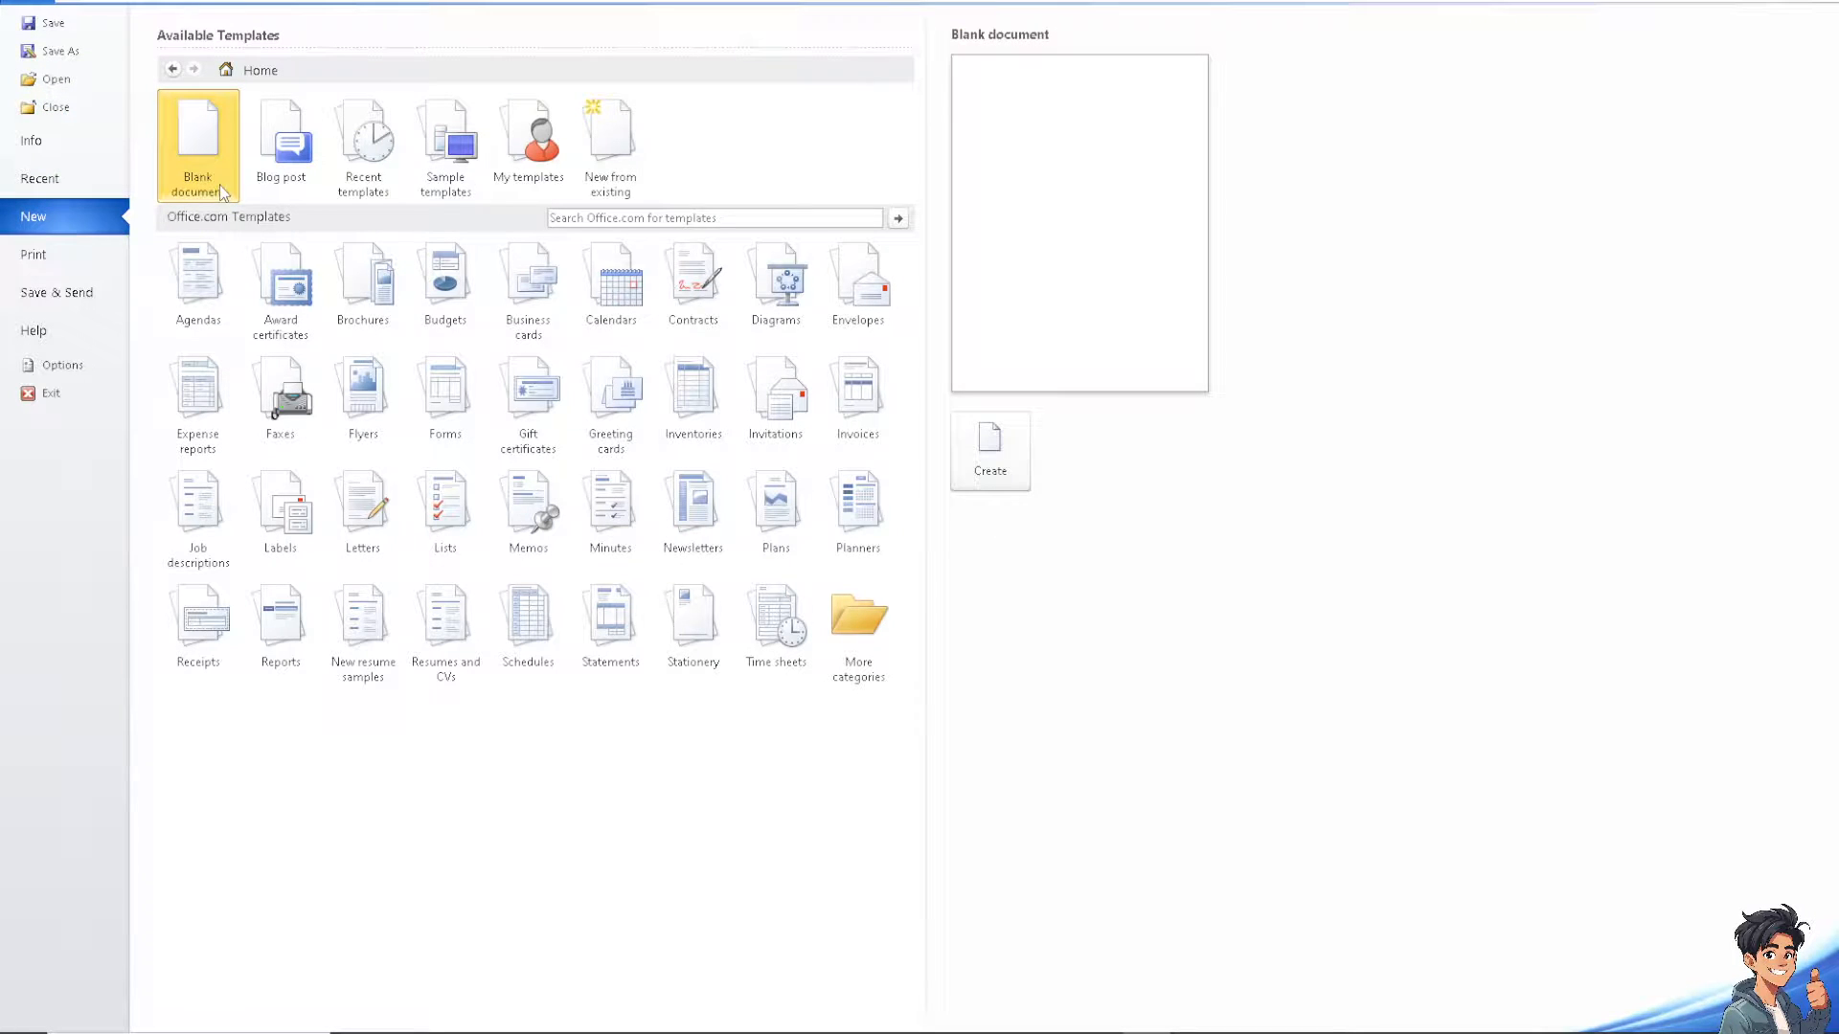
pyautogui.moveTo(712, 219)
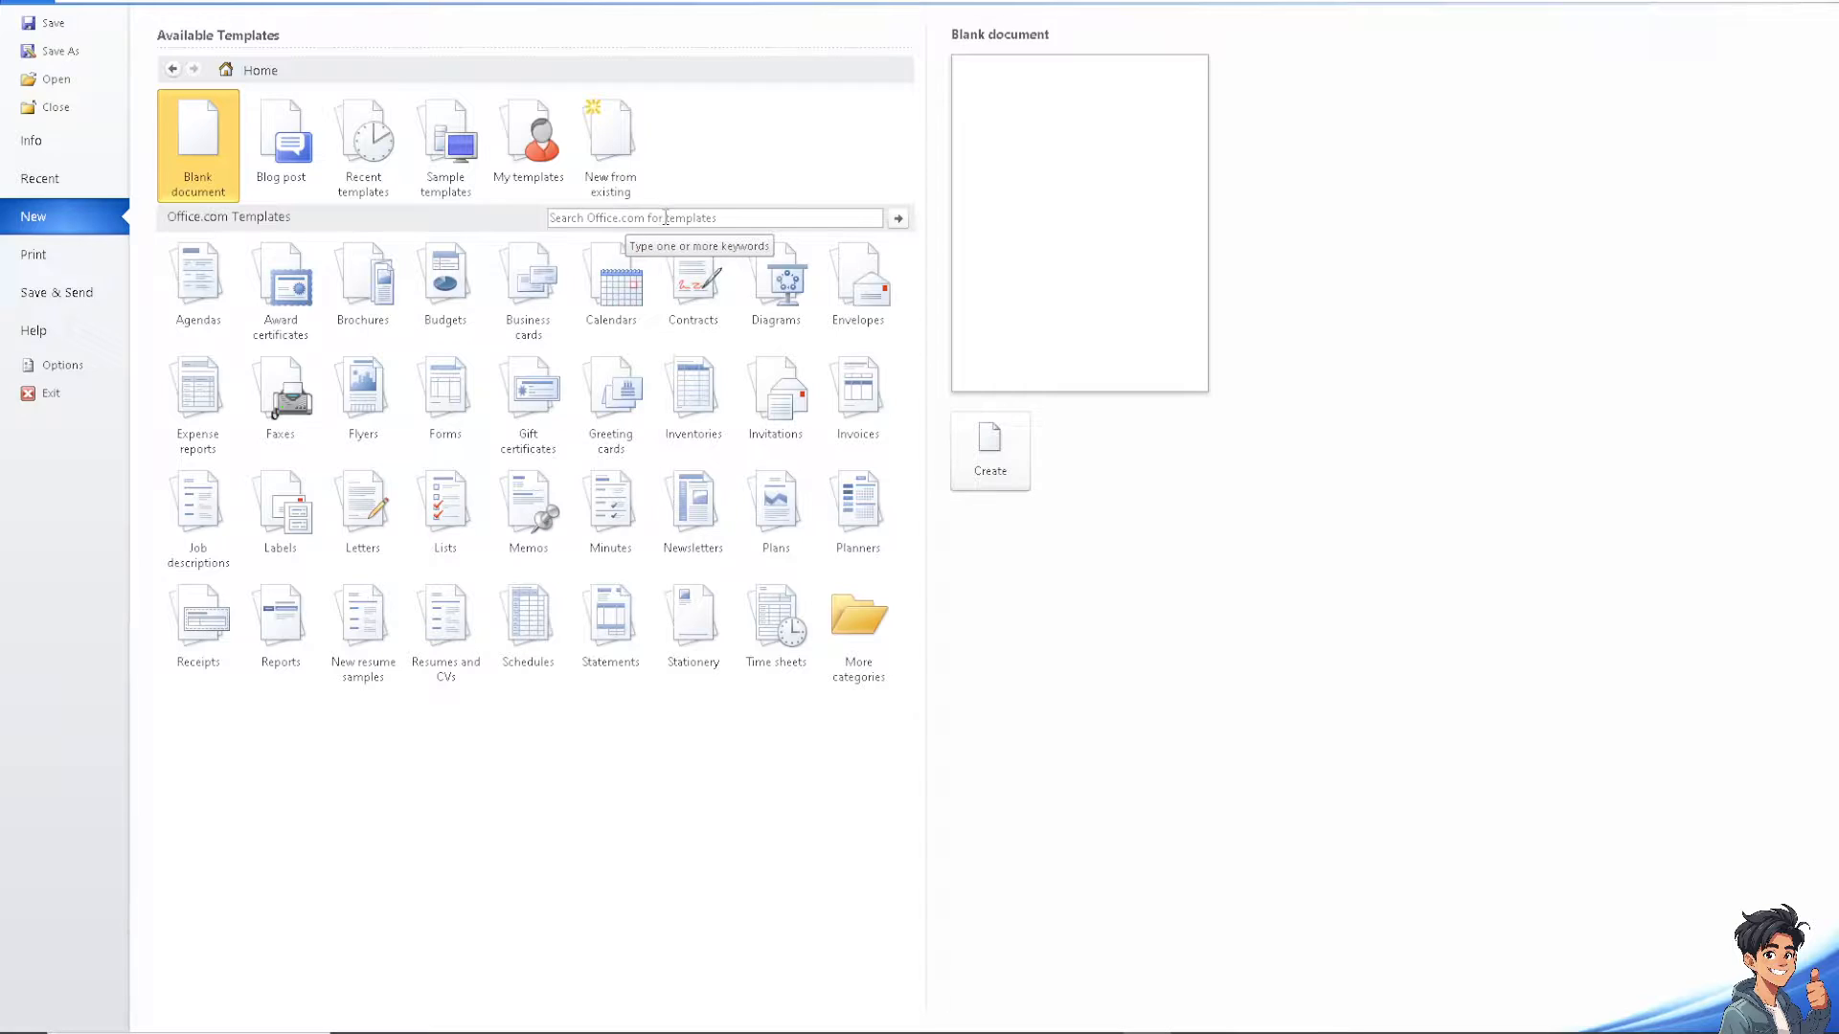
pyautogui.click(703, 216)
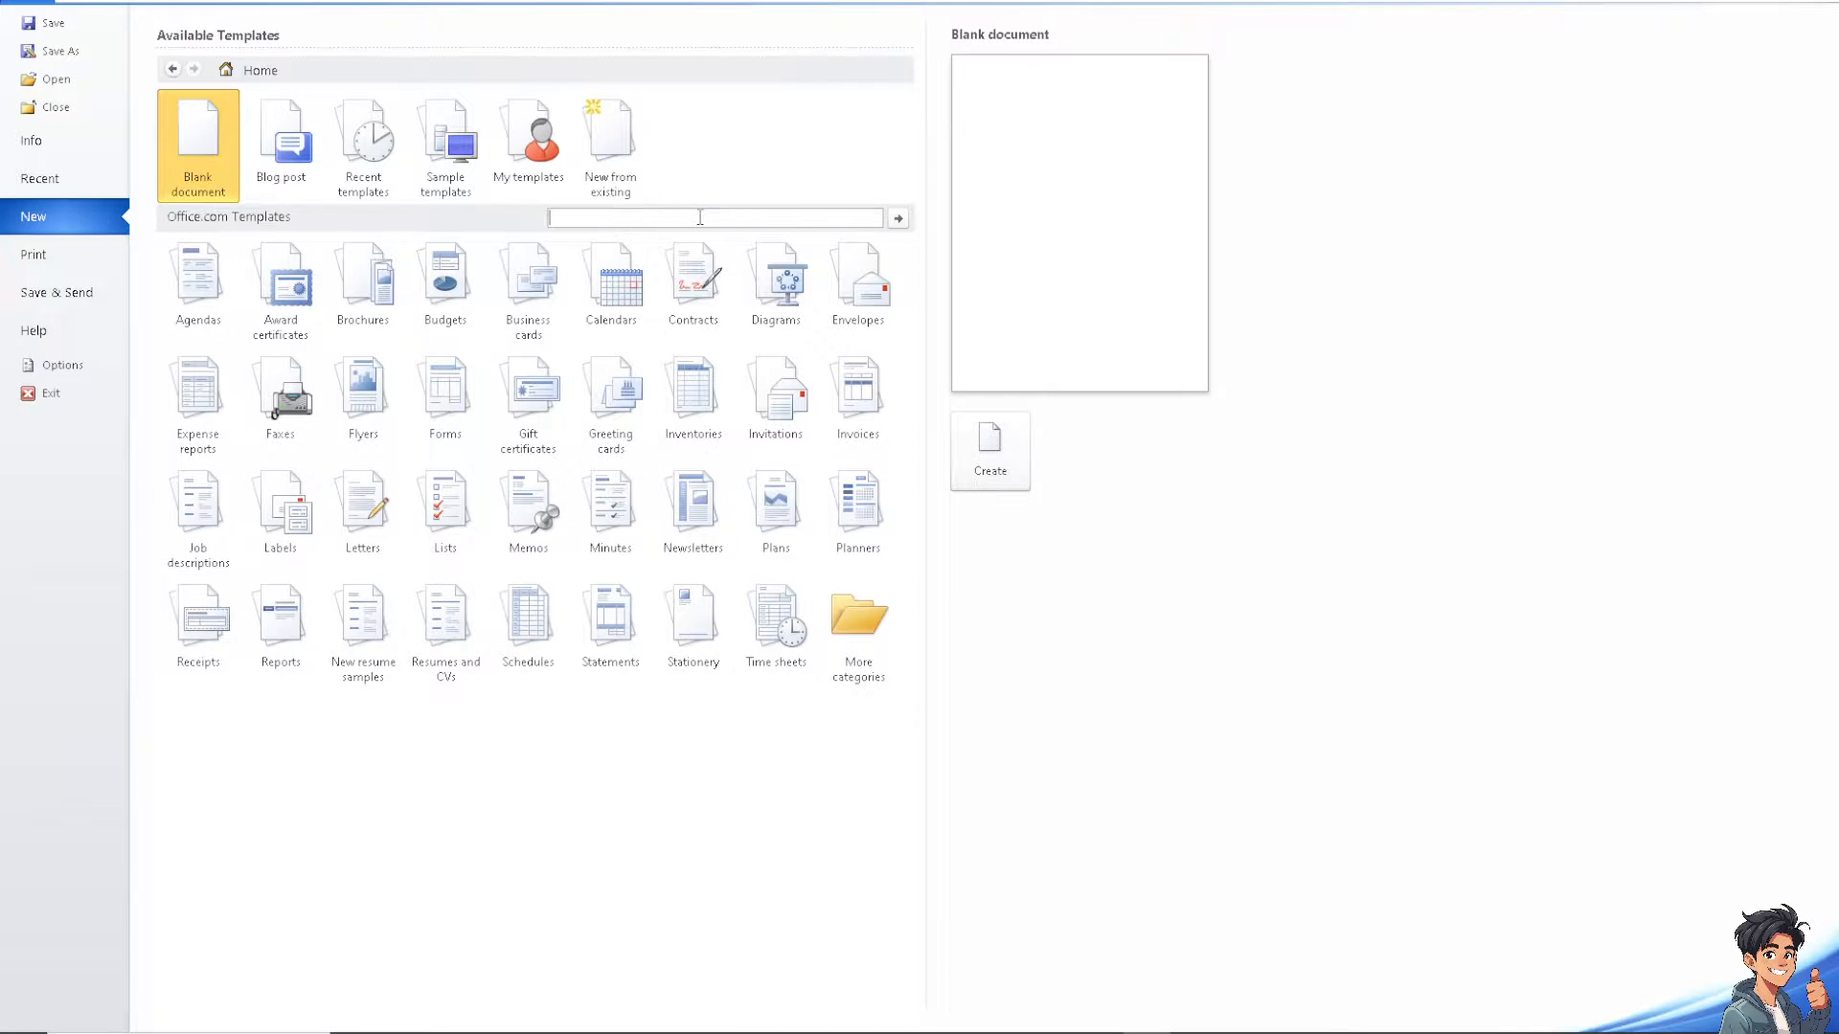
pyautogui.write('news')
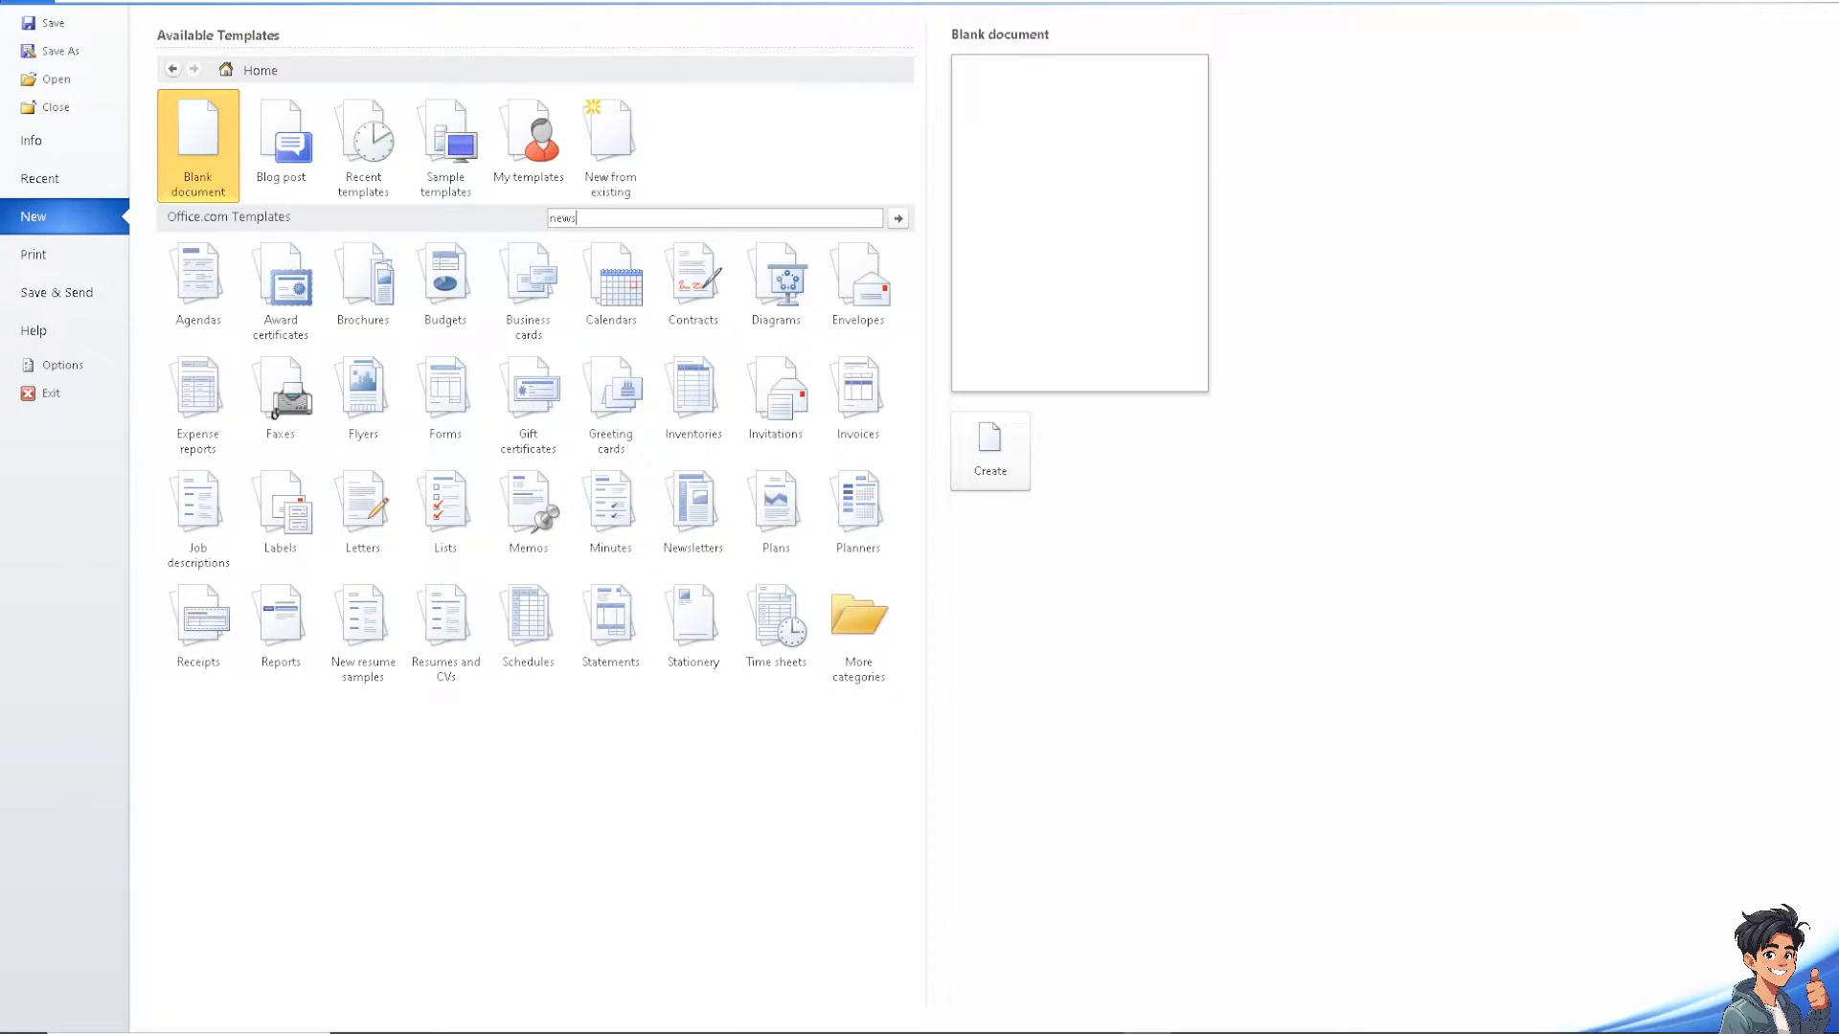
pyautogui.write('paper')
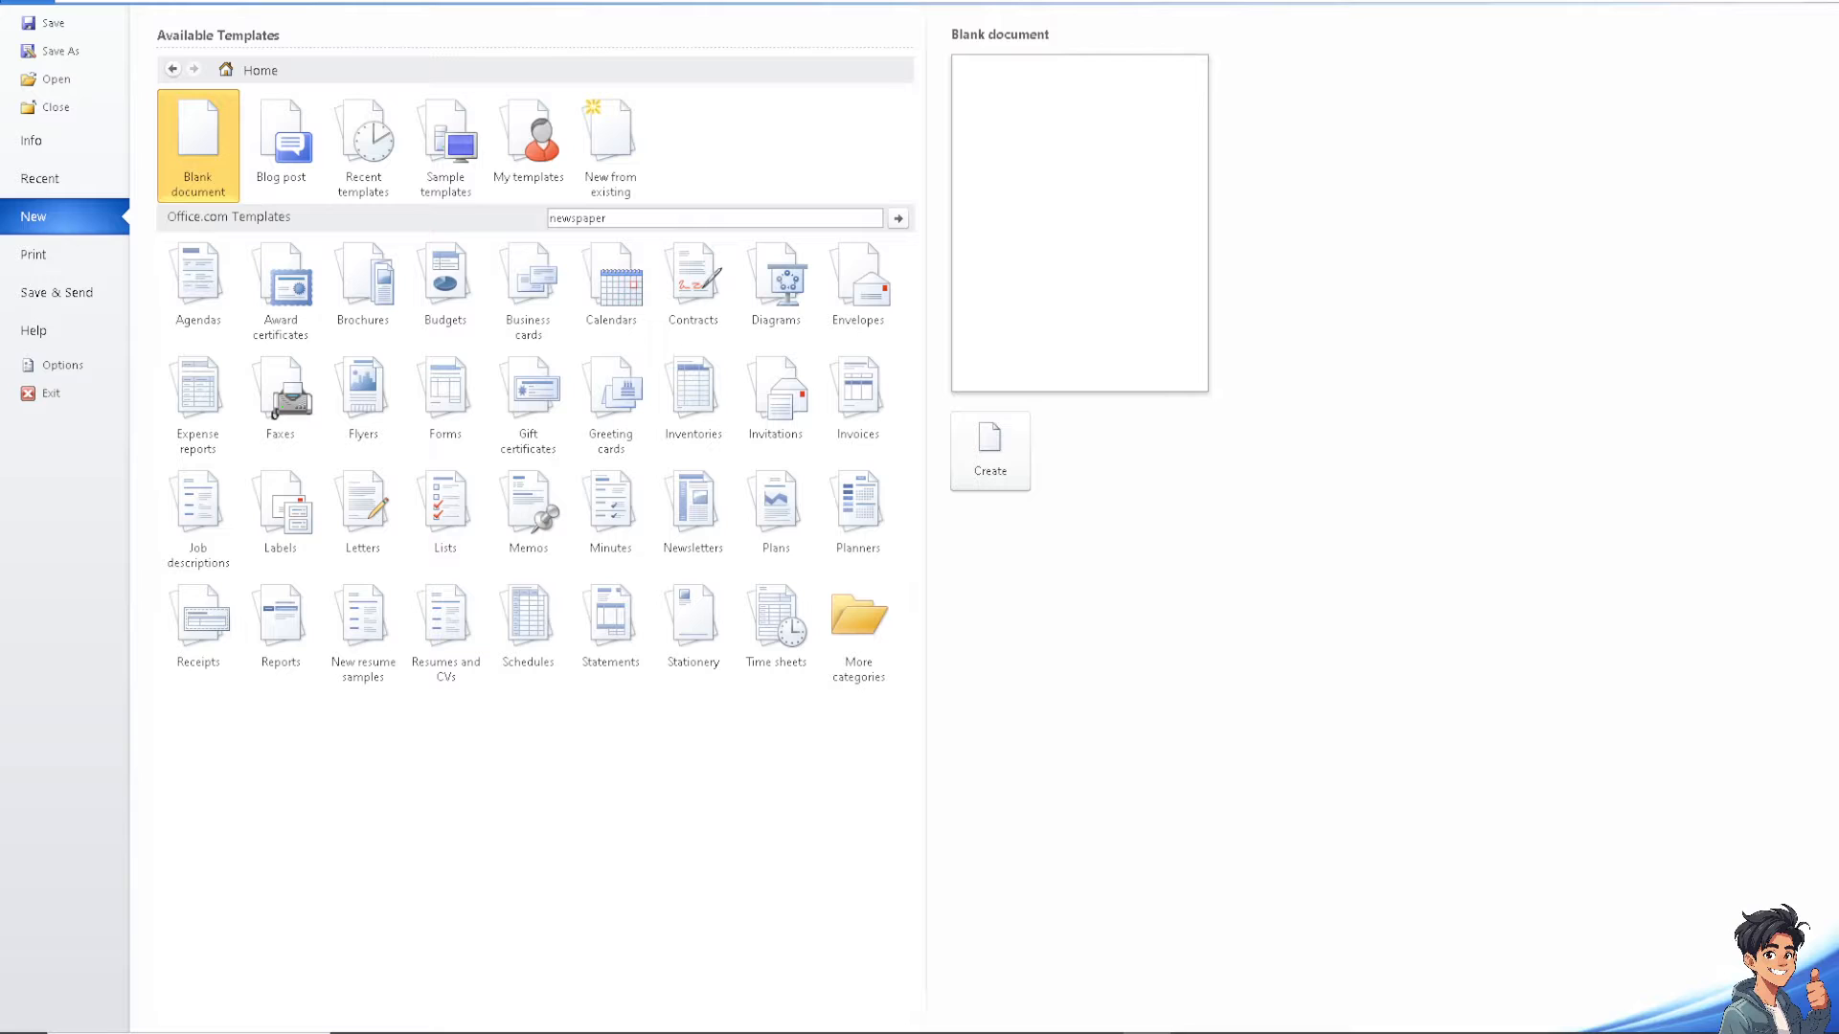
pyautogui.moveTo(527, 281)
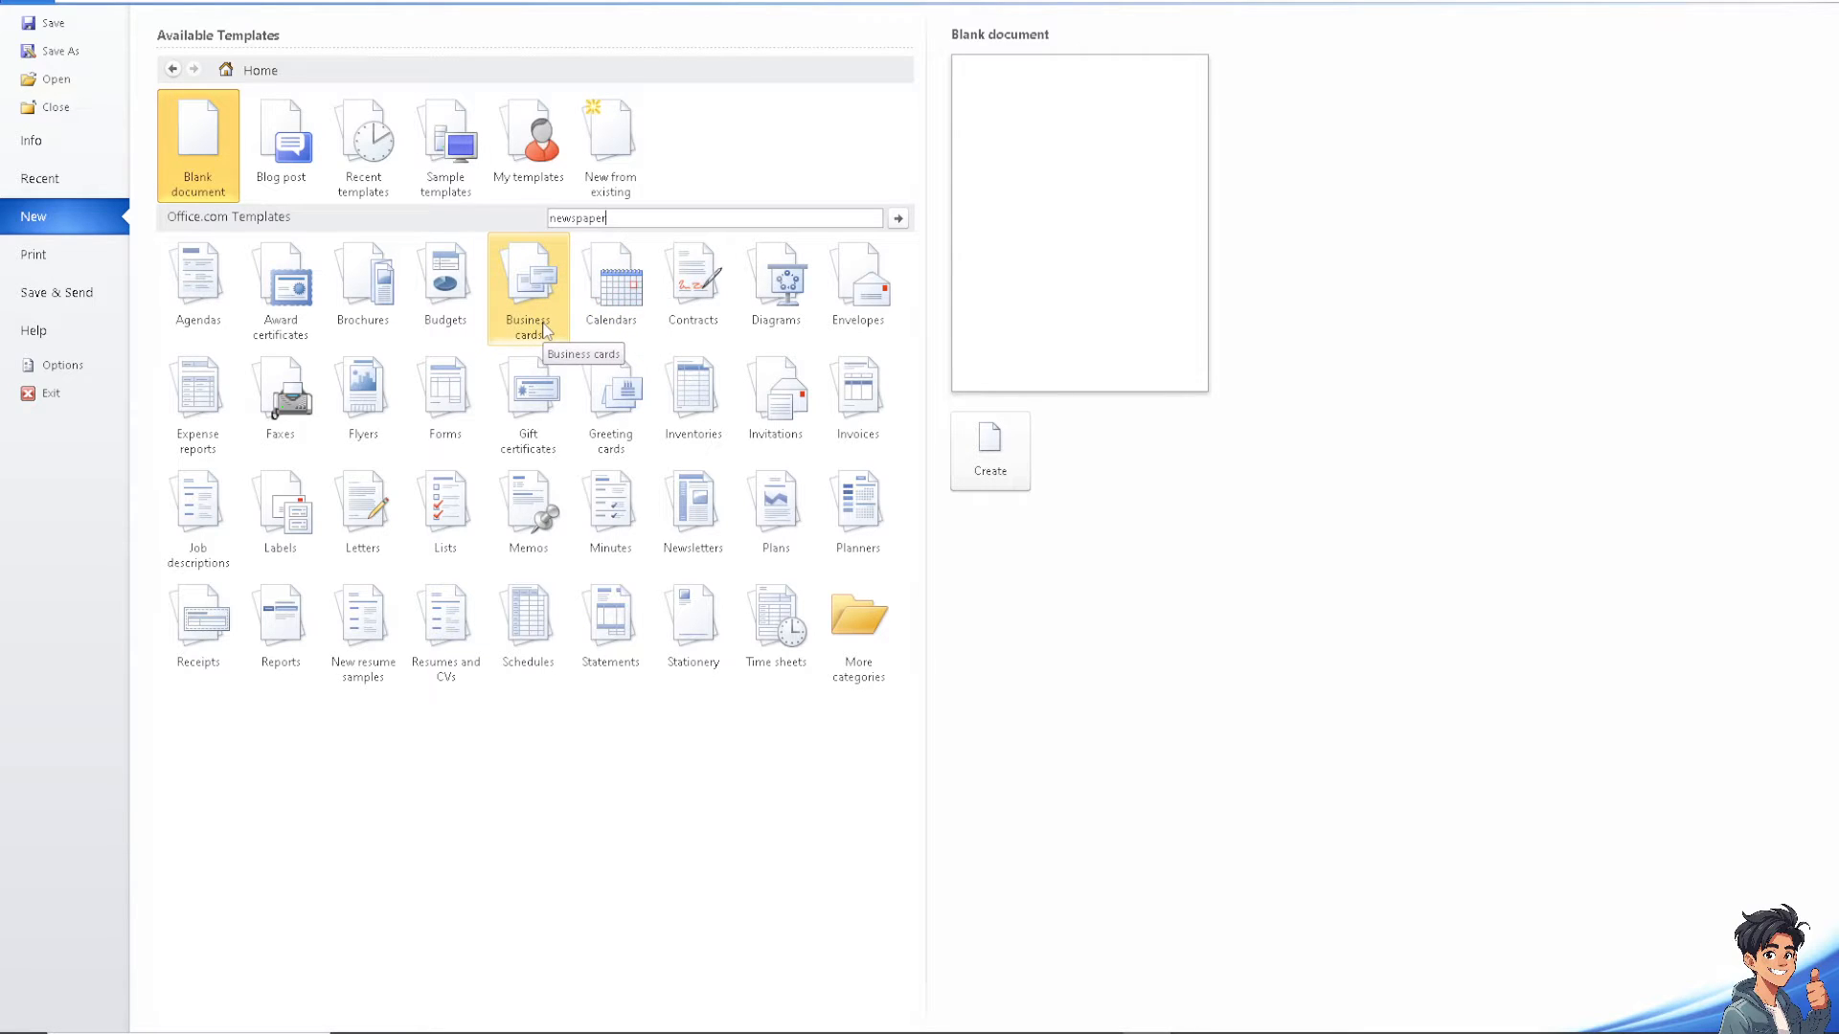
pyautogui.moveTo(1634, 127)
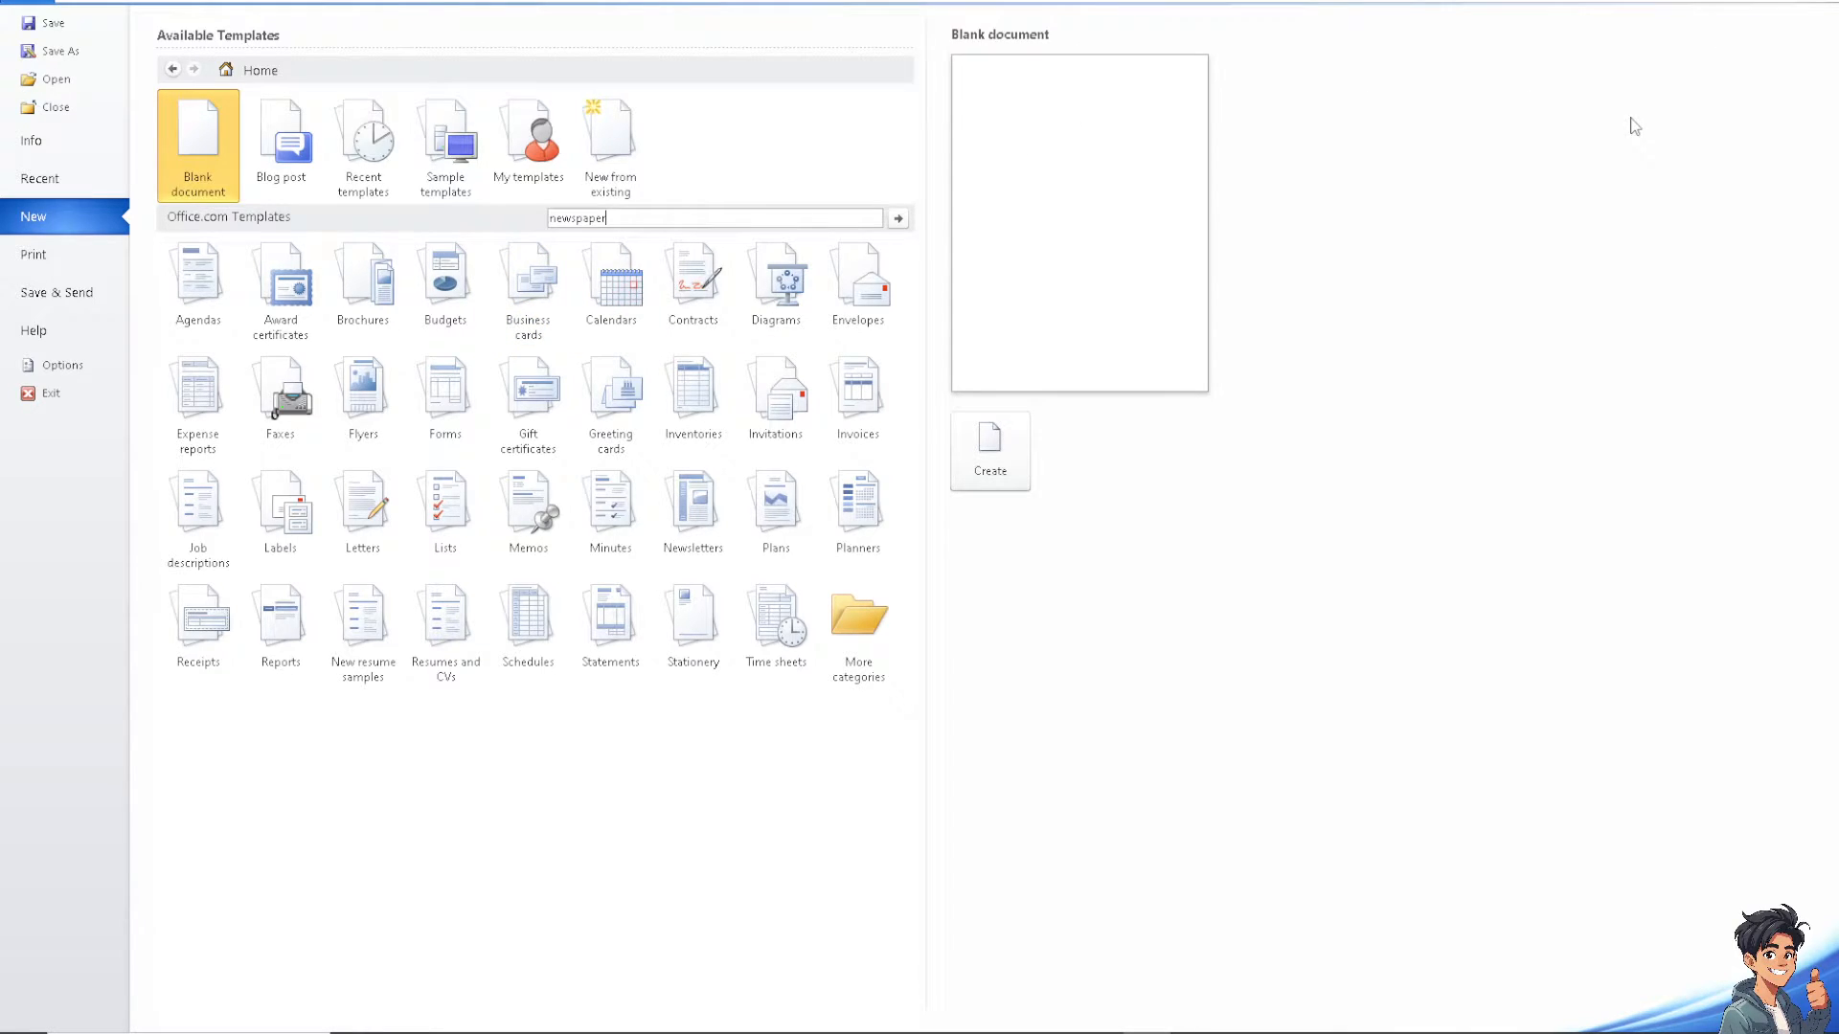